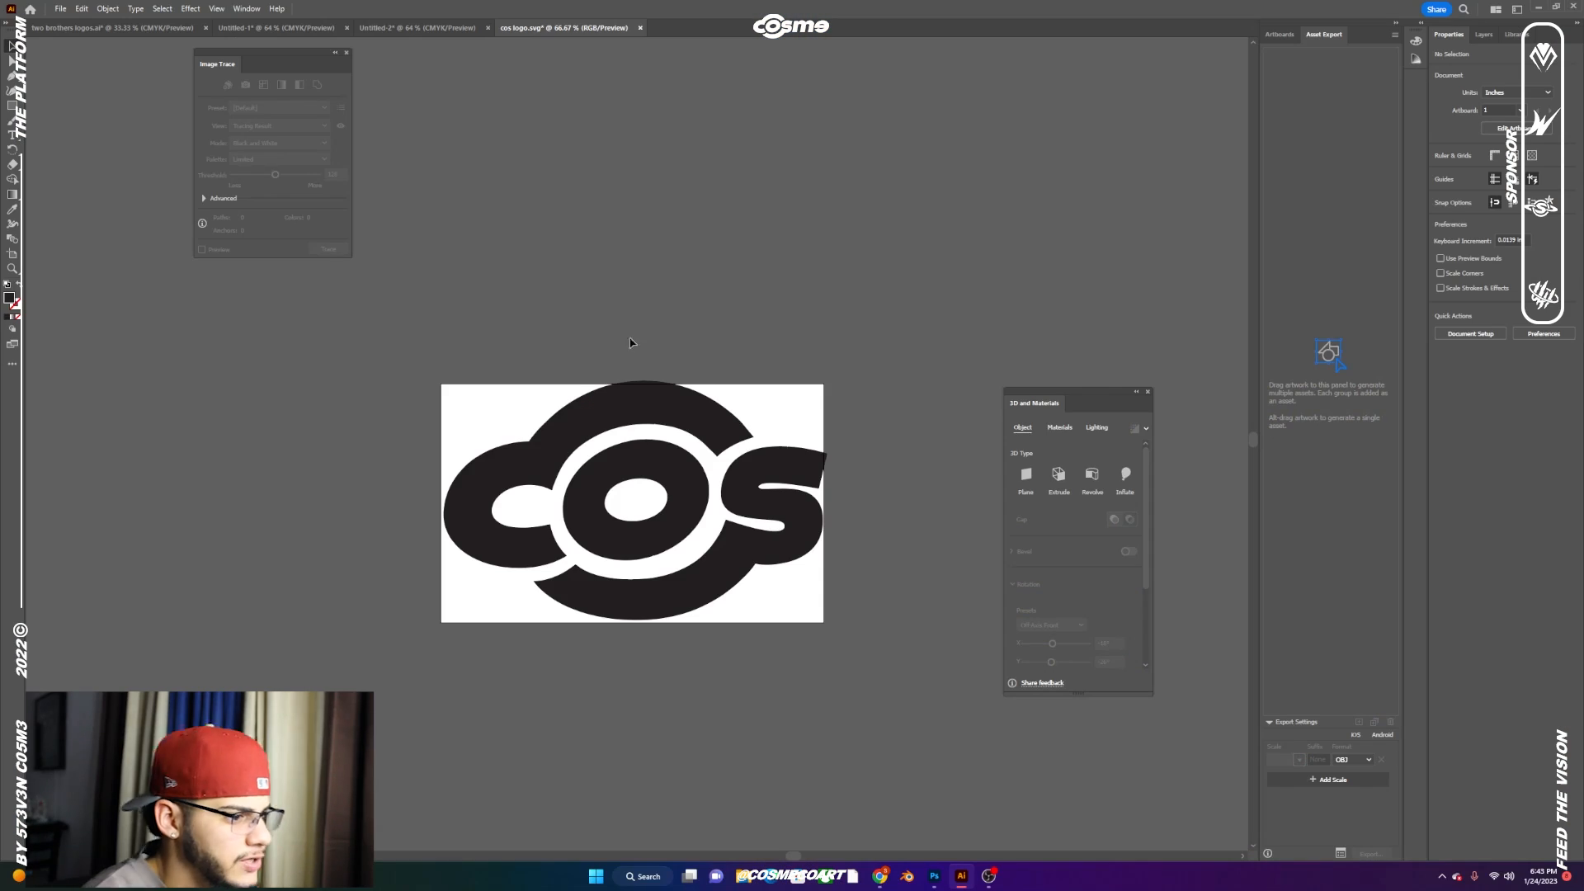
# Export the black COS logo from Illustrator as an SVG file named 'cos logo'
pyautogui.click(631, 502)
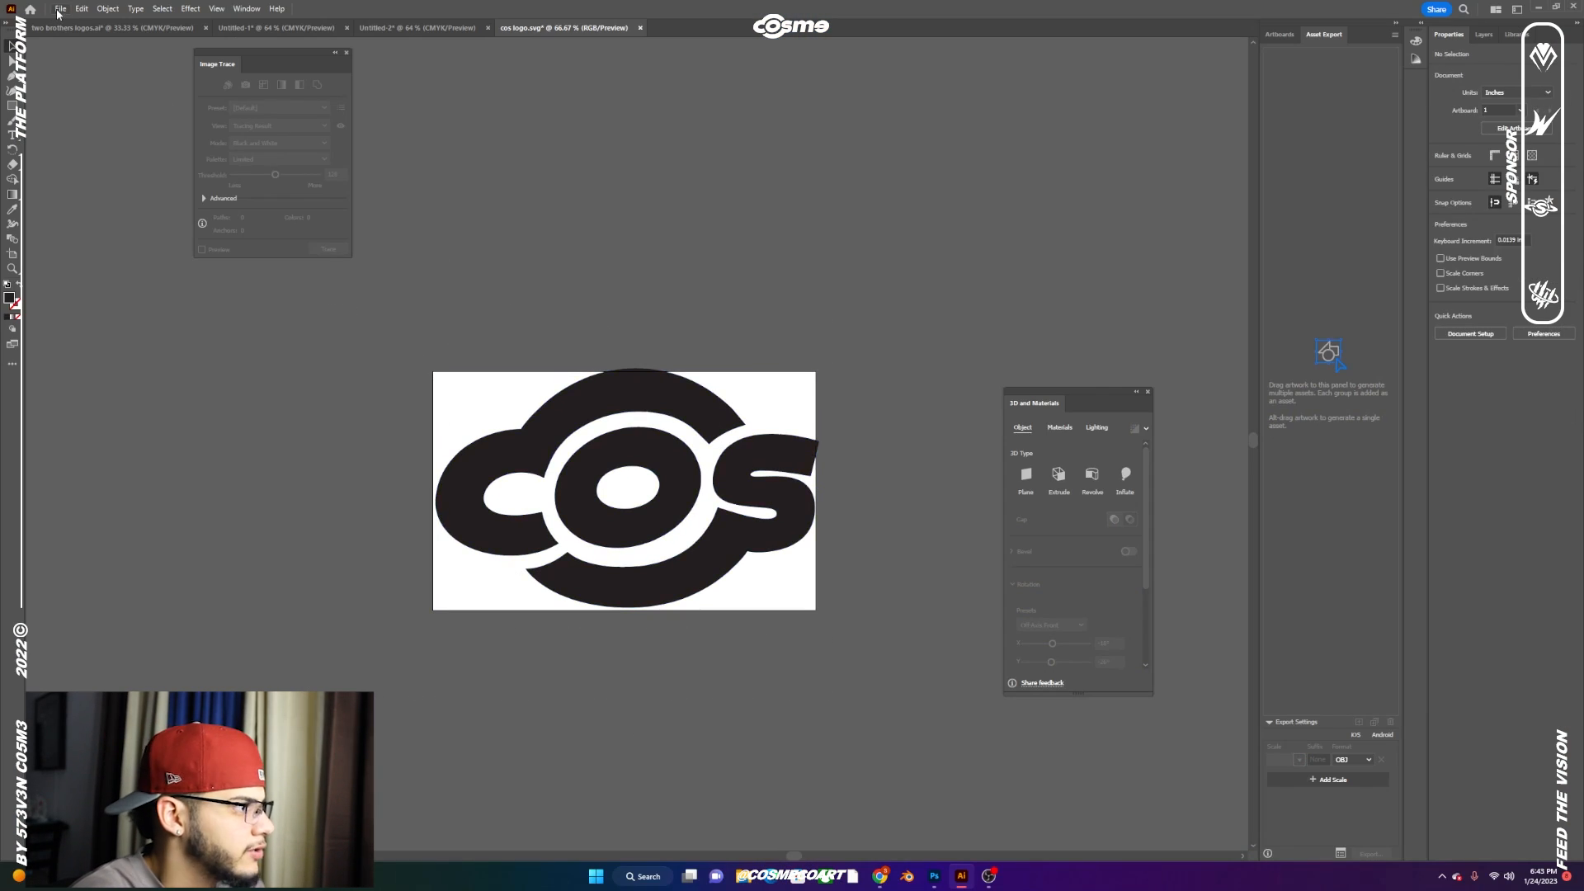
pyautogui.click(60, 8)
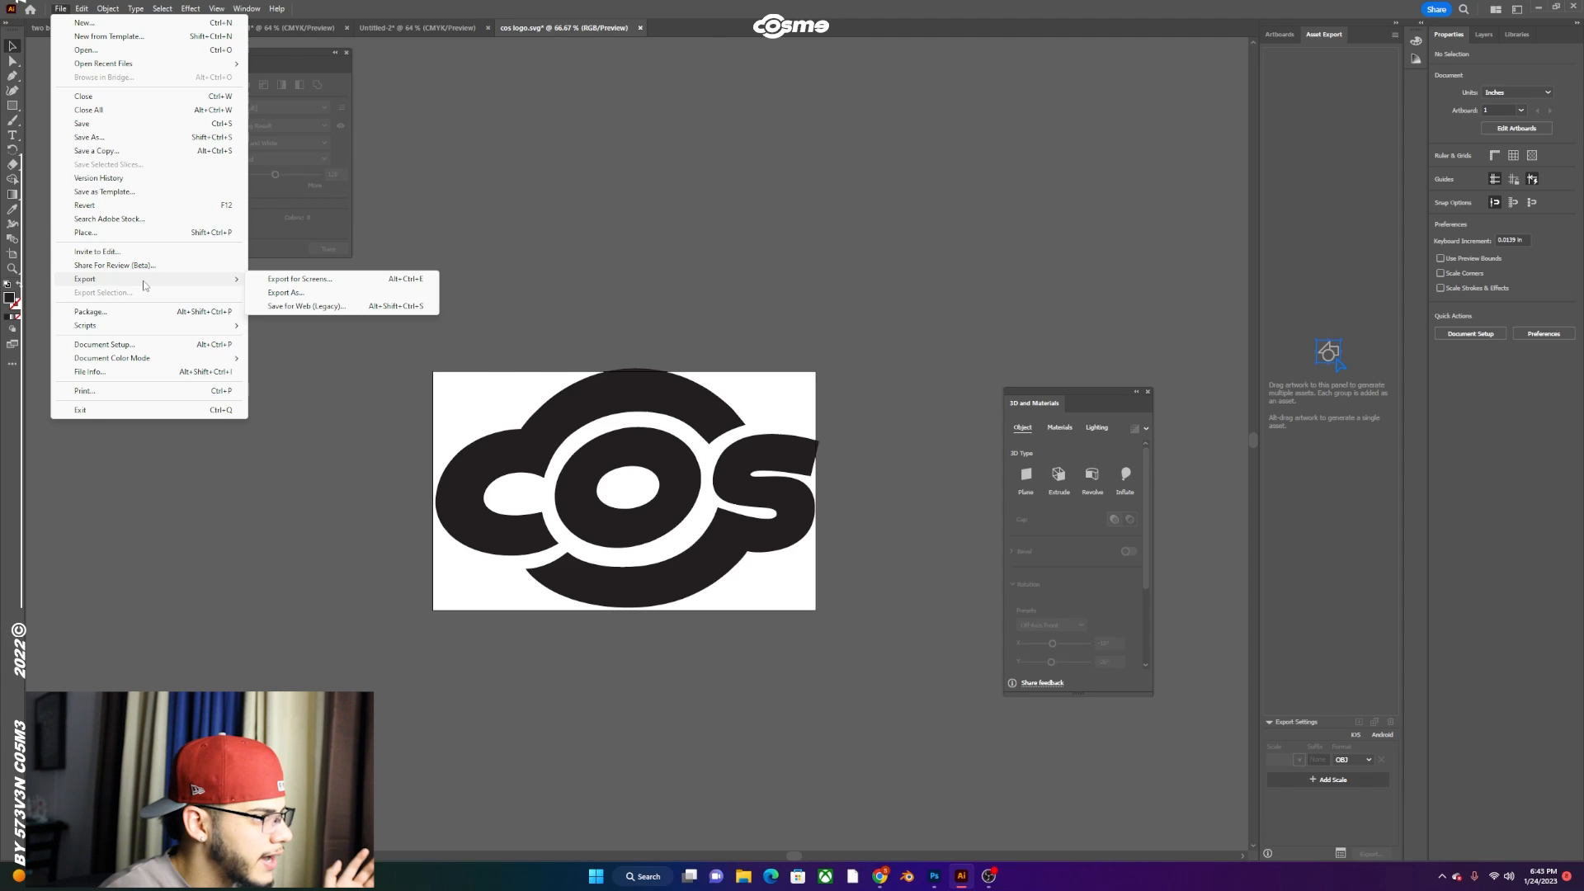
pyautogui.click(285, 292)
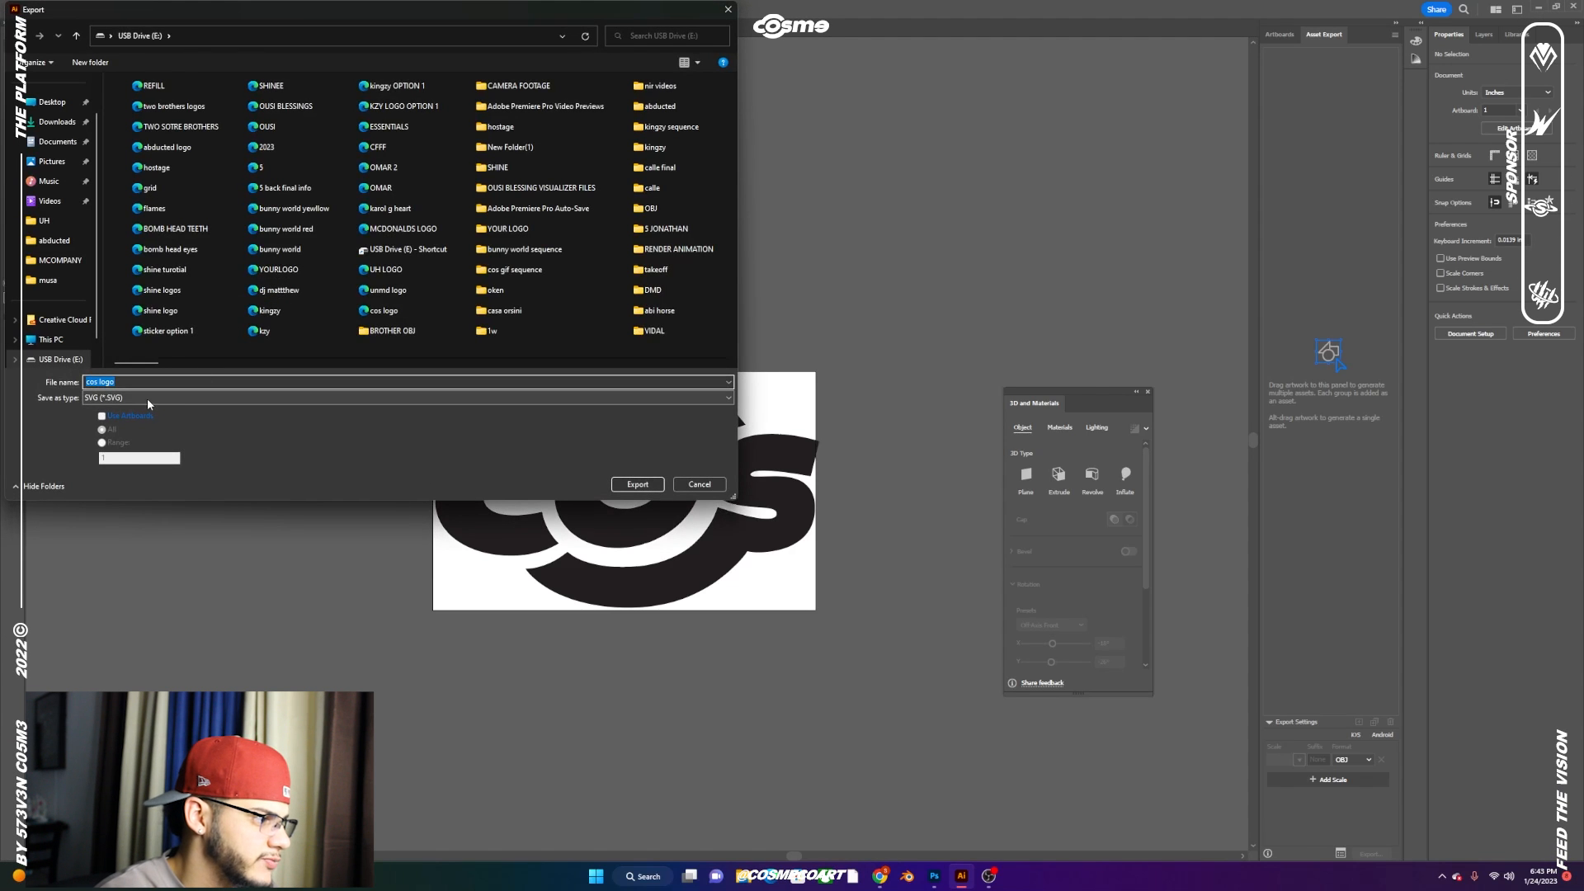
pyautogui.click(637, 483)
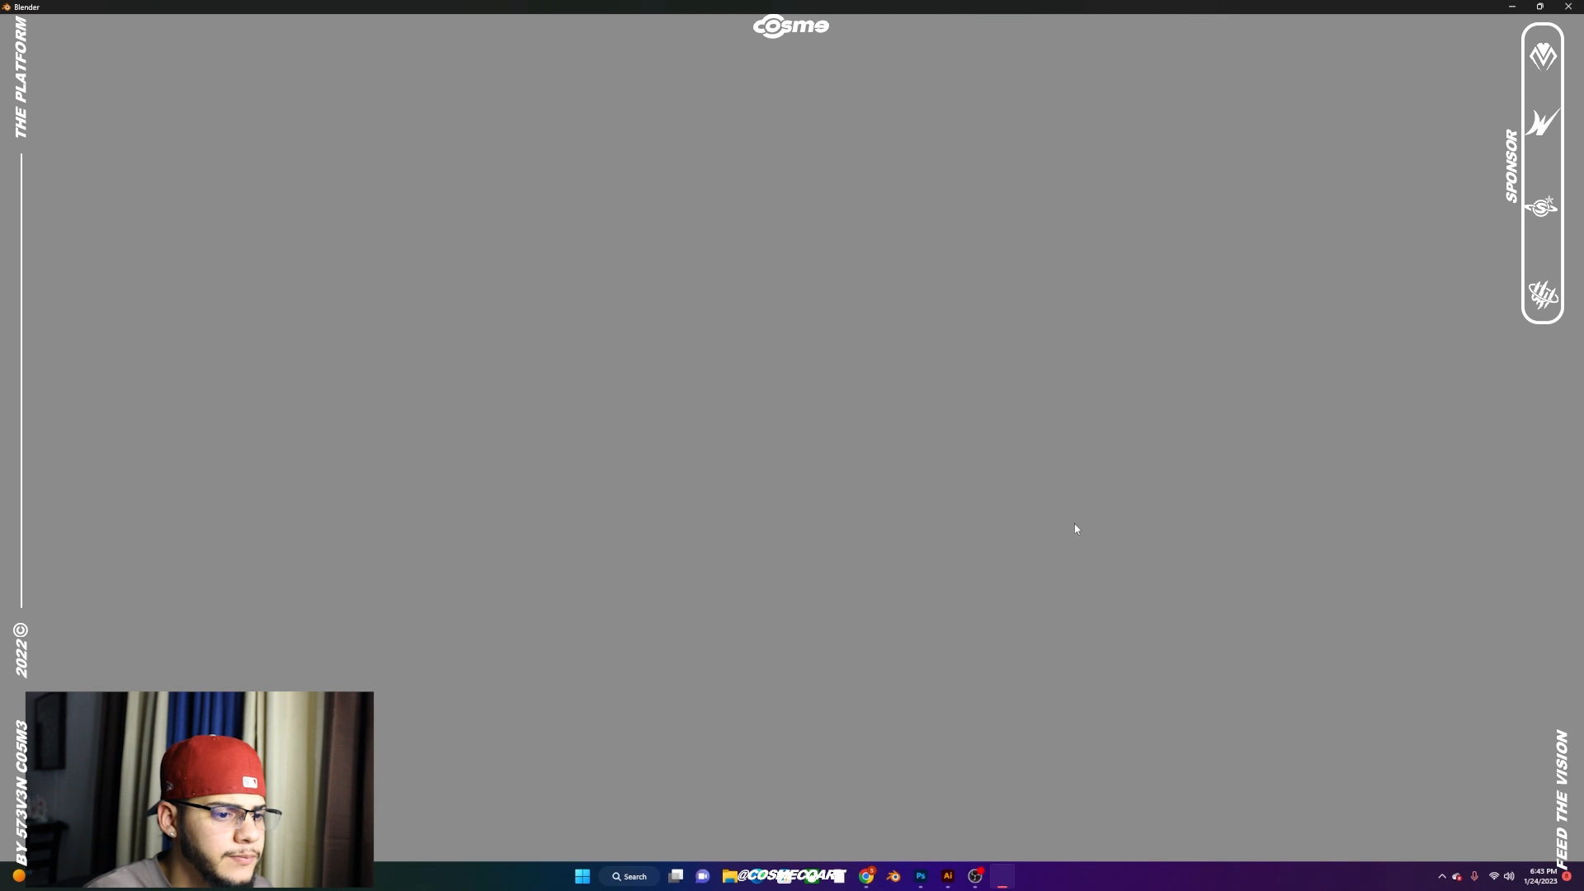
pyautogui.moveTo(840, 434)
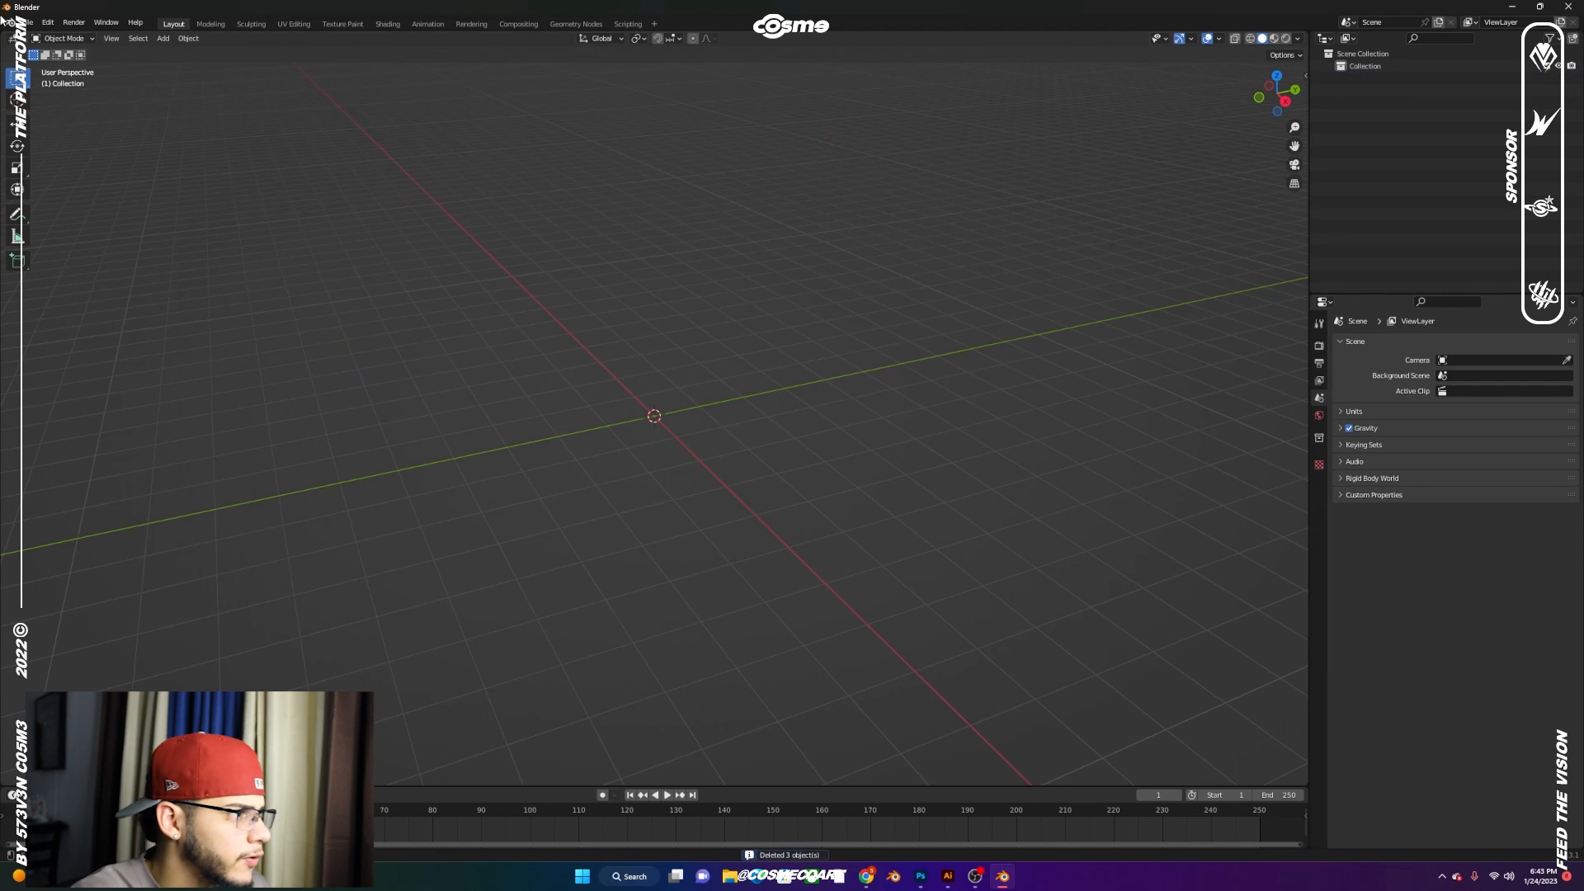
# Import 'cos logo.svg' via the SVG importer, searching the folder for 'cos'
pyautogui.click(29, 21)
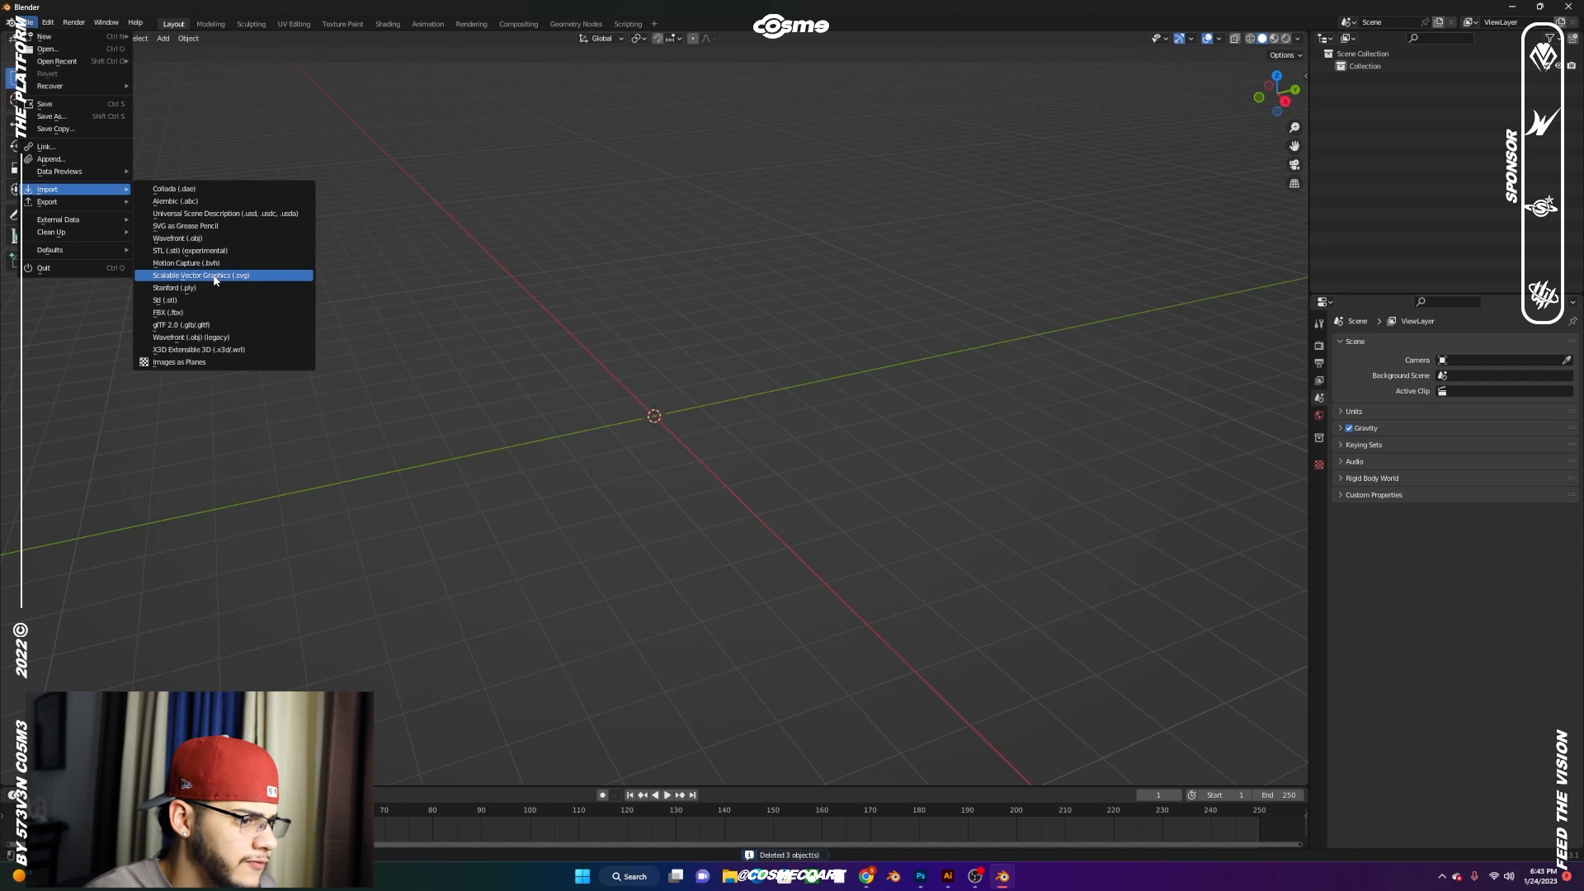
pyautogui.click(200, 276)
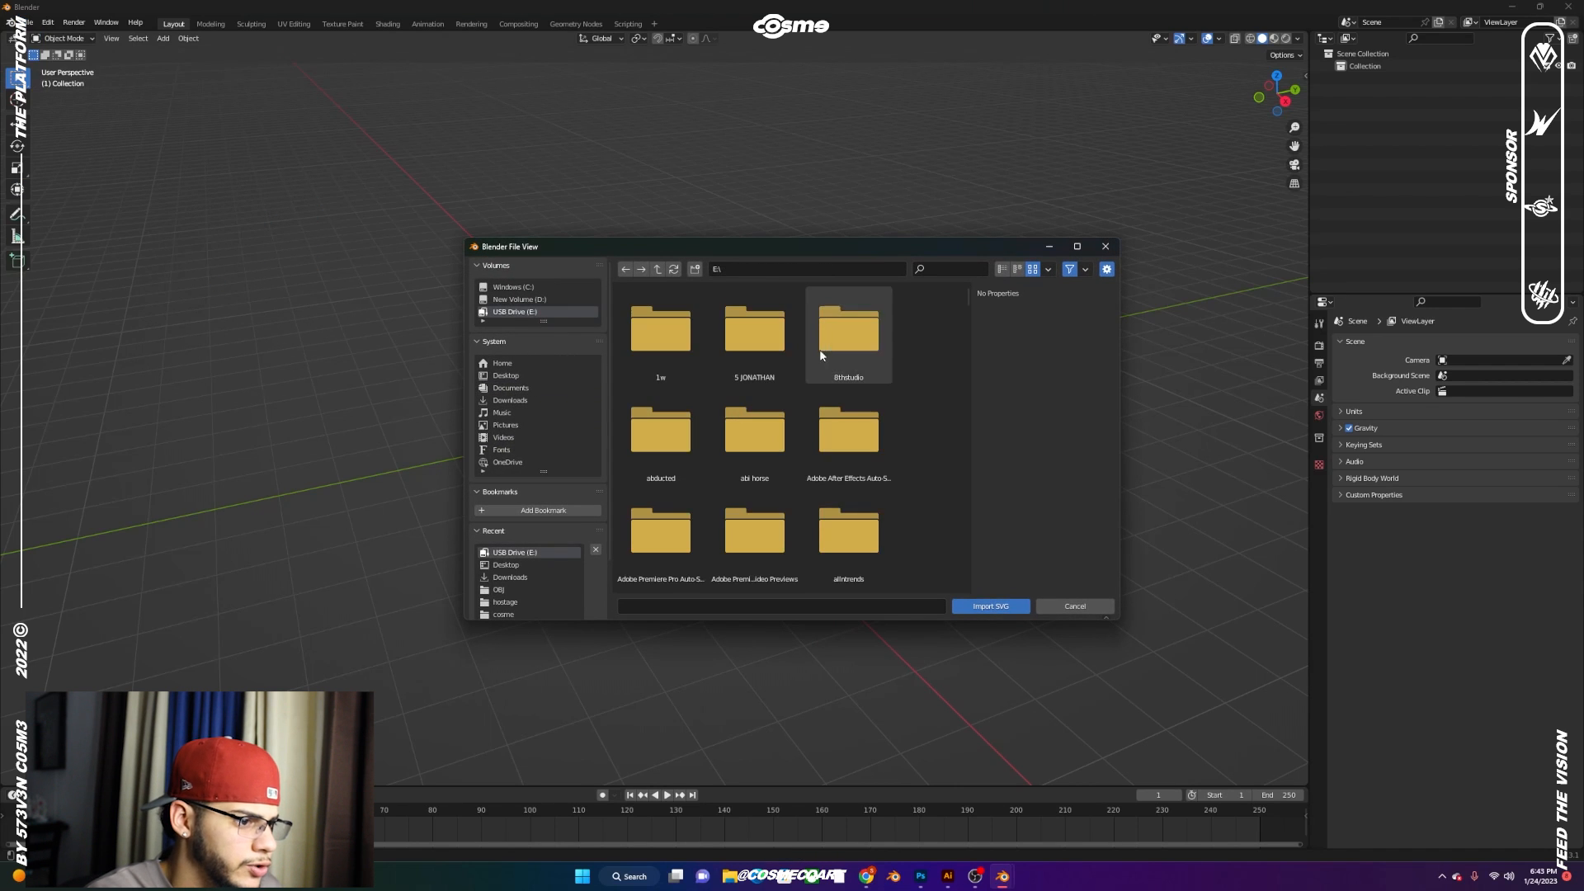
pyautogui.click(919, 269)
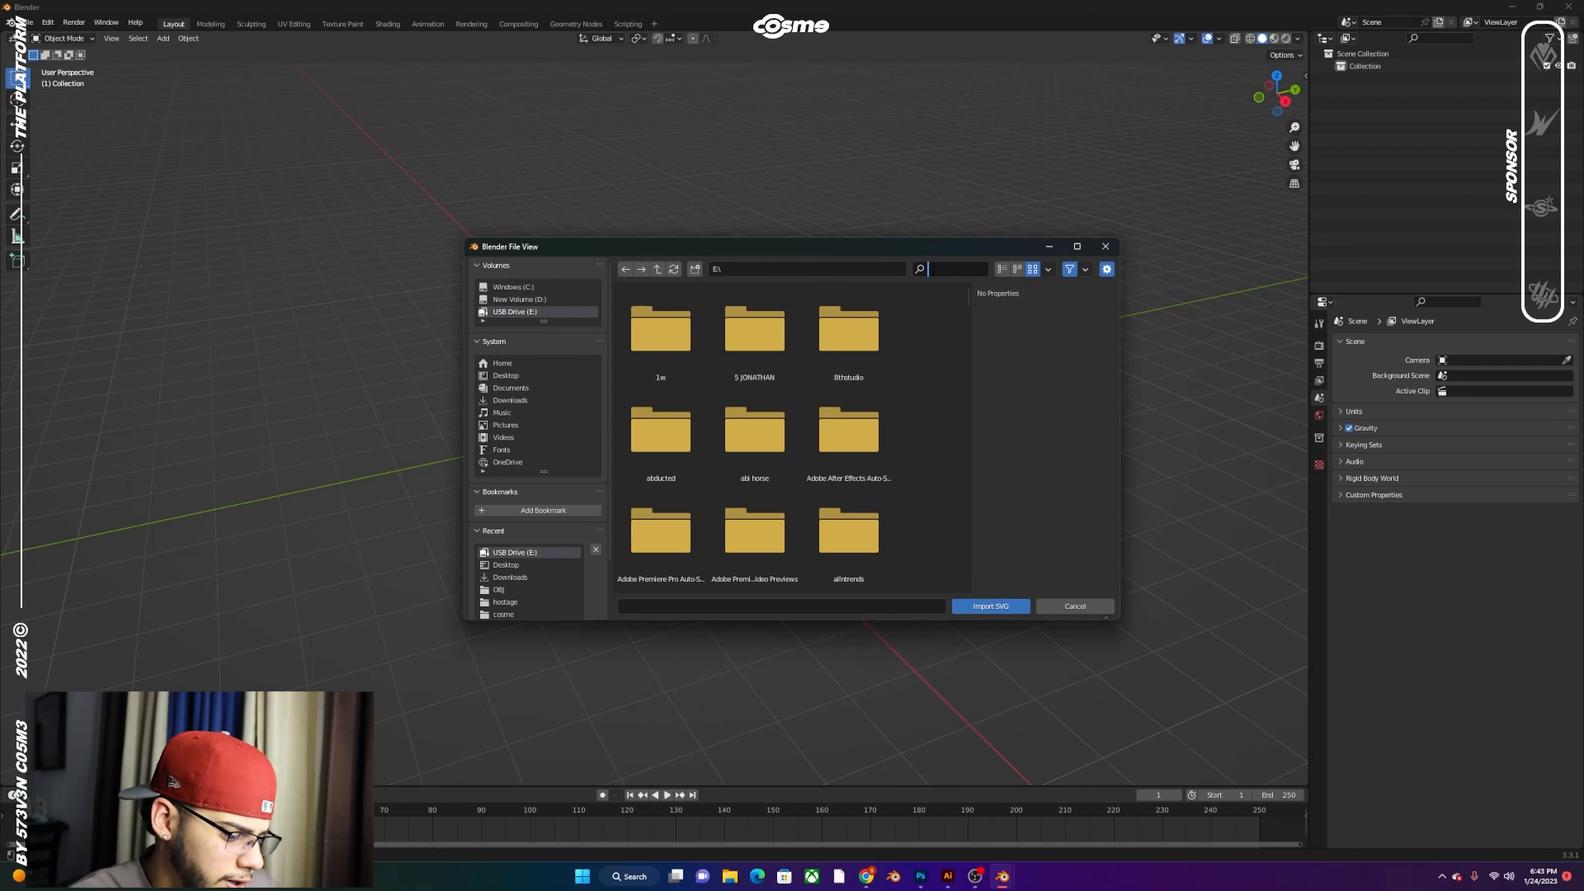
pyautogui.write('cos')
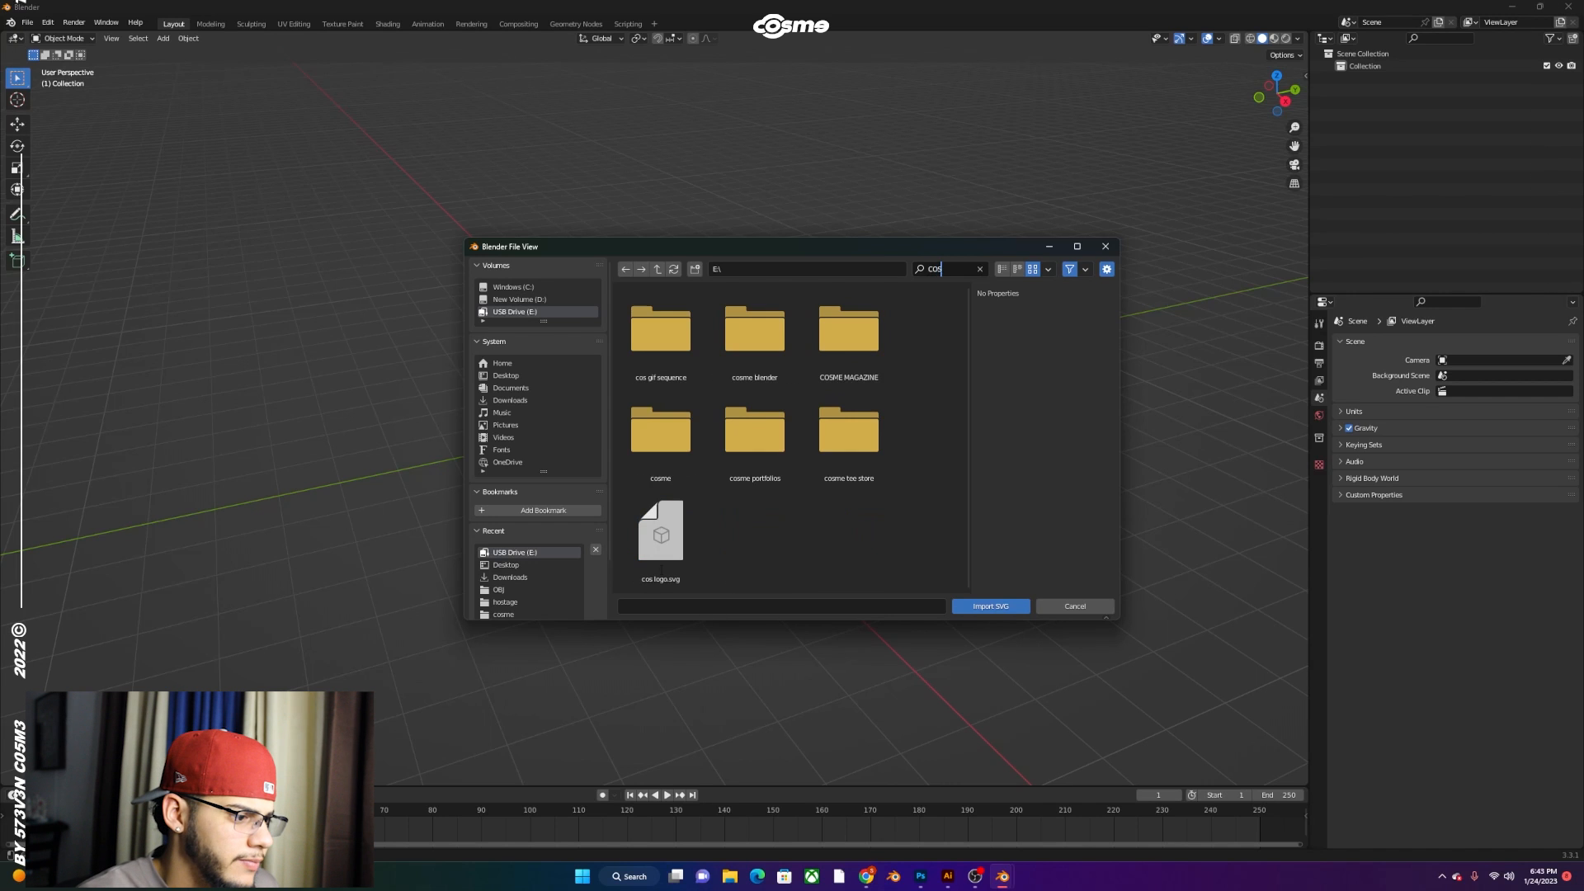
pyautogui.click(989, 605)
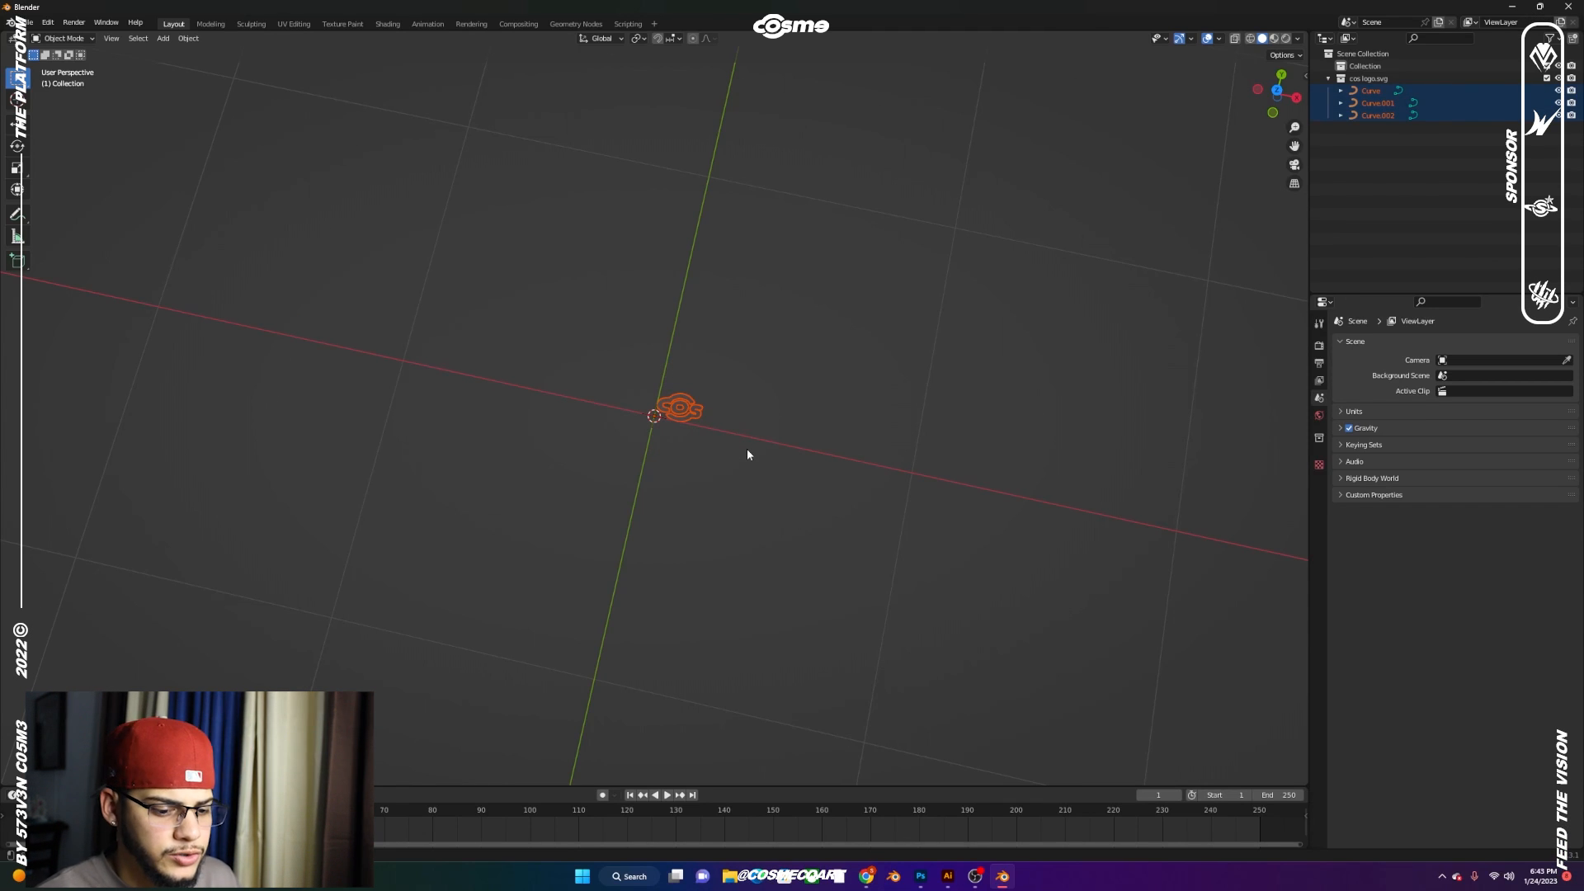
# Scale the logo curves up about 7.9× and rotate them 90° on X to stand upright
pyautogui.click(623, 327)
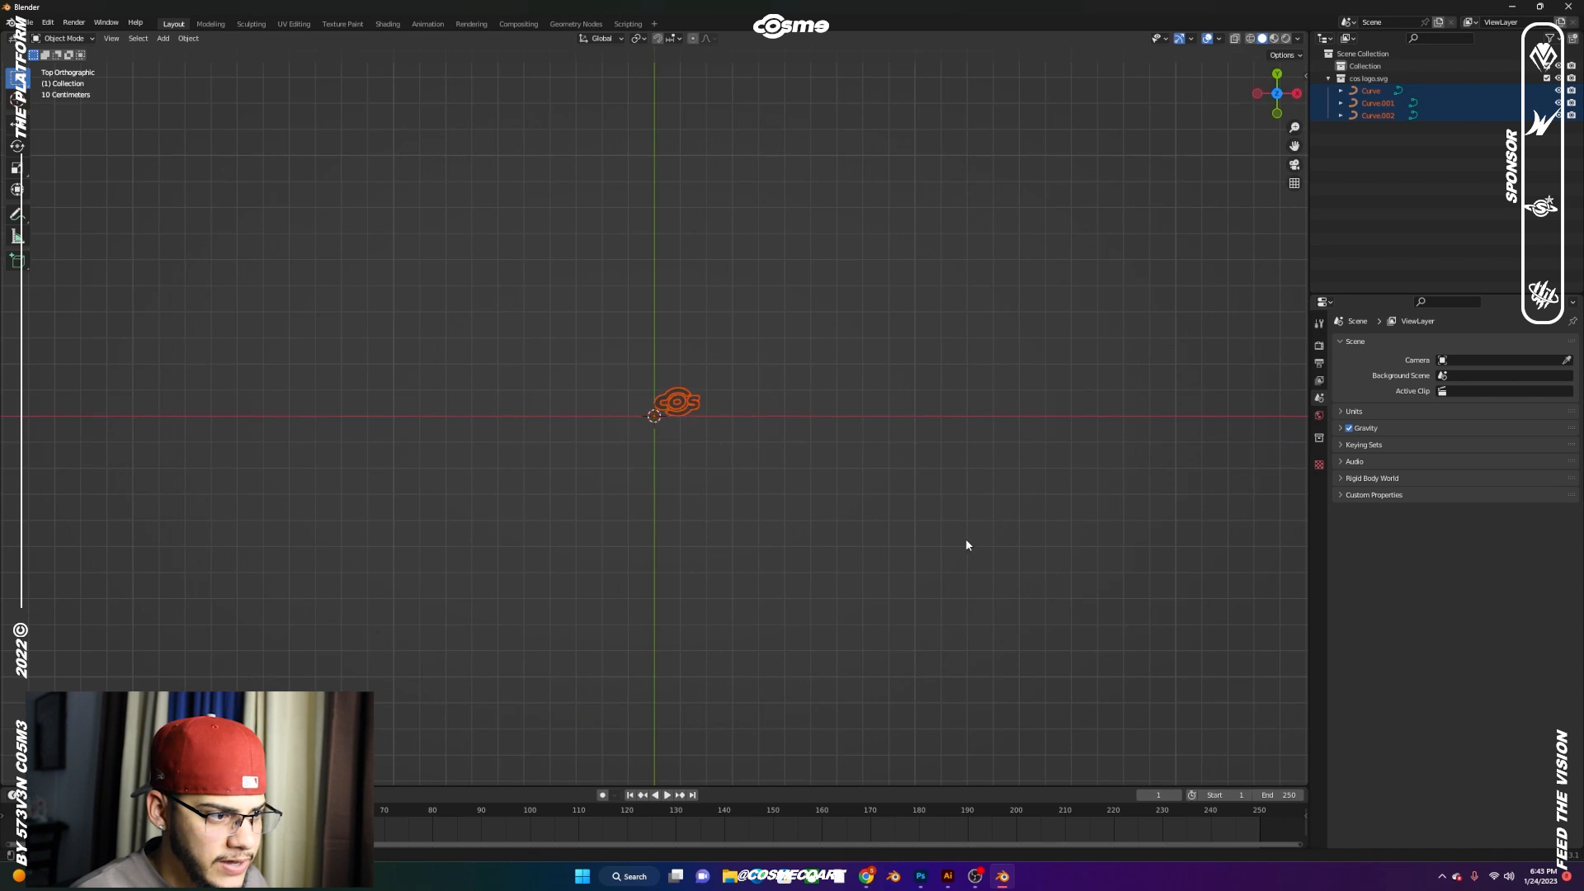
pyautogui.moveTo(968, 475)
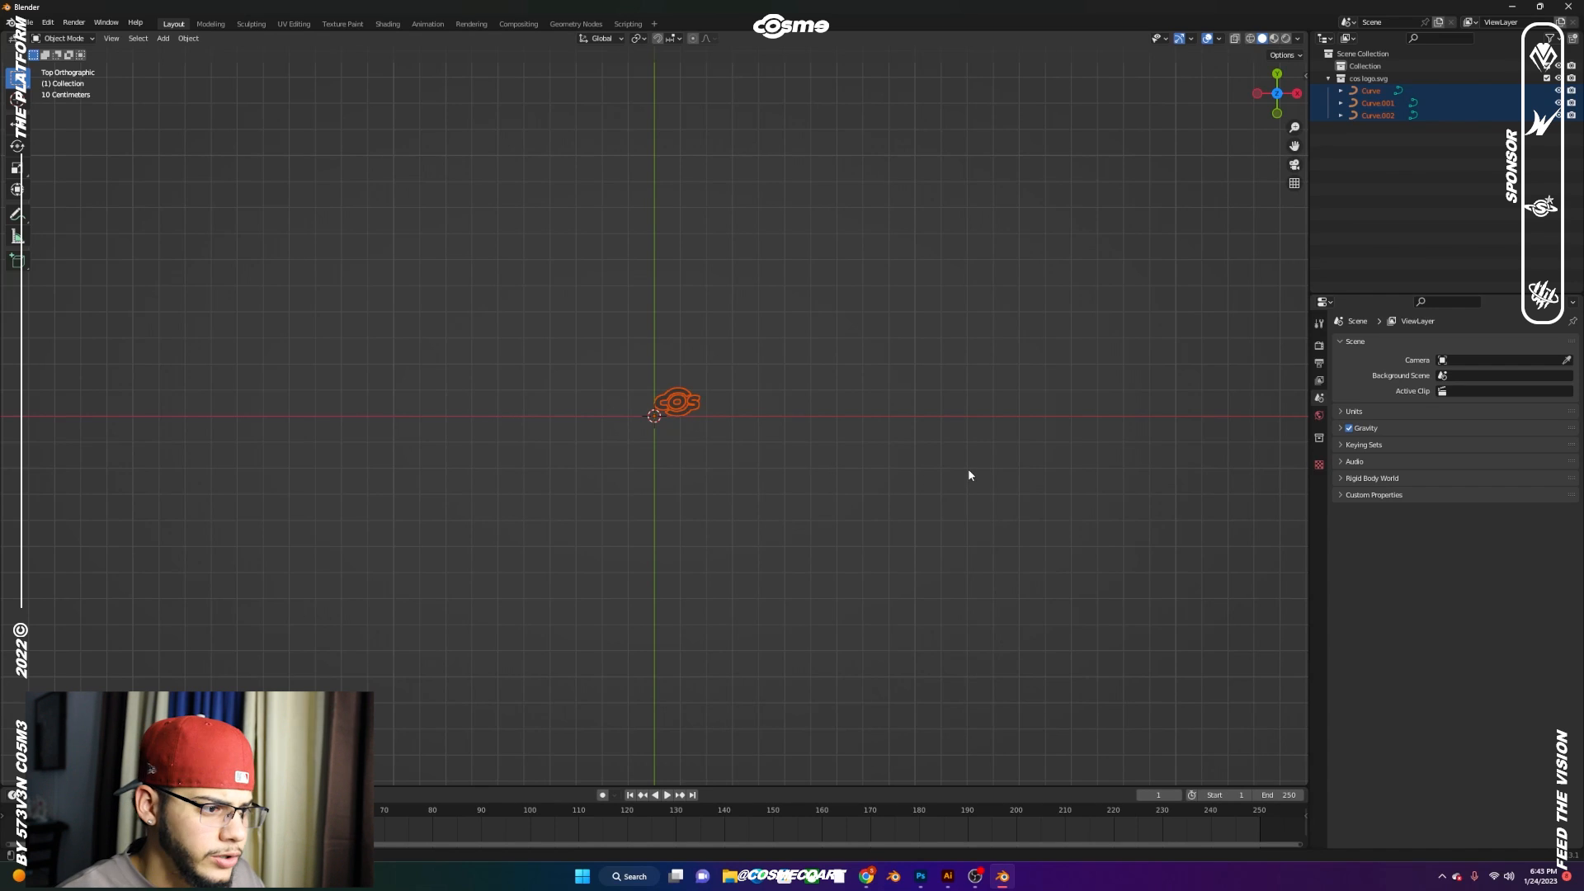
pyautogui.moveTo(827, 434)
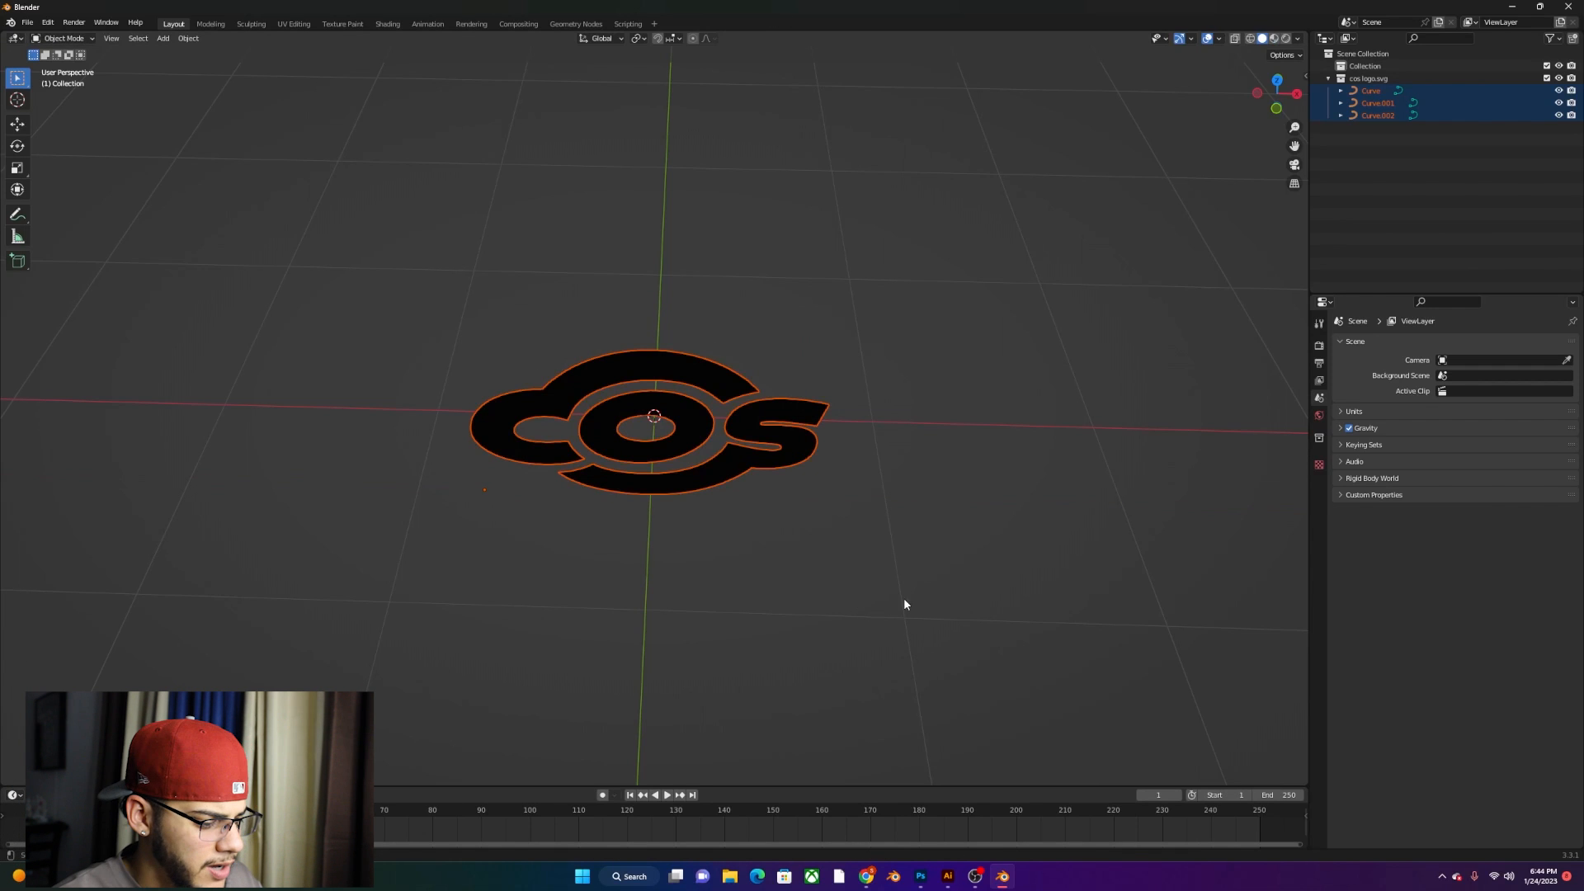
pyautogui.press('g')
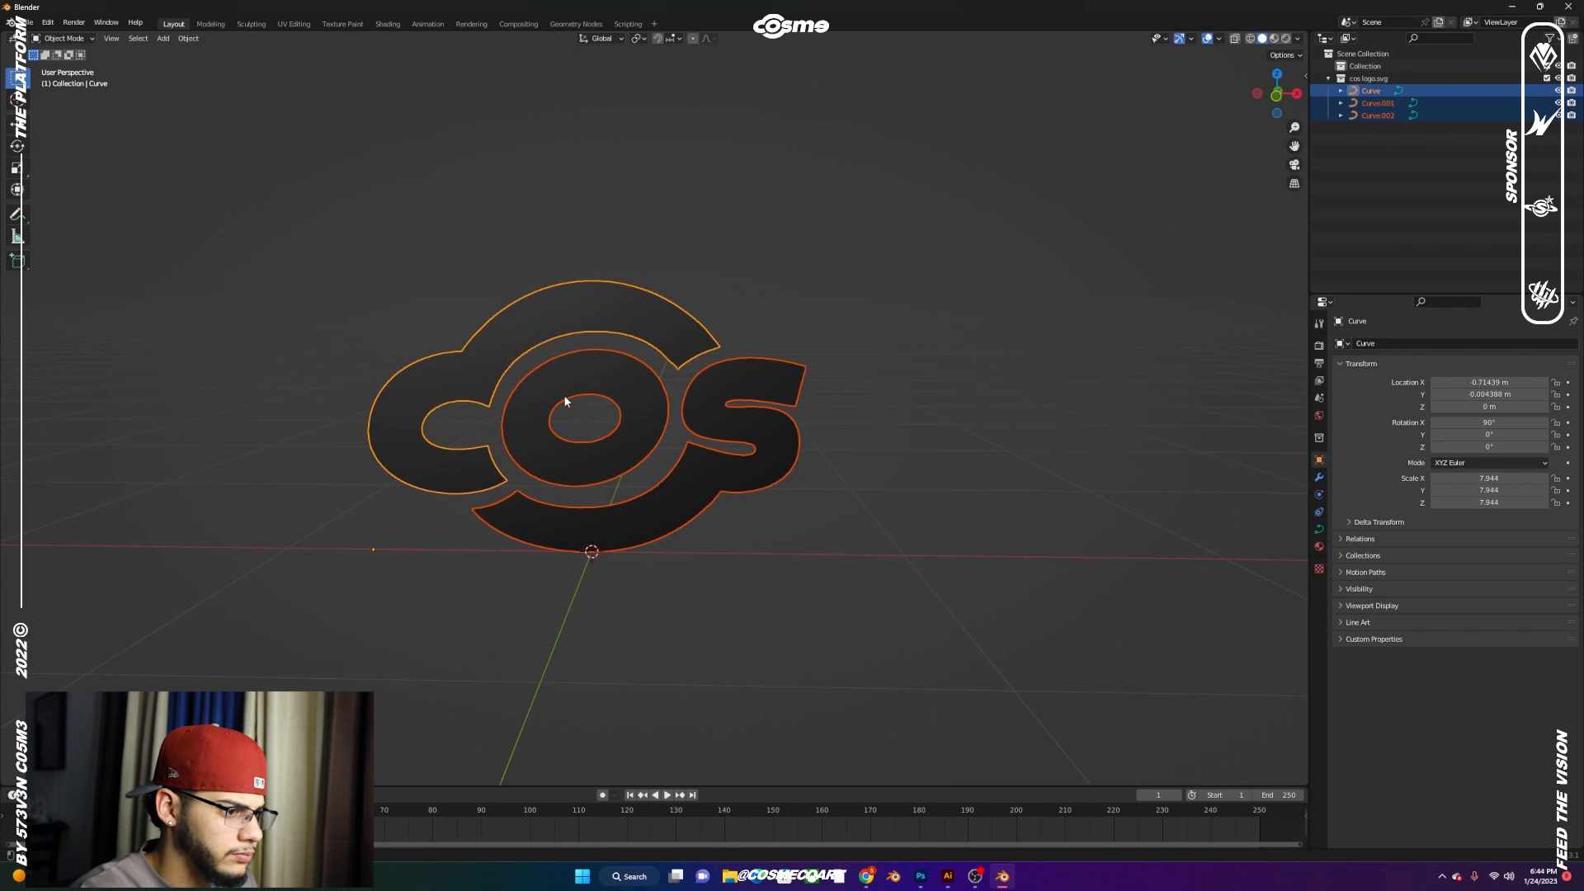
# Join the three logo curves into one and give it 0.006 m extrude with a 0.001 m round bevel
pyautogui.click(1369, 89)
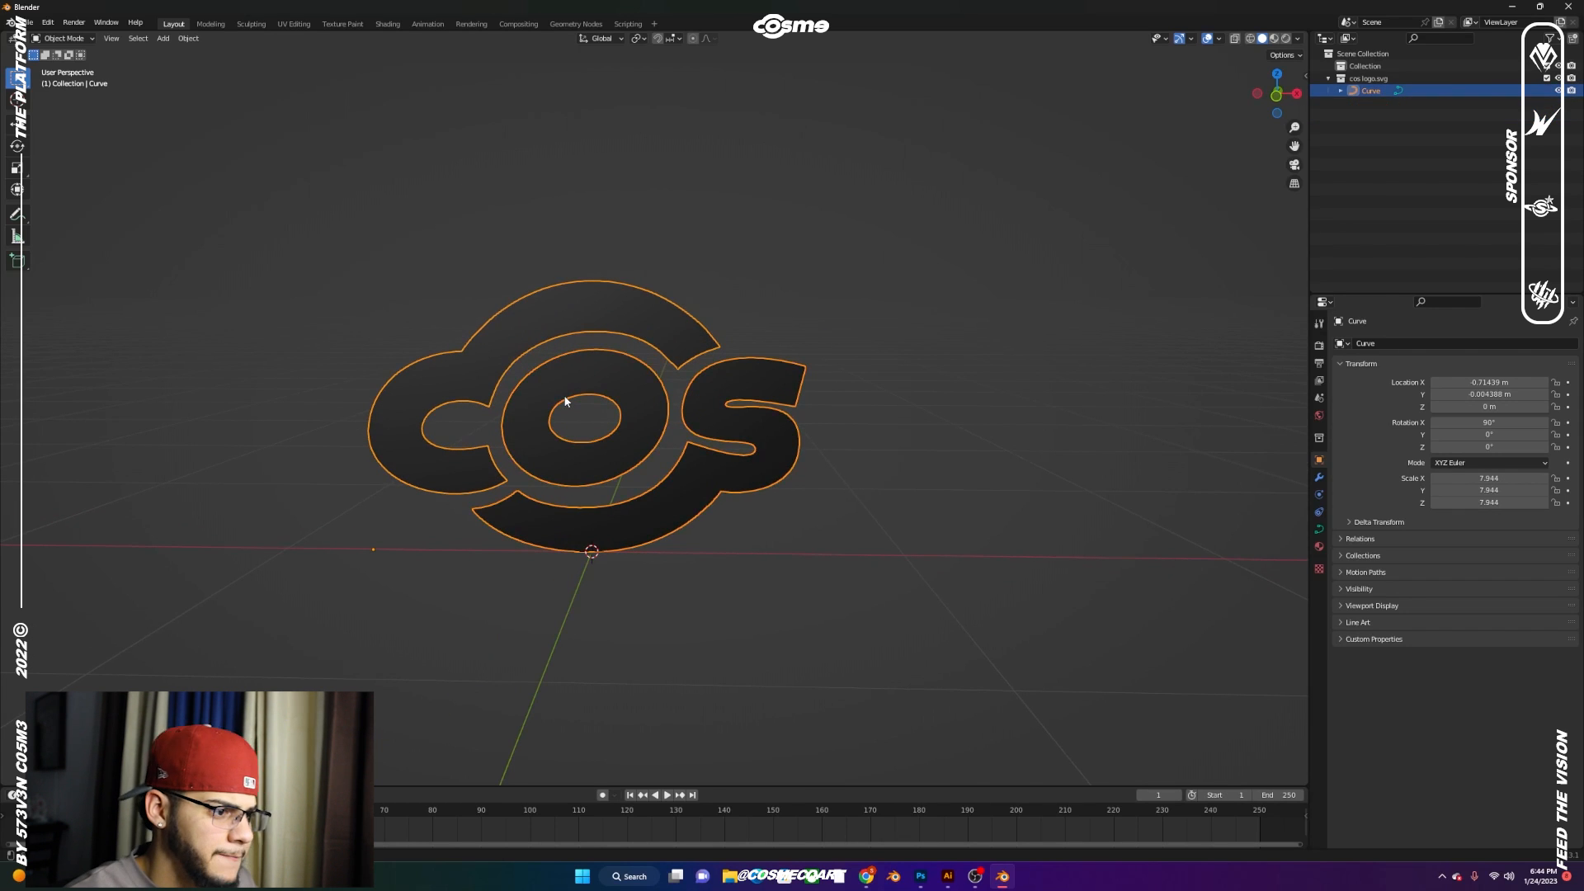
pyautogui.press('g')
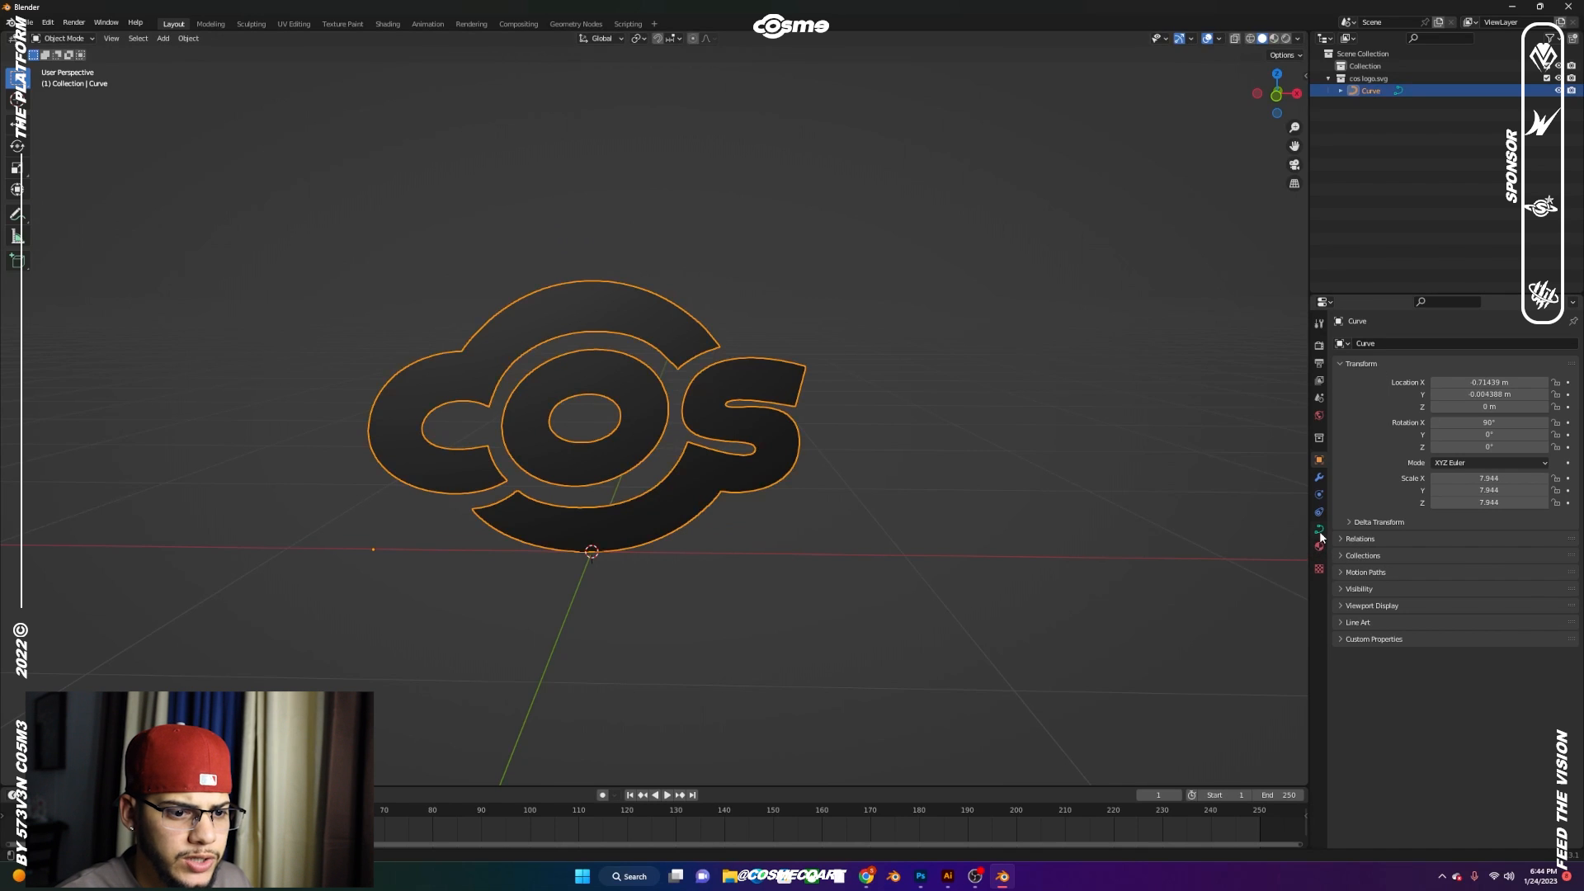
pyautogui.click(1318, 528)
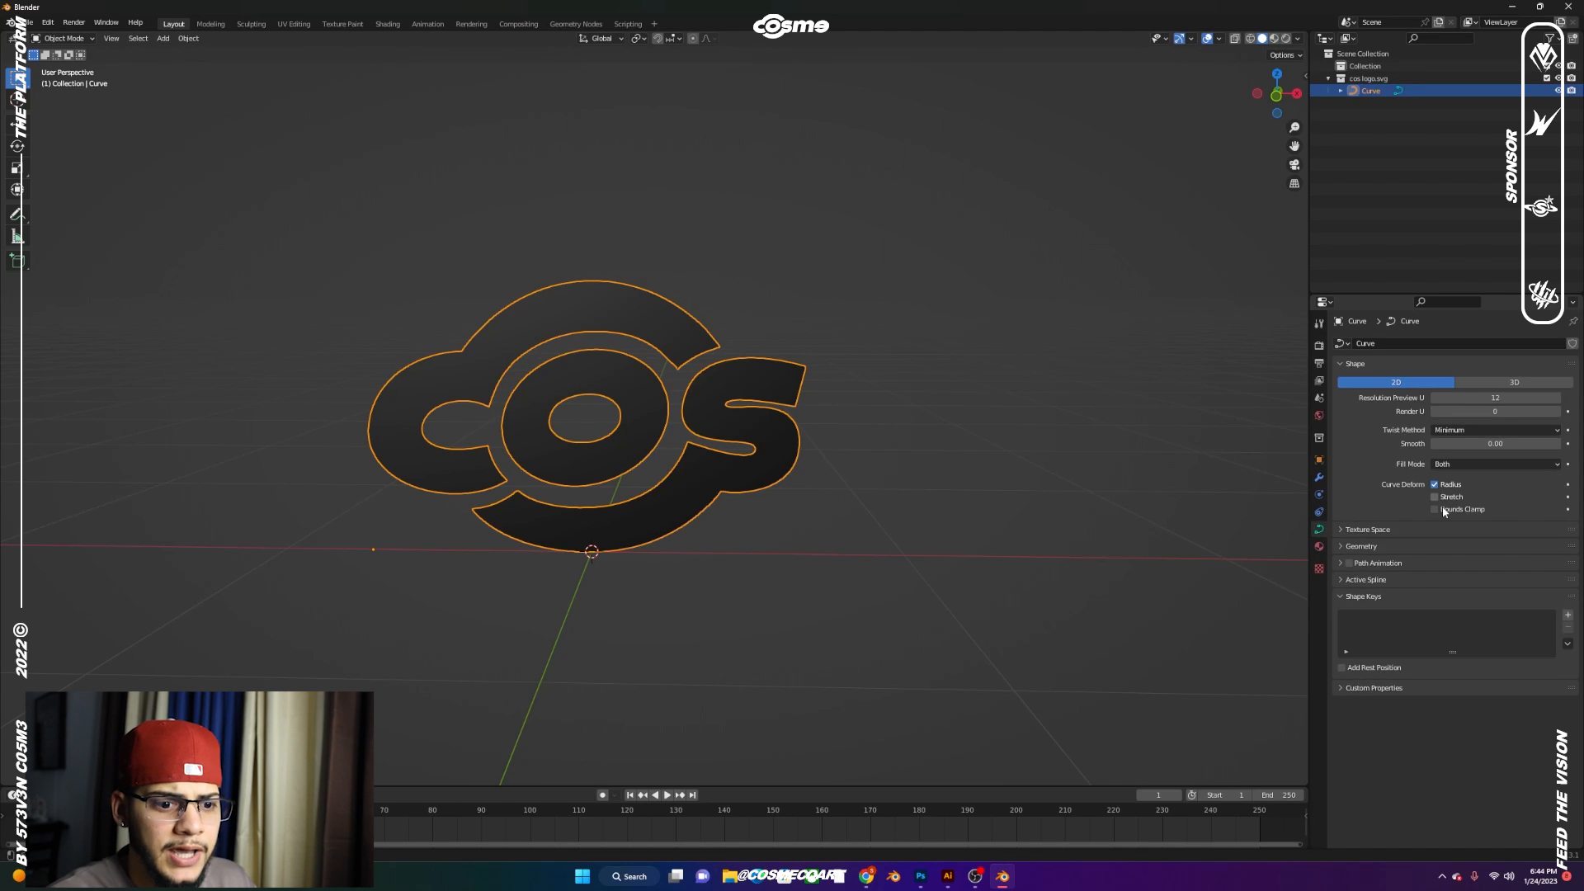
pyautogui.click(1361, 546)
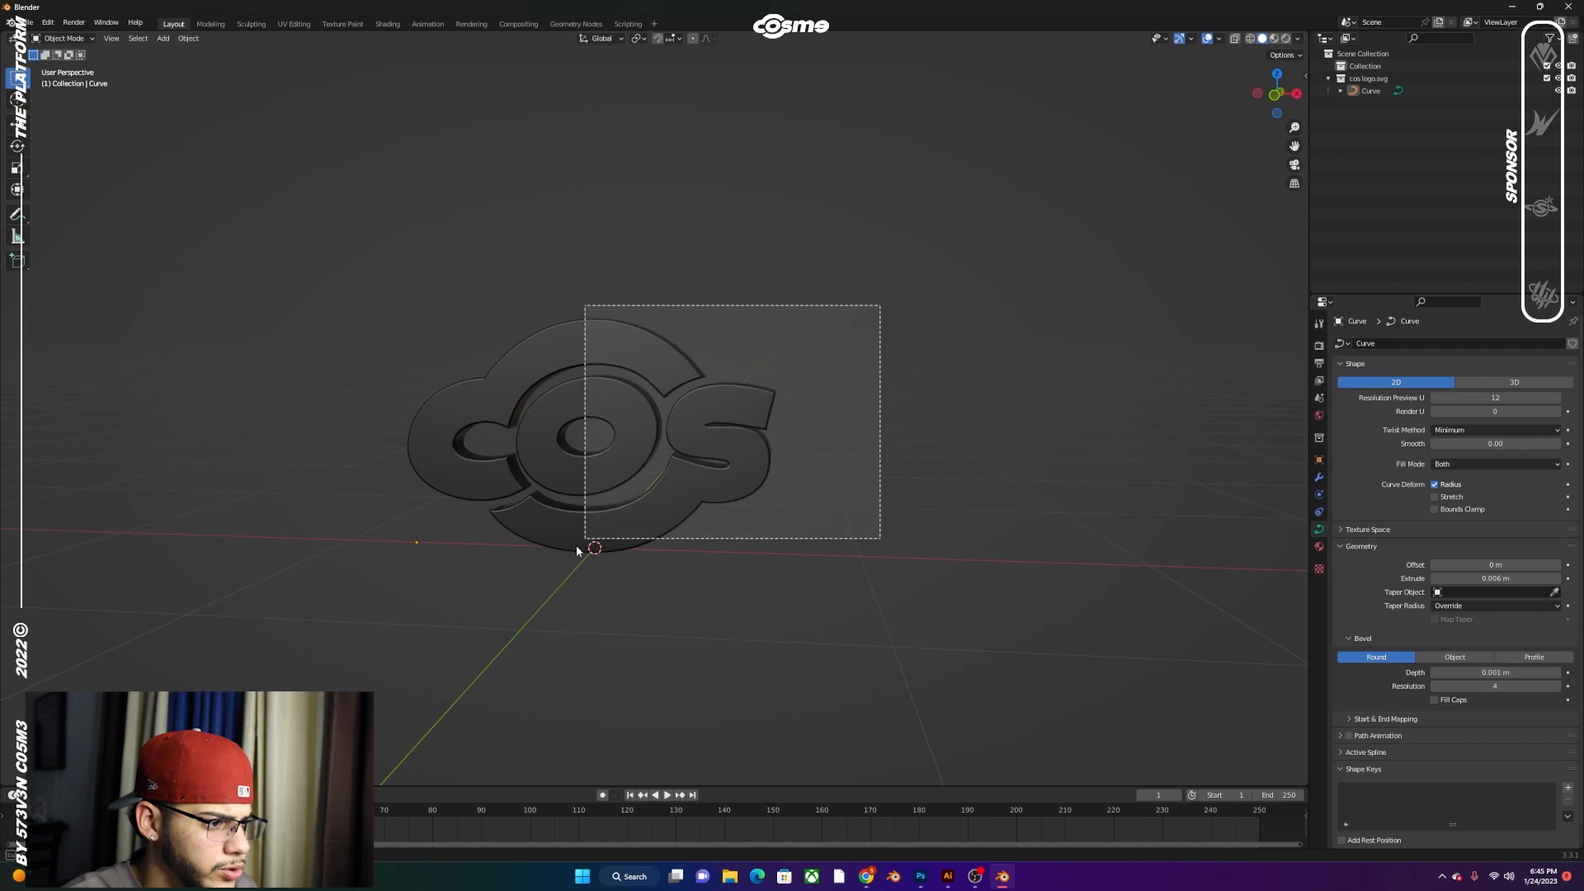
# Convert the logo to a mesh and add a Remesh modifier in Smooth mode, keeping disconnected pieces
pyautogui.rightClick(593, 548)
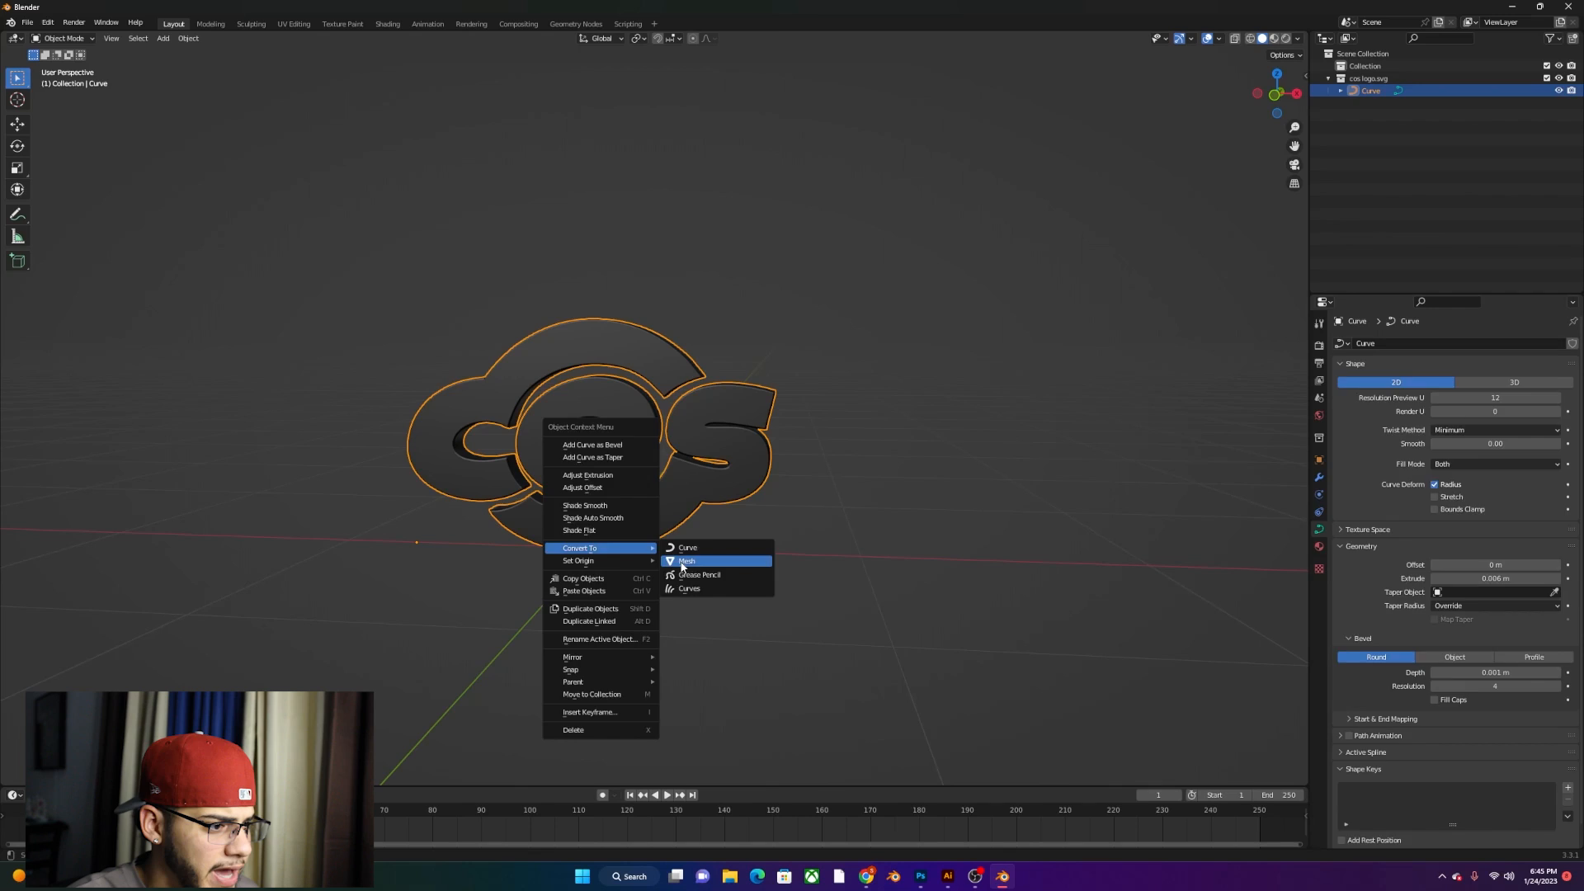
pyautogui.click(686, 561)
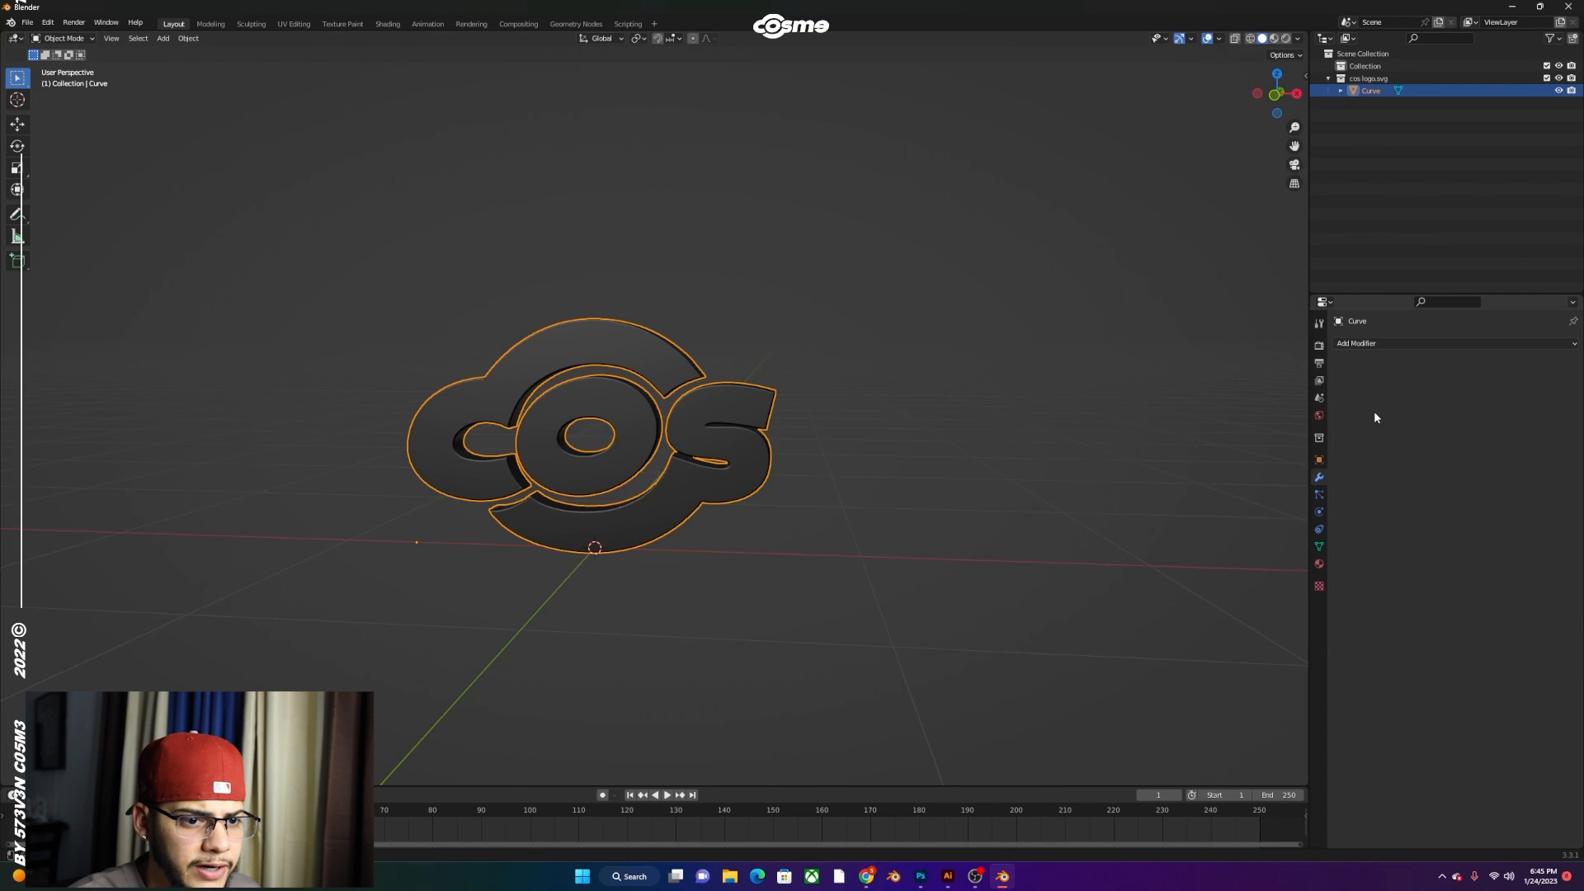
pyautogui.click(1354, 343)
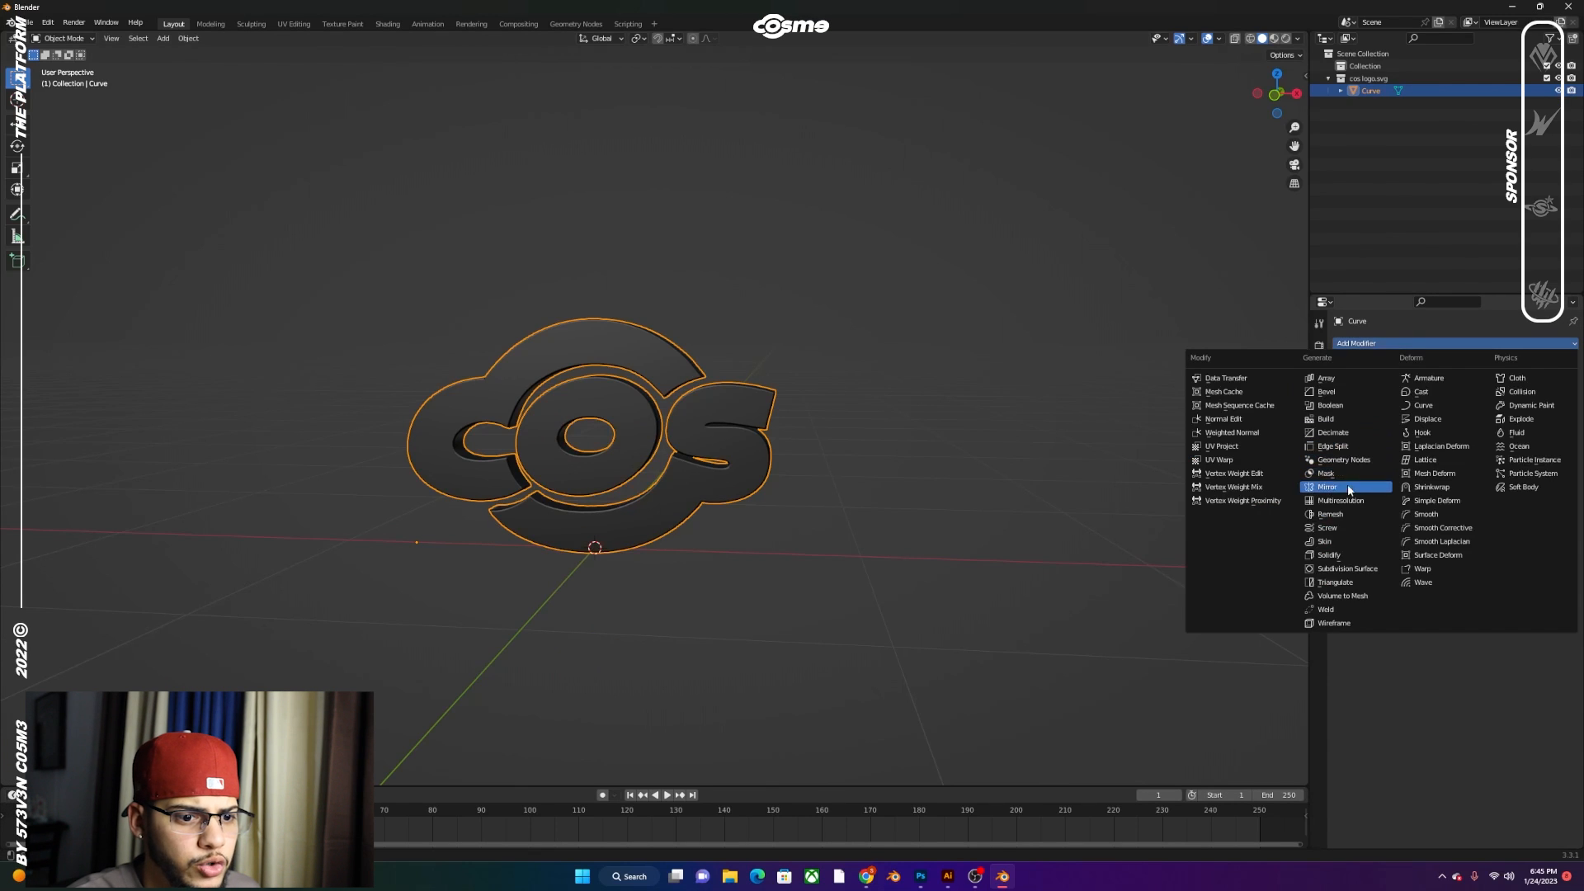
pyautogui.click(1329, 514)
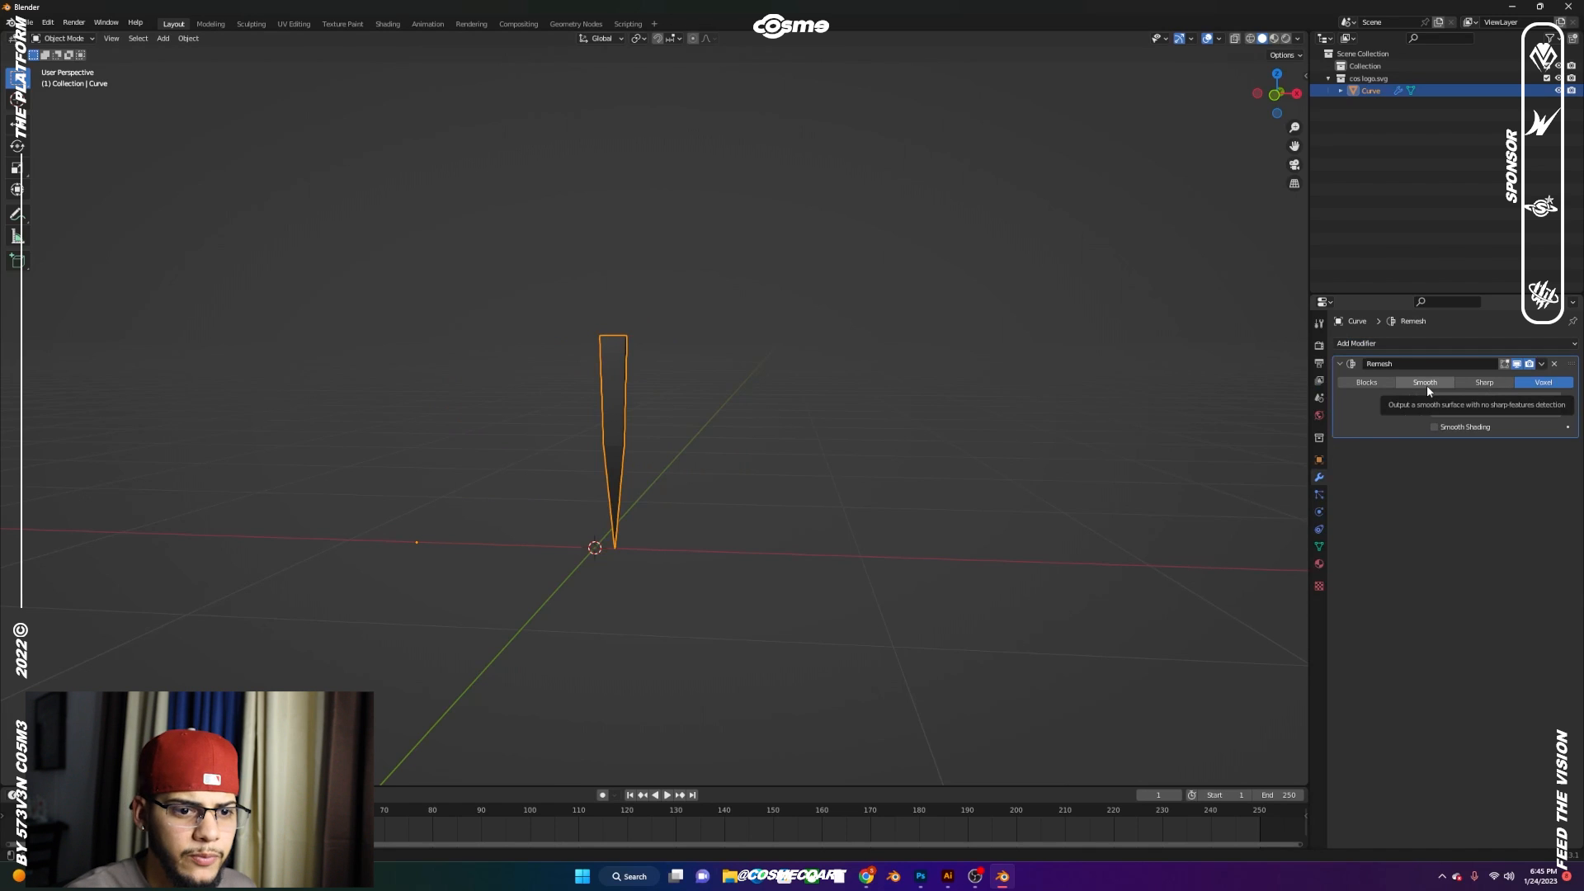
pyautogui.click(1424, 381)
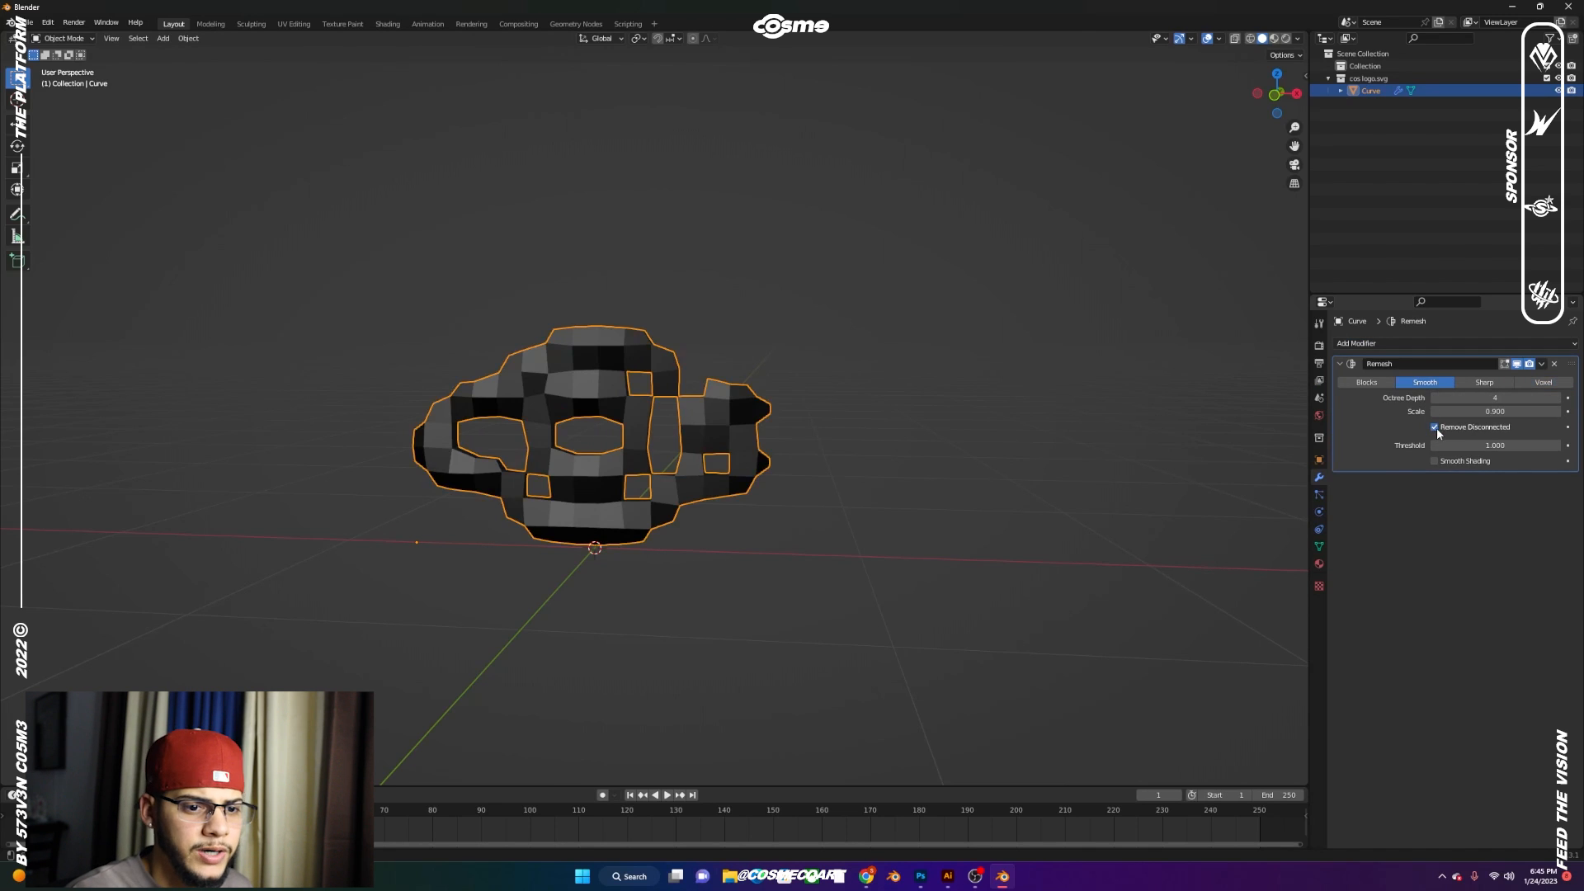
pyautogui.click(1434, 426)
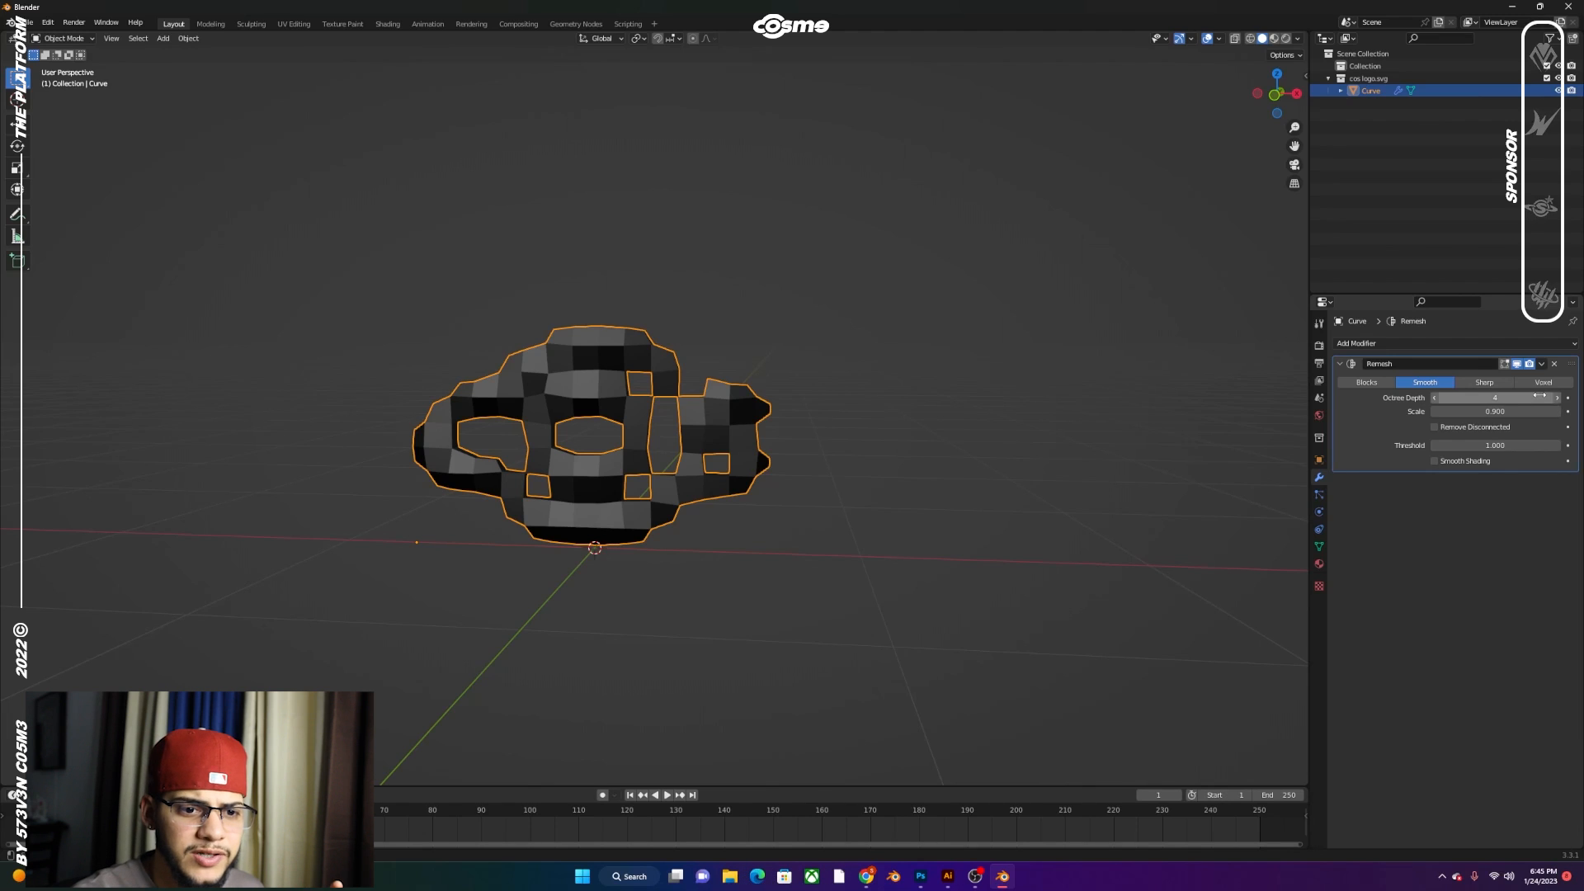
# Raise the remesh octree depth to 8 so the letters look clean
pyautogui.click(1556, 397)
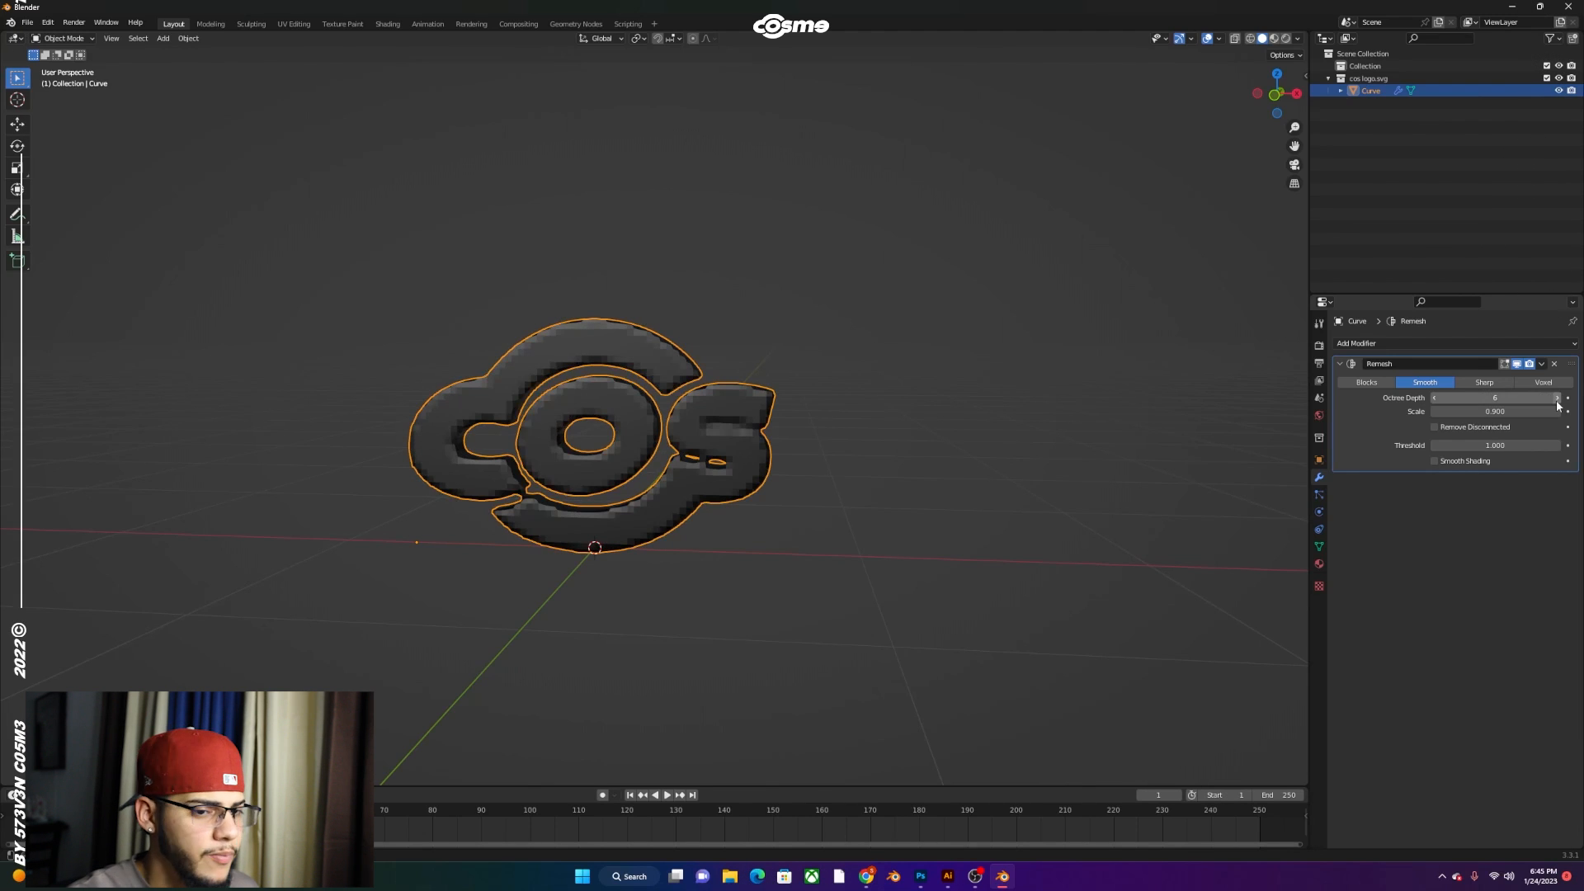
pyautogui.click(1567, 397)
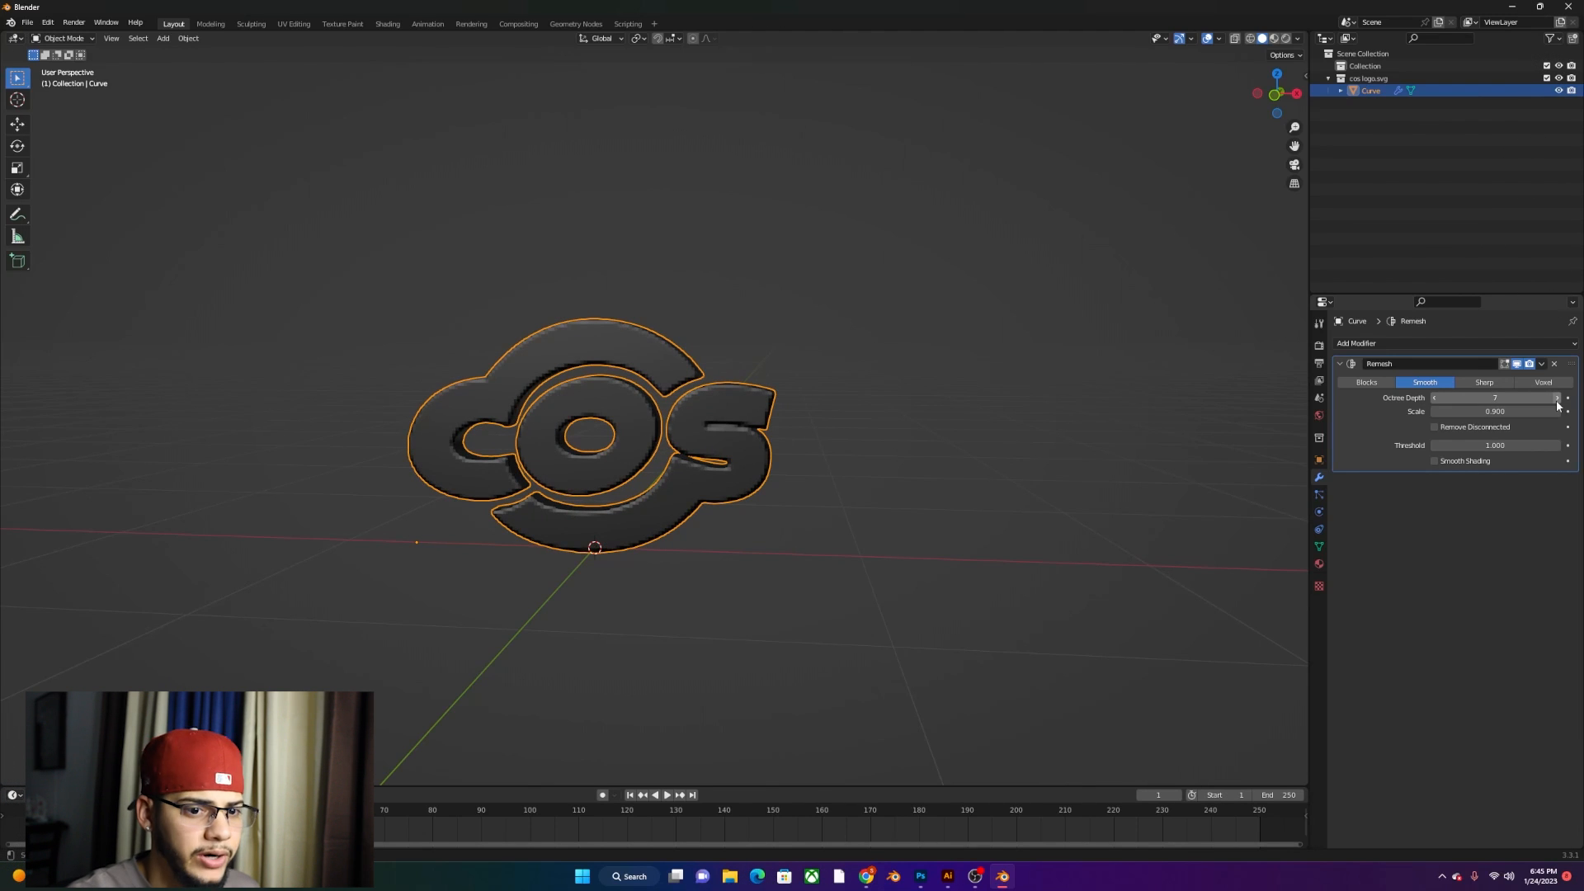
pyautogui.click(1561, 398)
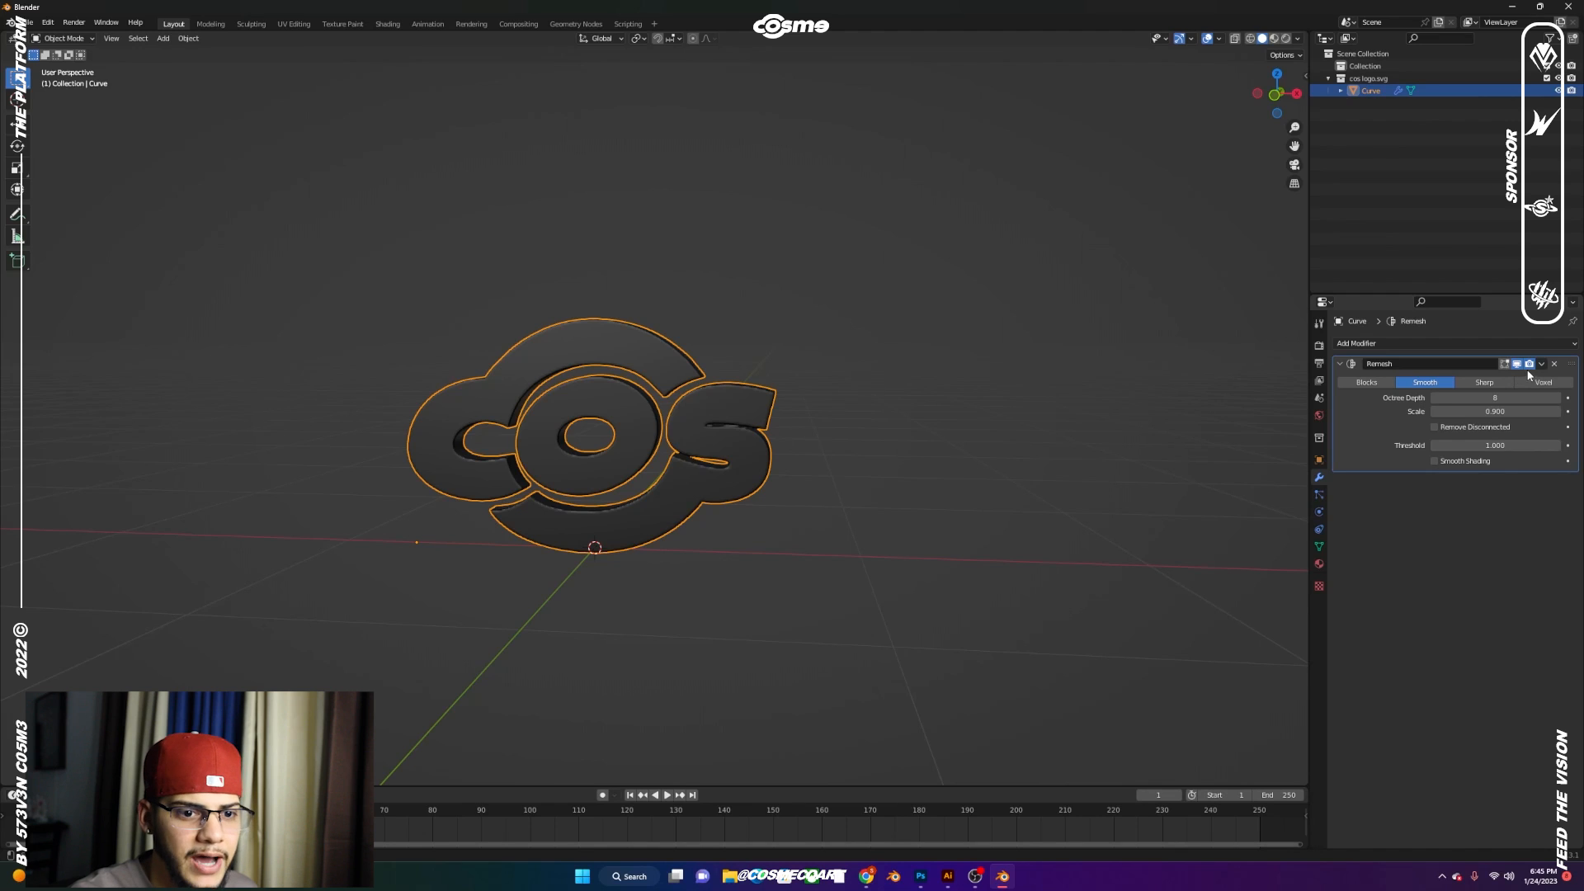
pyautogui.moveTo(1536, 371)
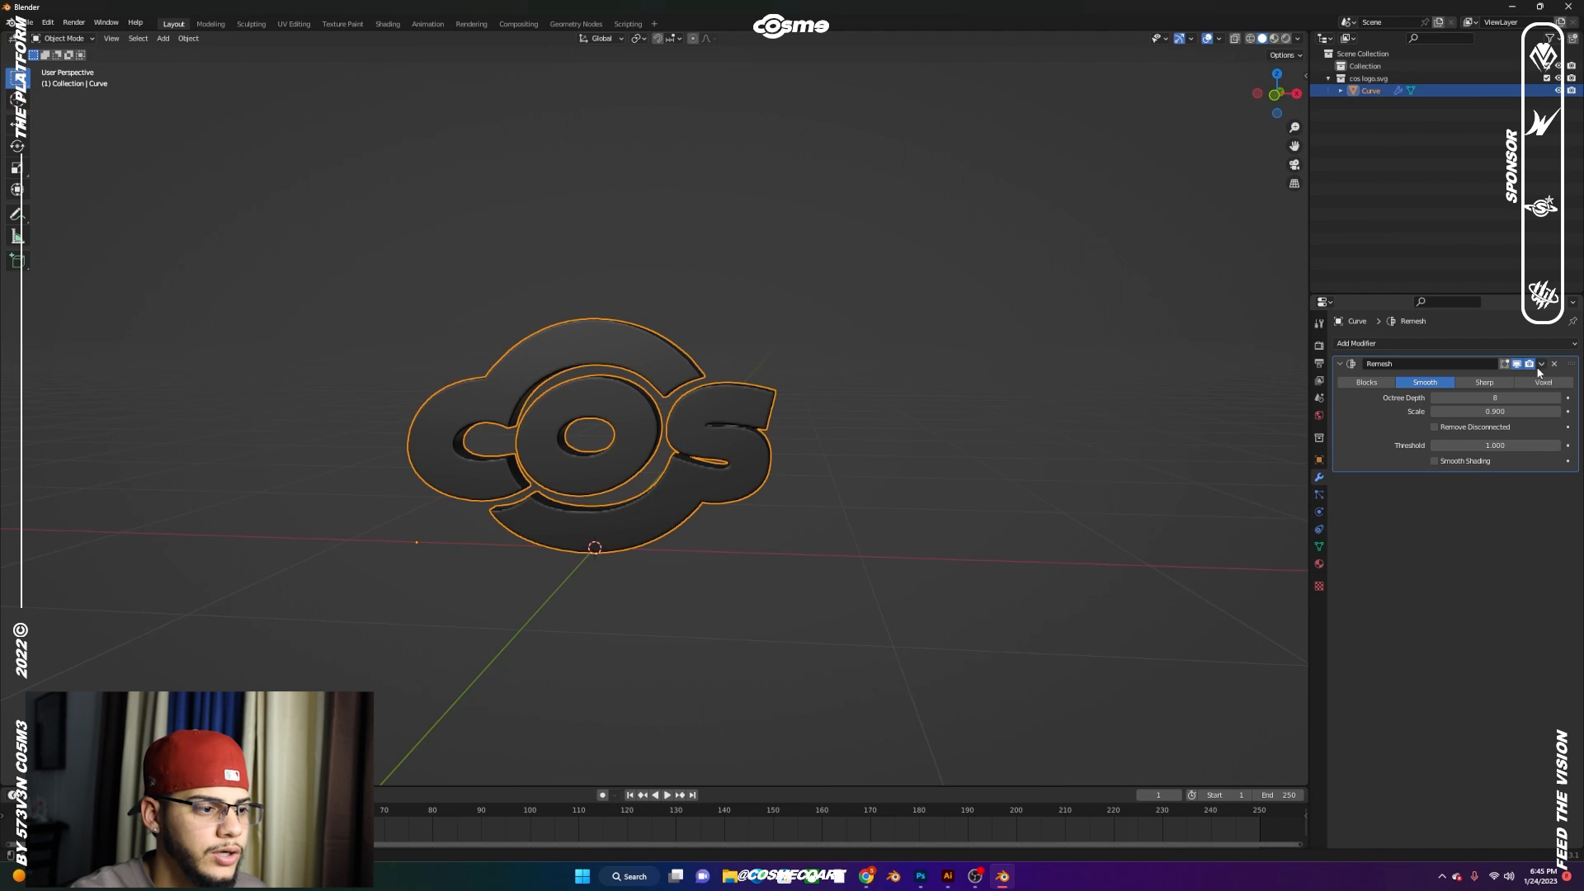
pyautogui.moveTo(1542, 371)
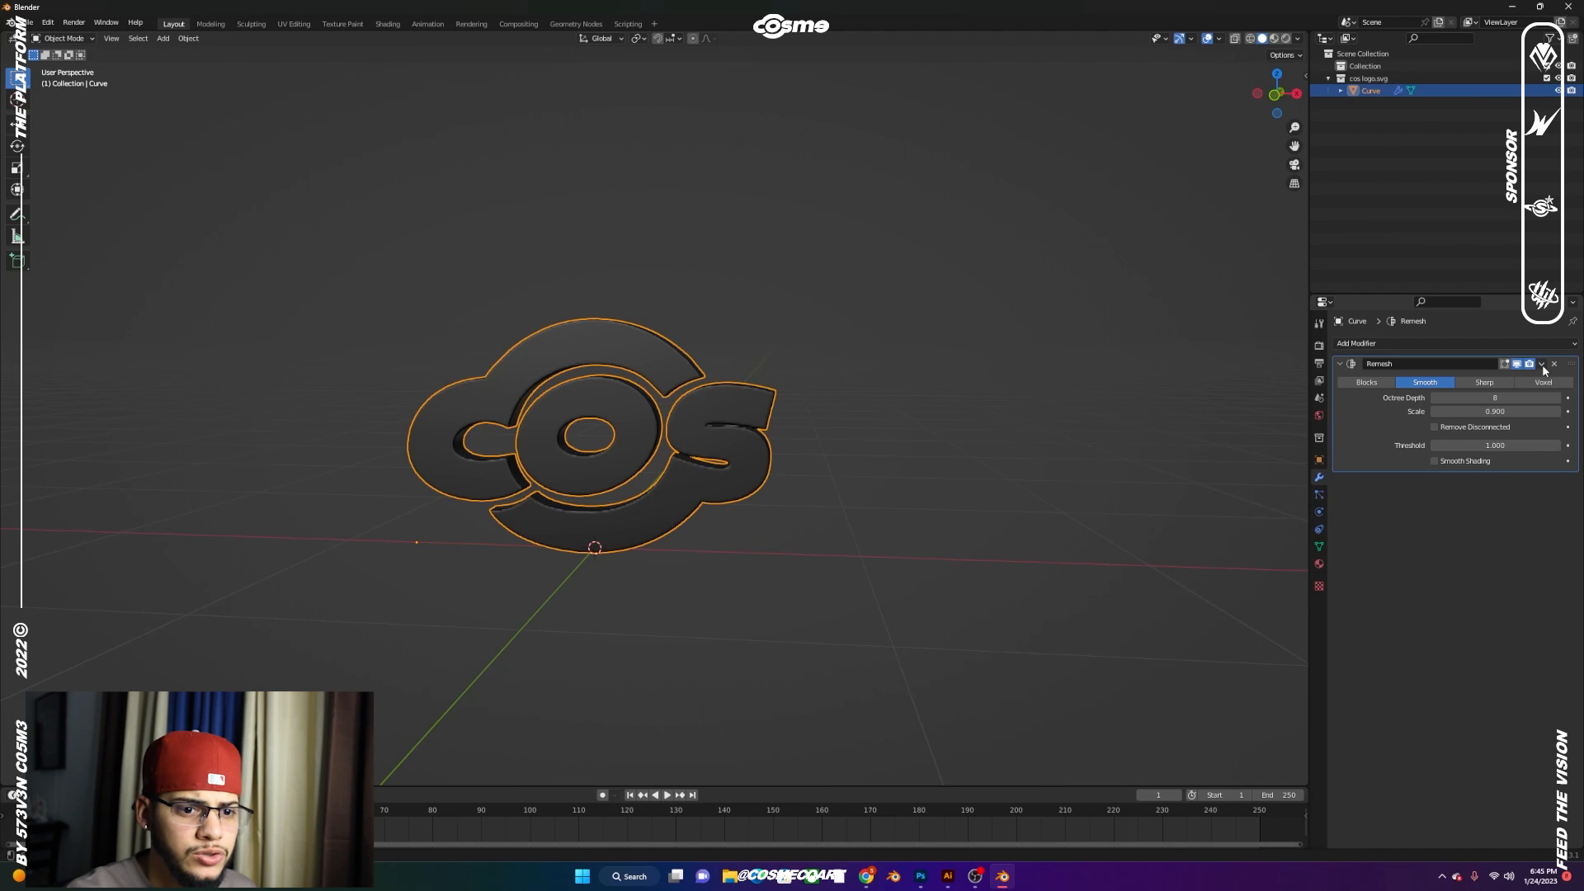
# Apply the Remesh modifier and smooth the logo into puffy letterforms in the Sculpting workspace
pyautogui.click(1543, 363)
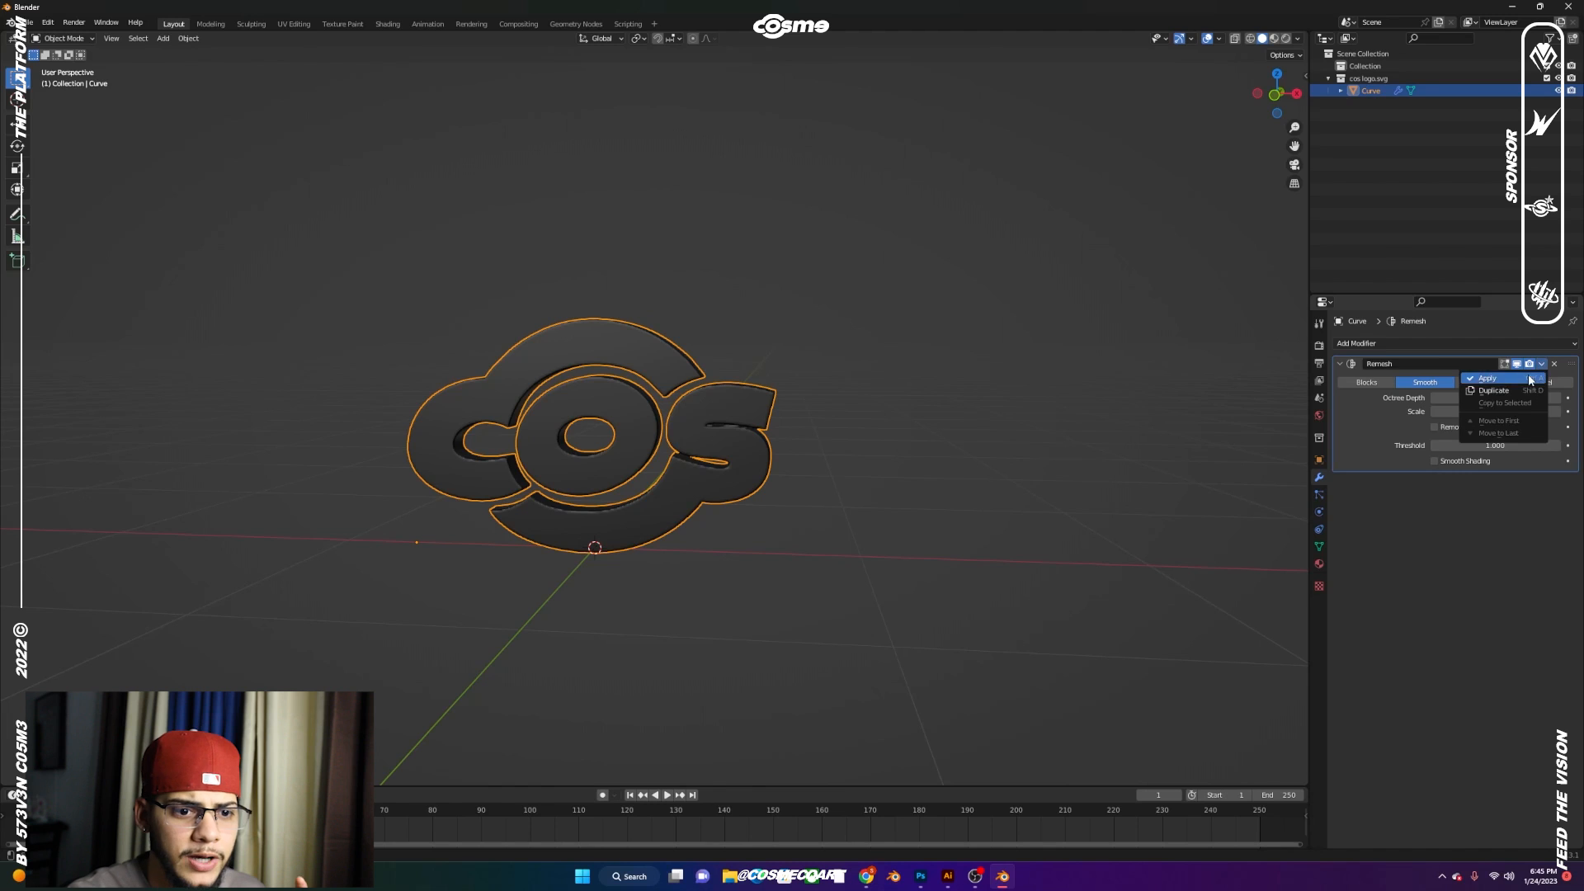
pyautogui.click(1487, 376)
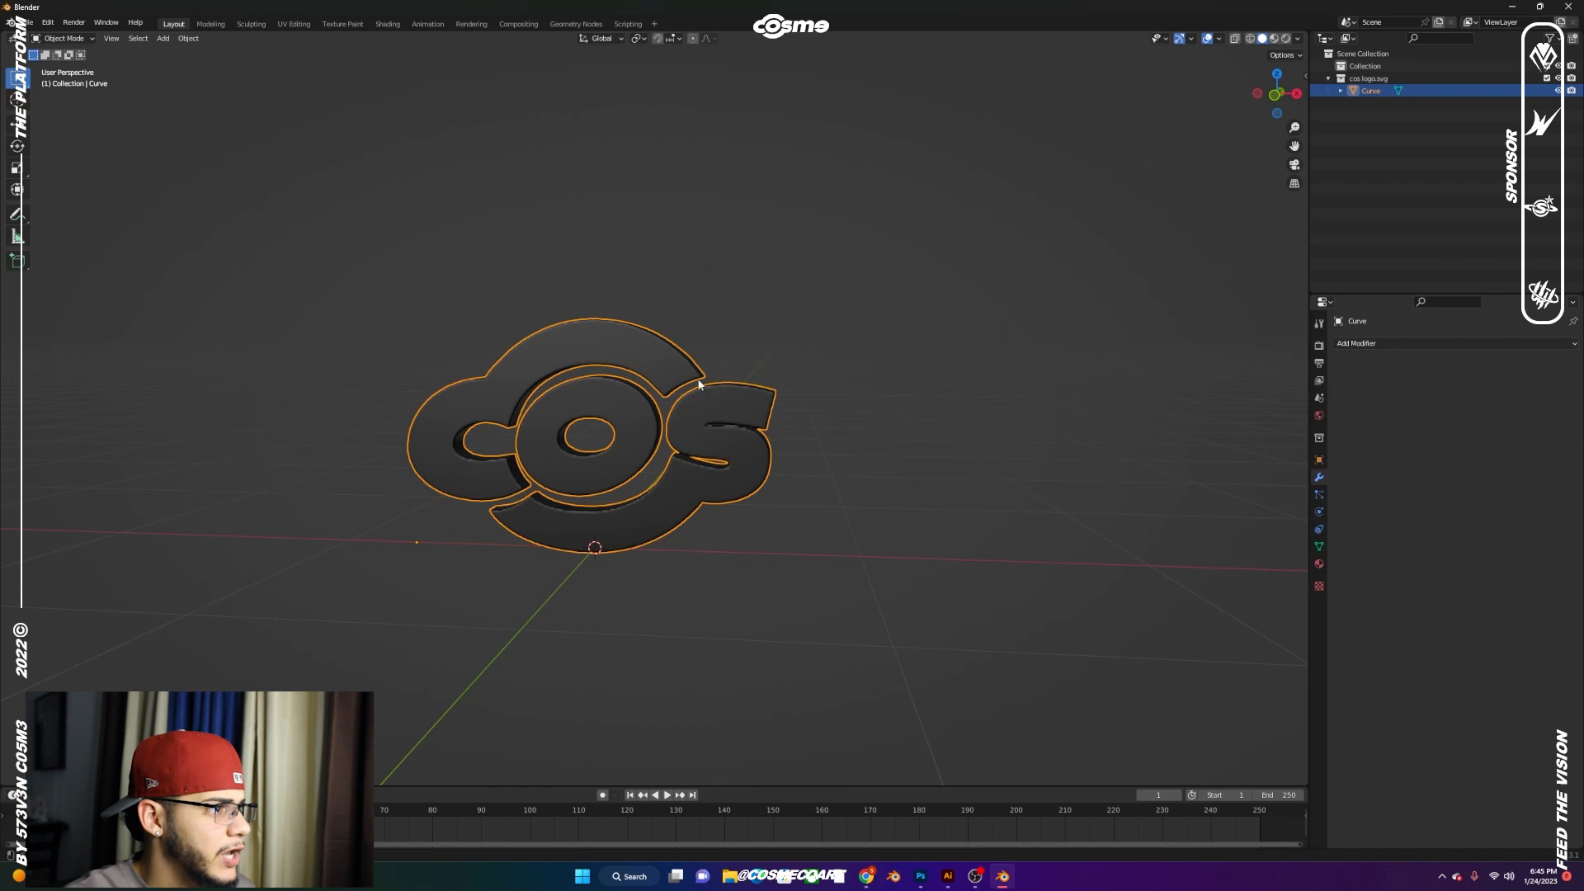
pyautogui.click(249, 23)
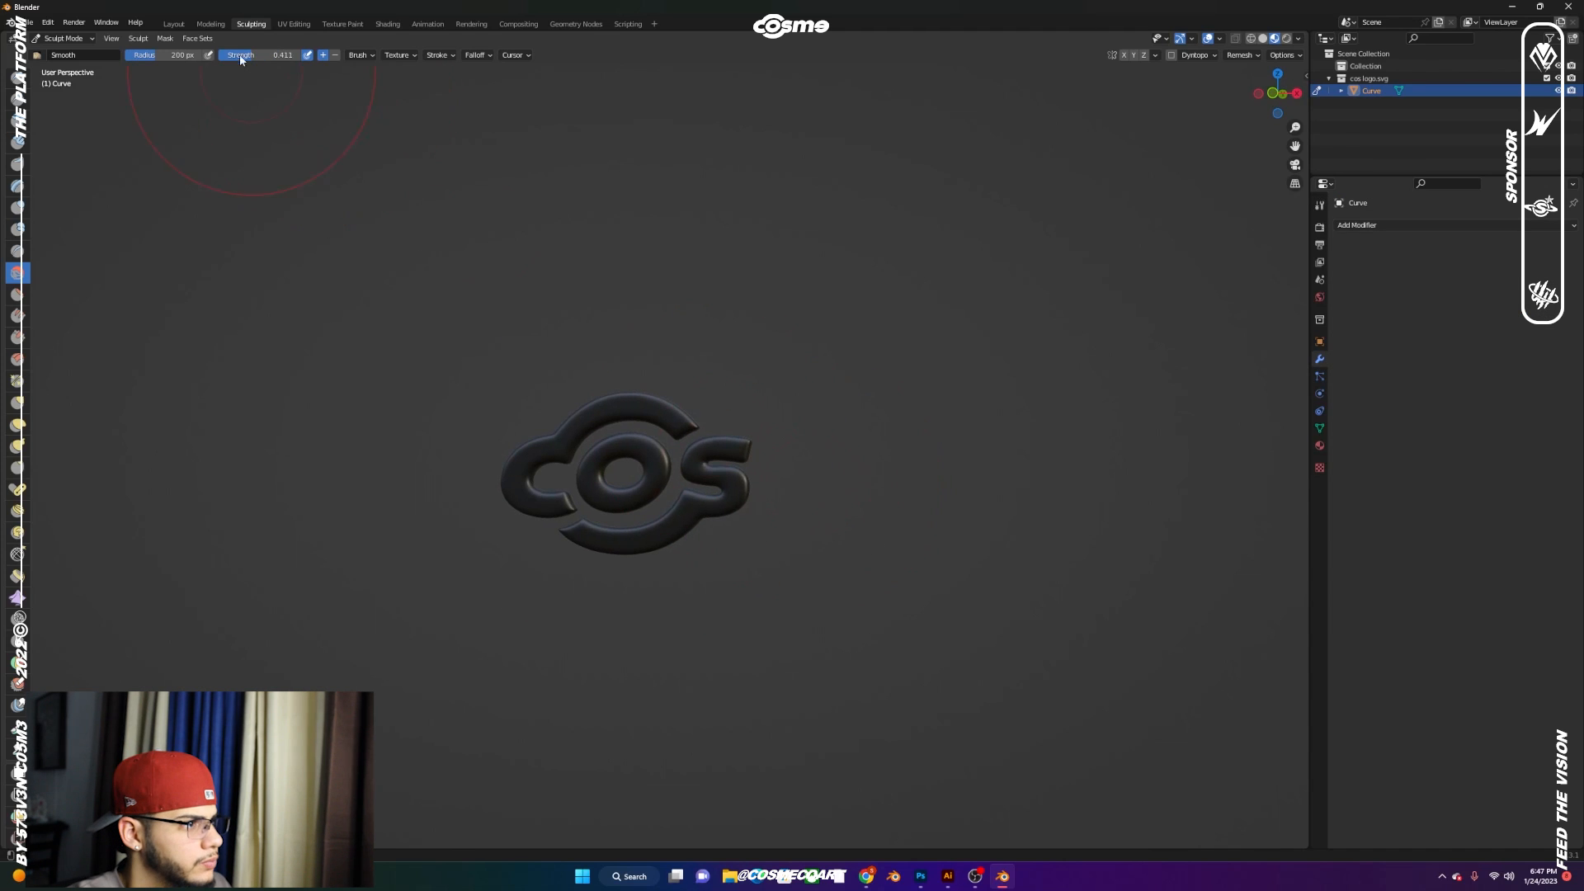
pyautogui.click(172, 23)
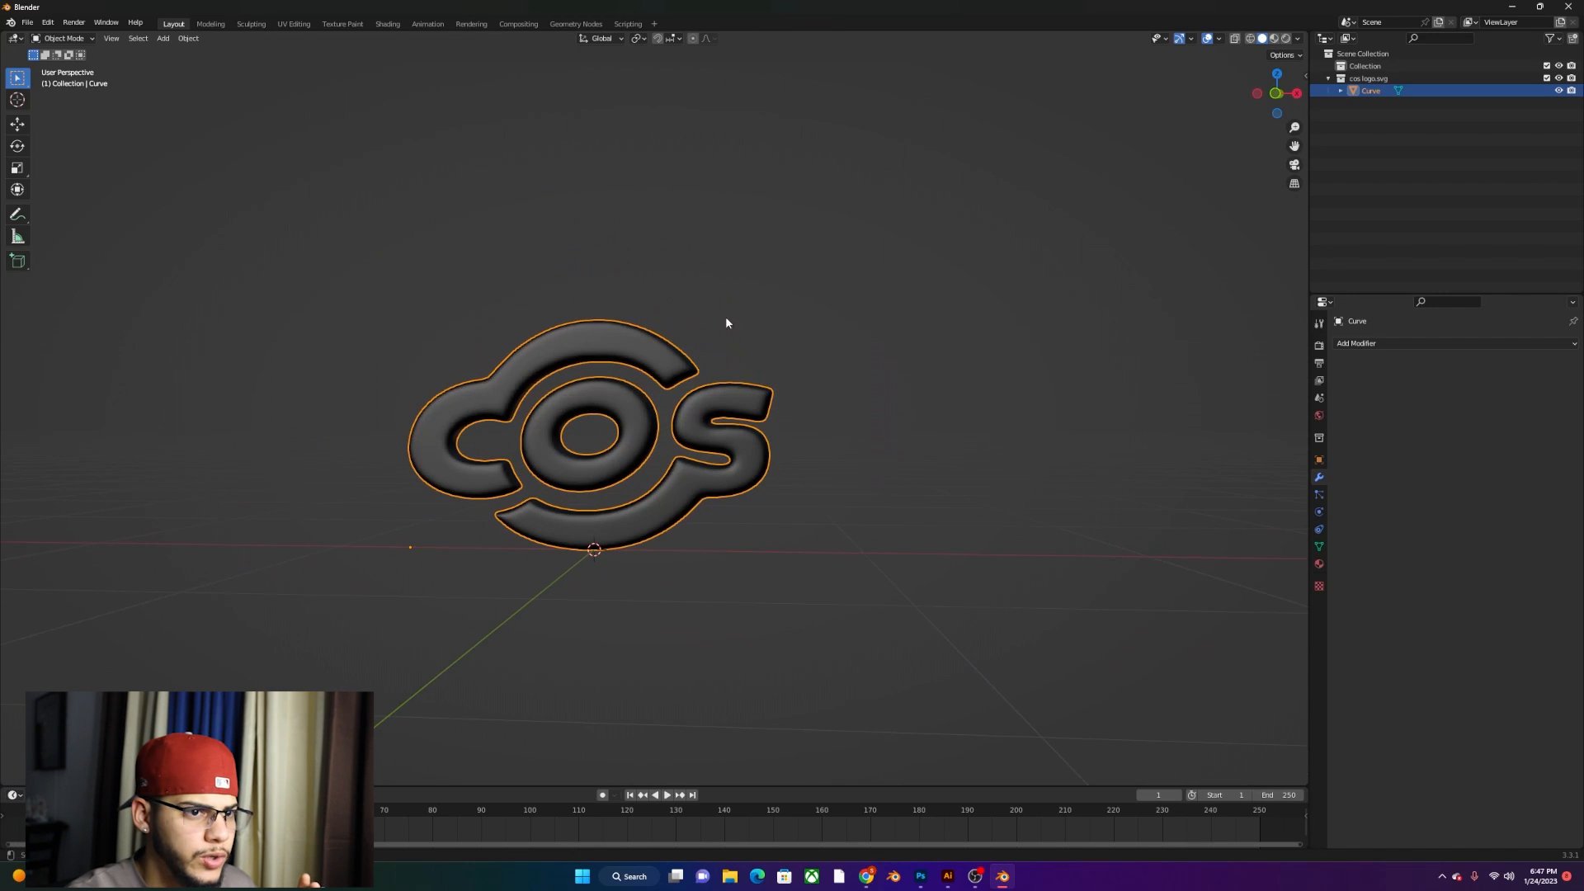
# Drive the world colour with an Environment Texture and browse for its image
pyautogui.click(1318, 363)
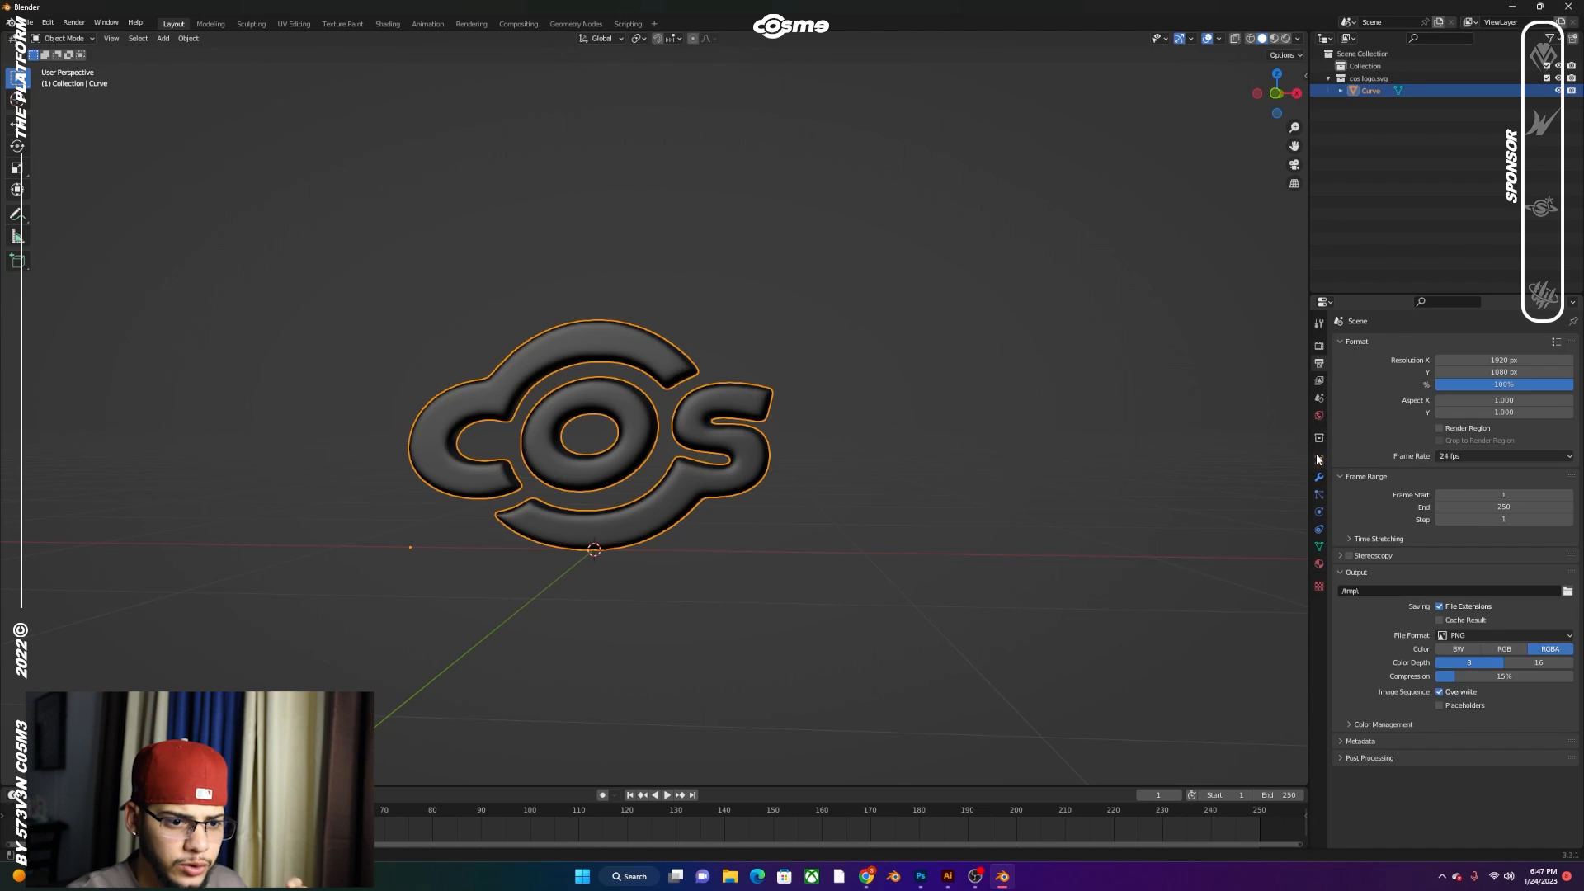
pyautogui.moveTo(1317, 401)
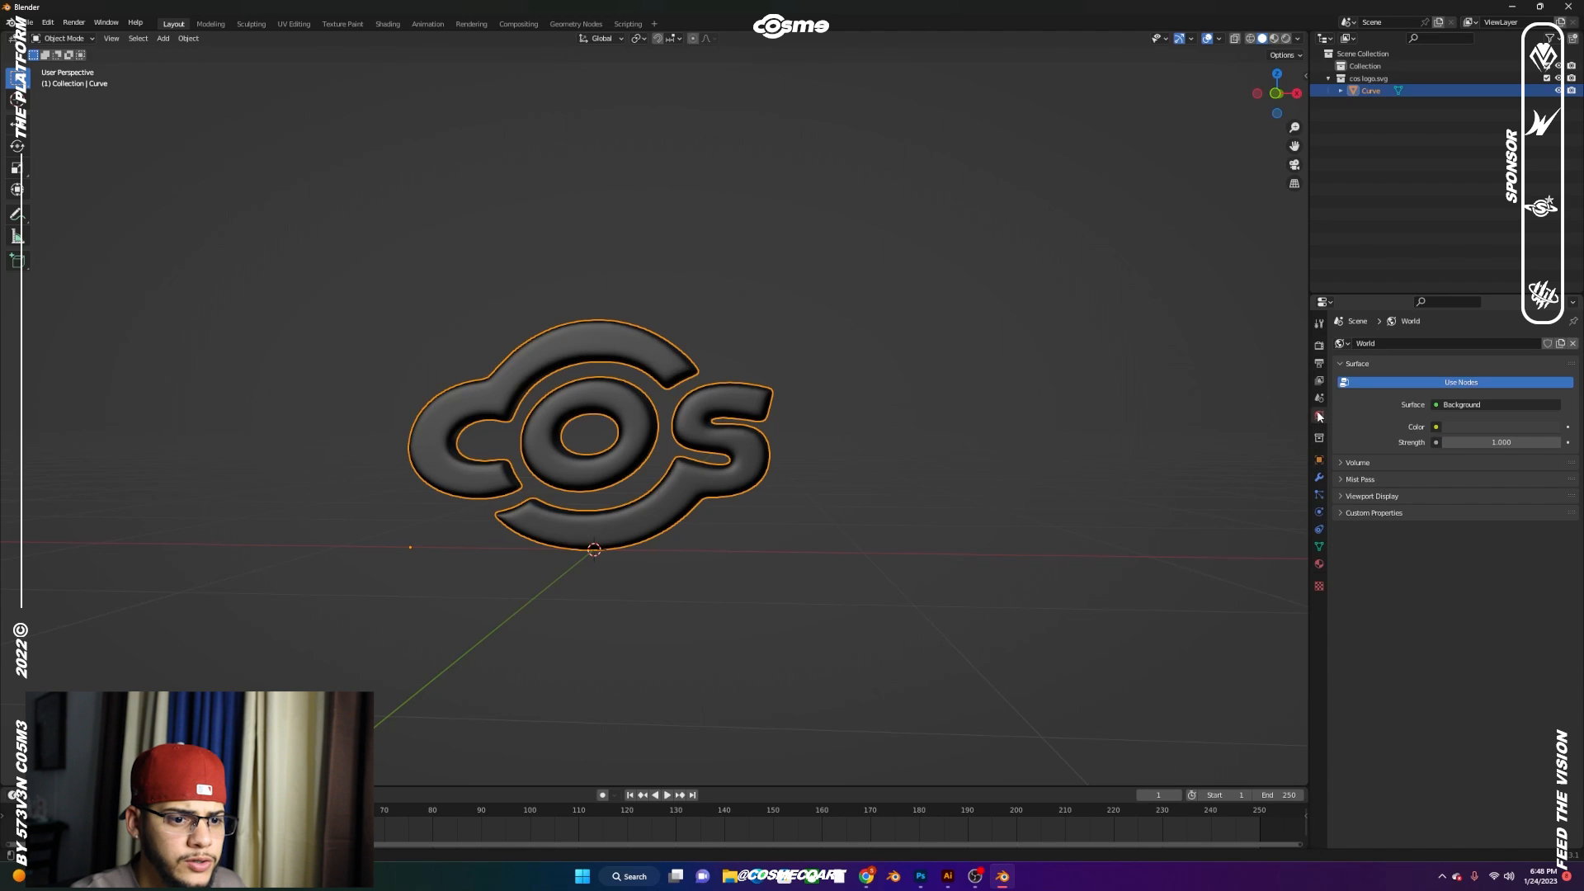
pyautogui.moveTo(1485, 429)
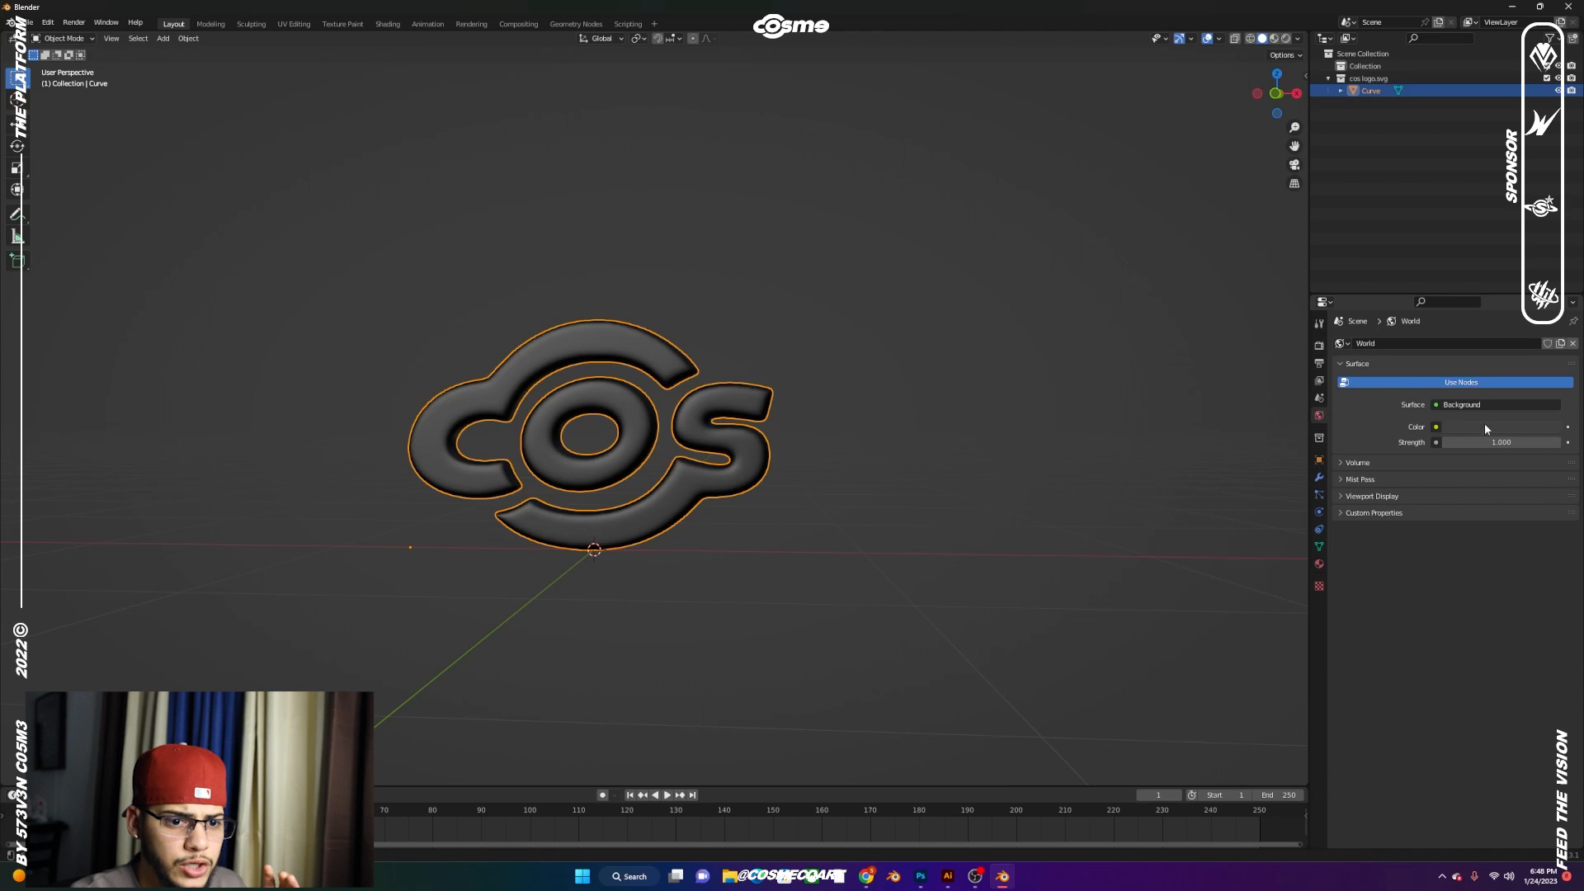
pyautogui.click(1435, 425)
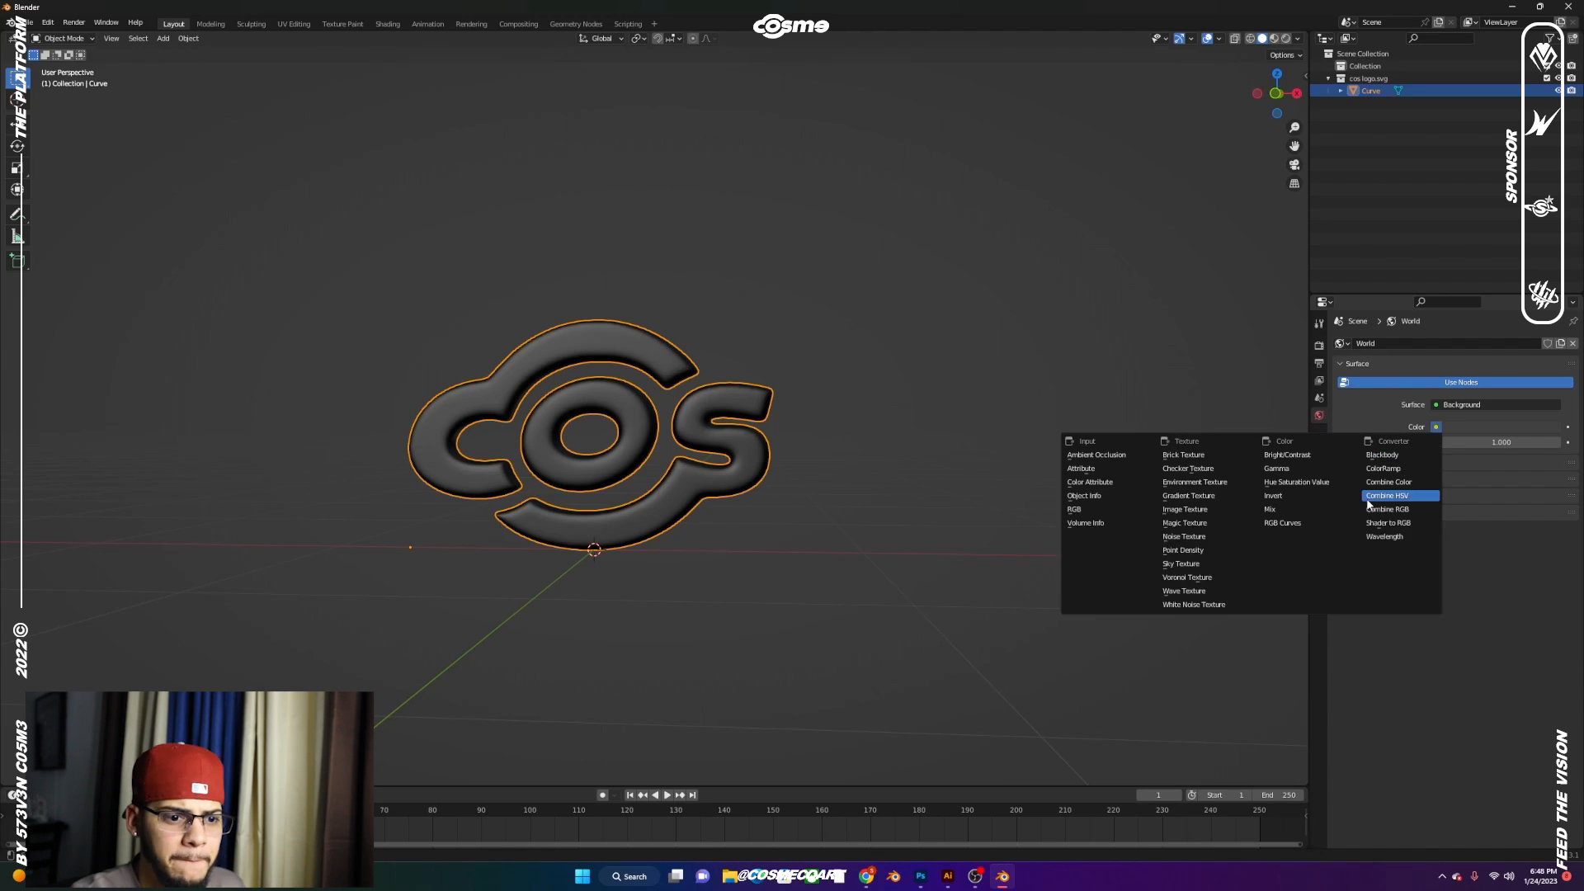
pyautogui.moveTo(1194, 481)
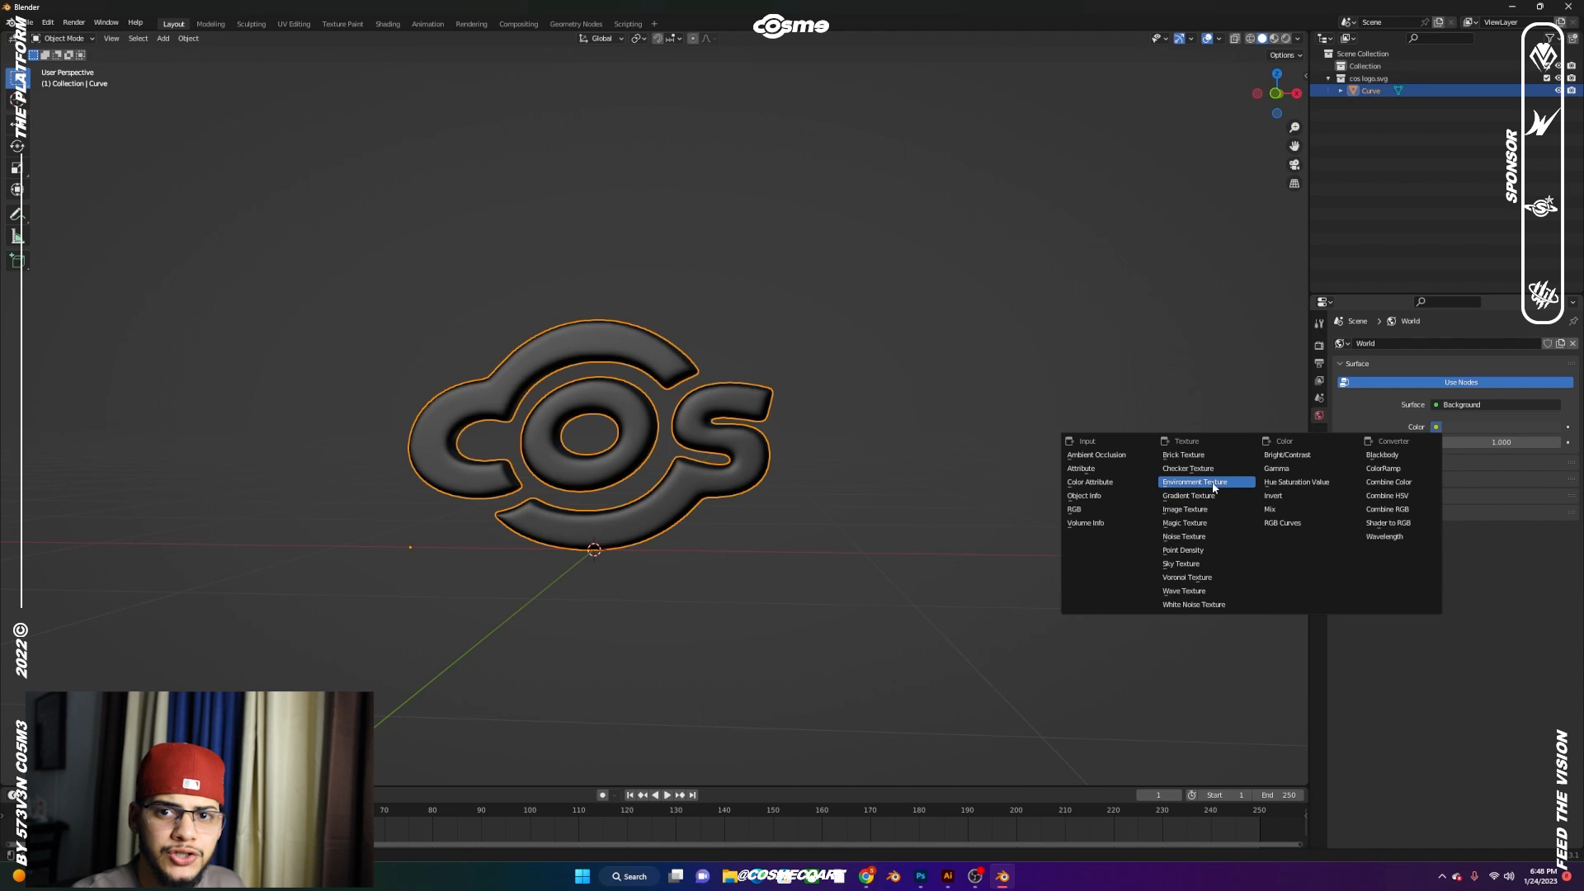
pyautogui.click(1194, 482)
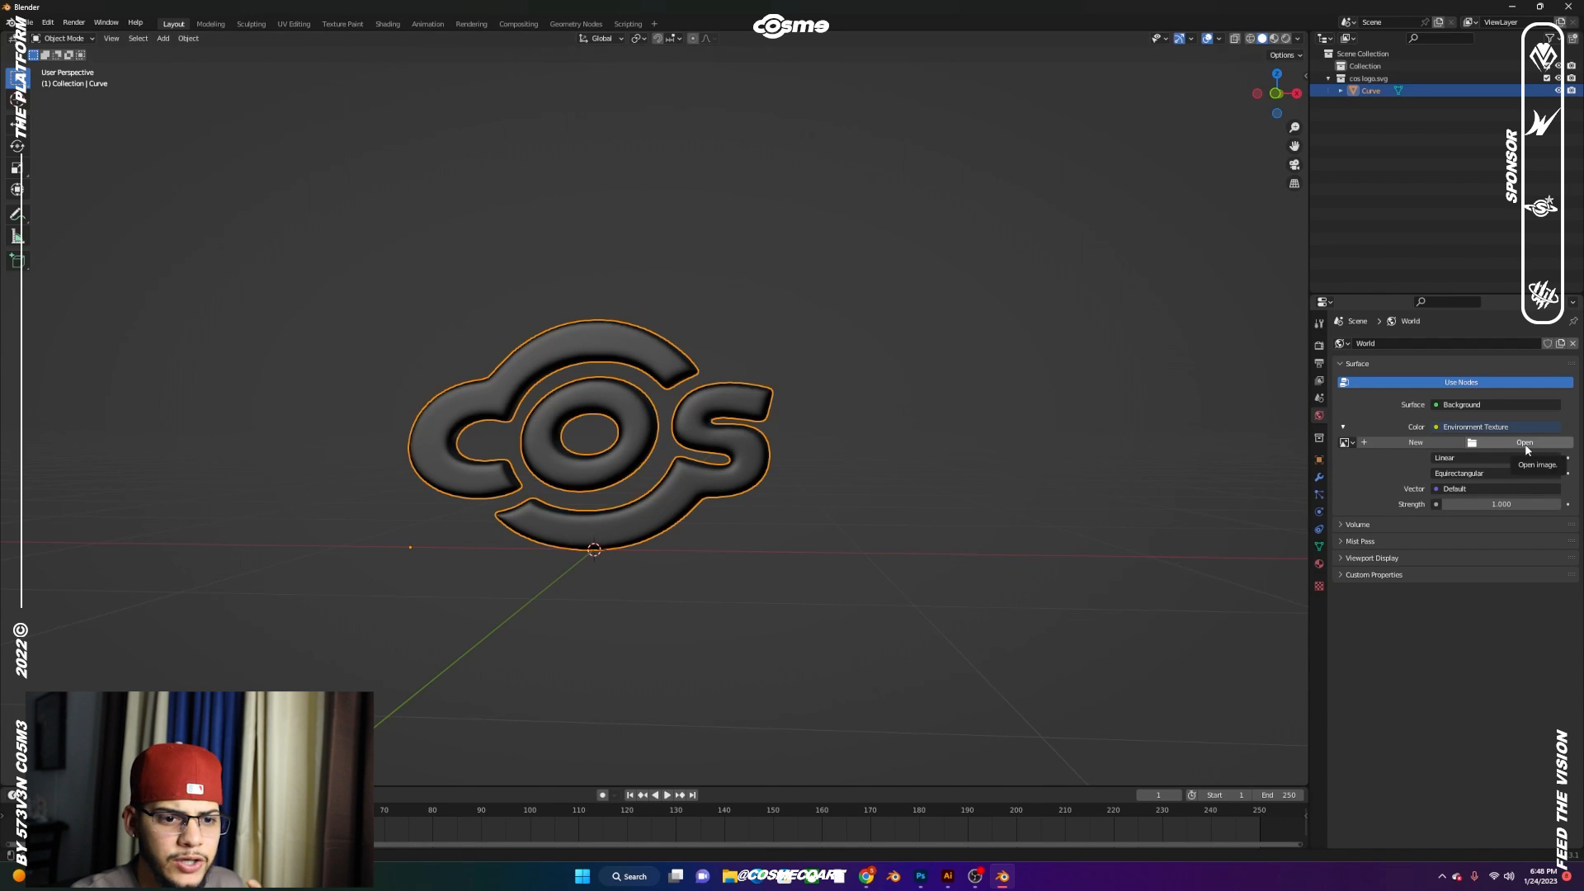
pyautogui.click(1524, 442)
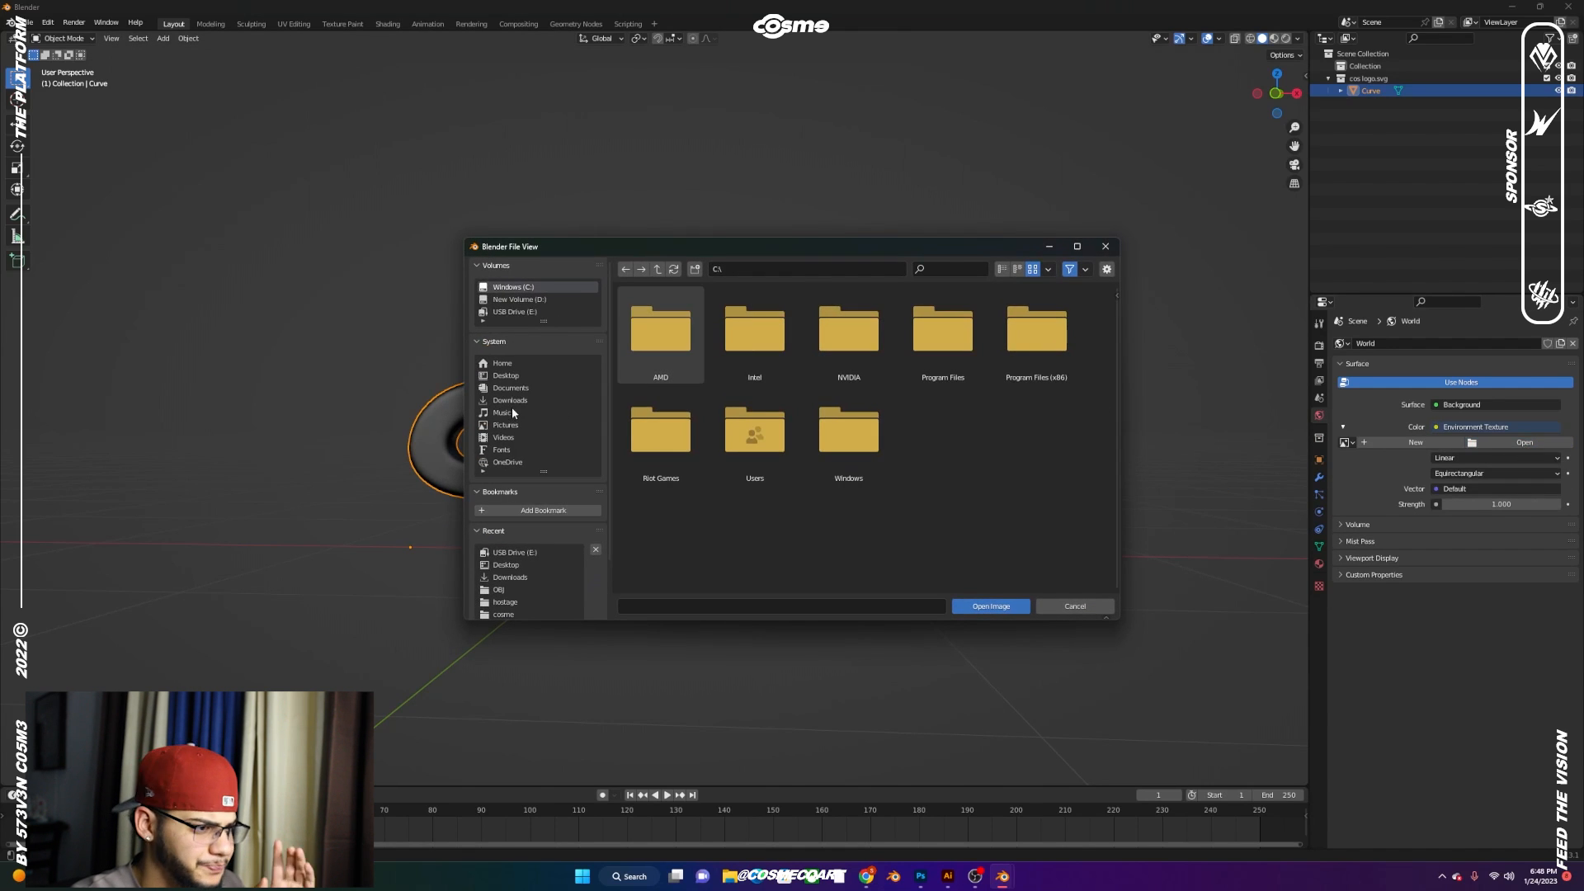
# Filter the Downloads folder for EXR files and pick a studio HDRI for the environment
pyautogui.click(510, 399)
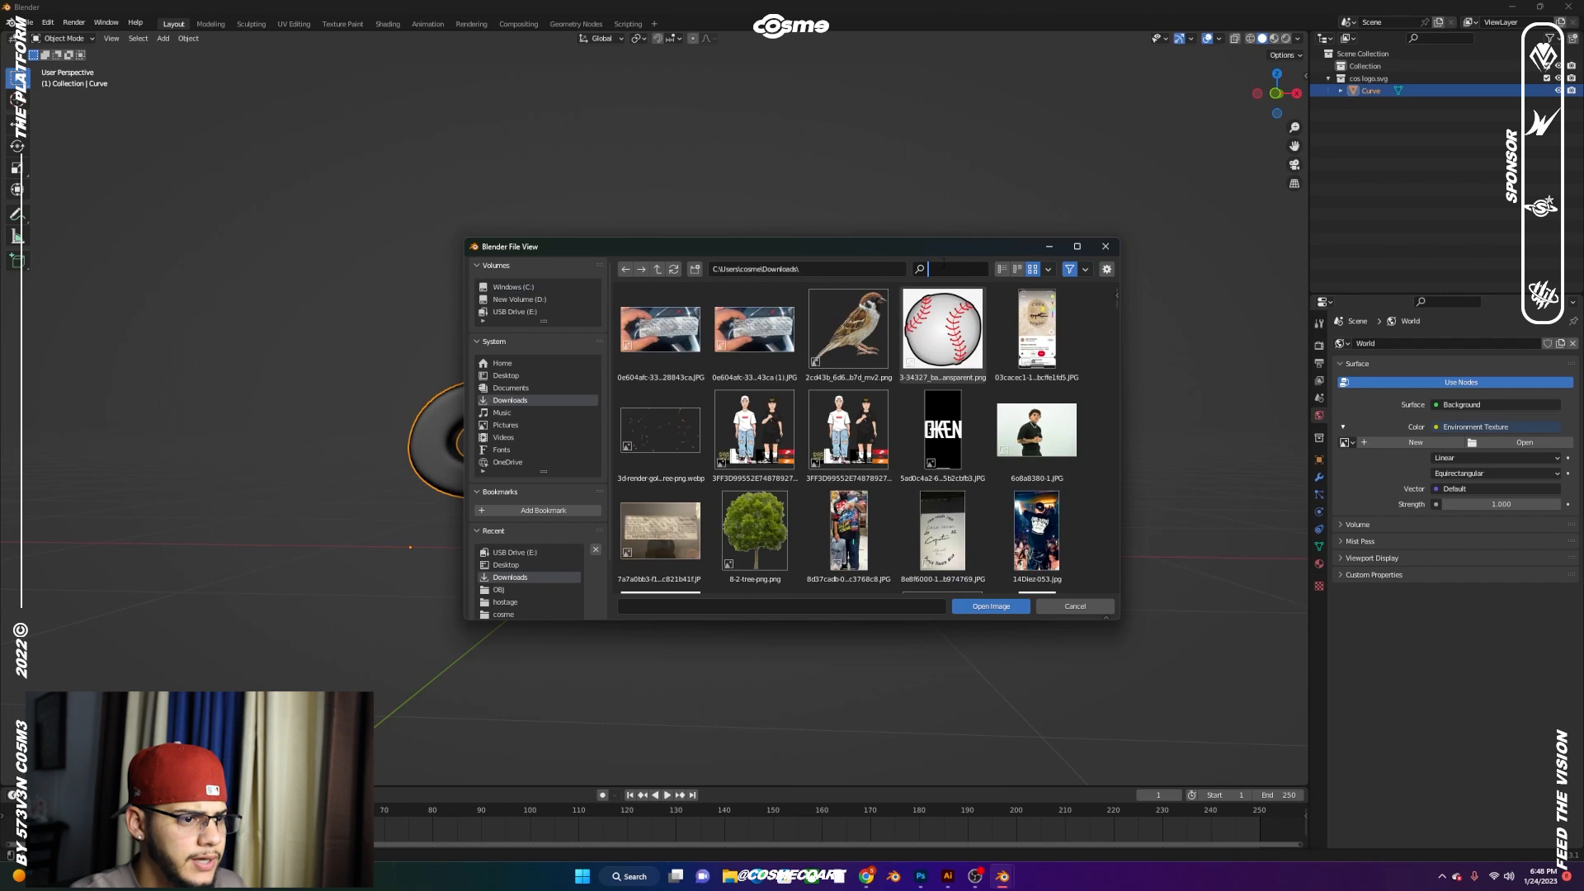
pyautogui.write('EXR')
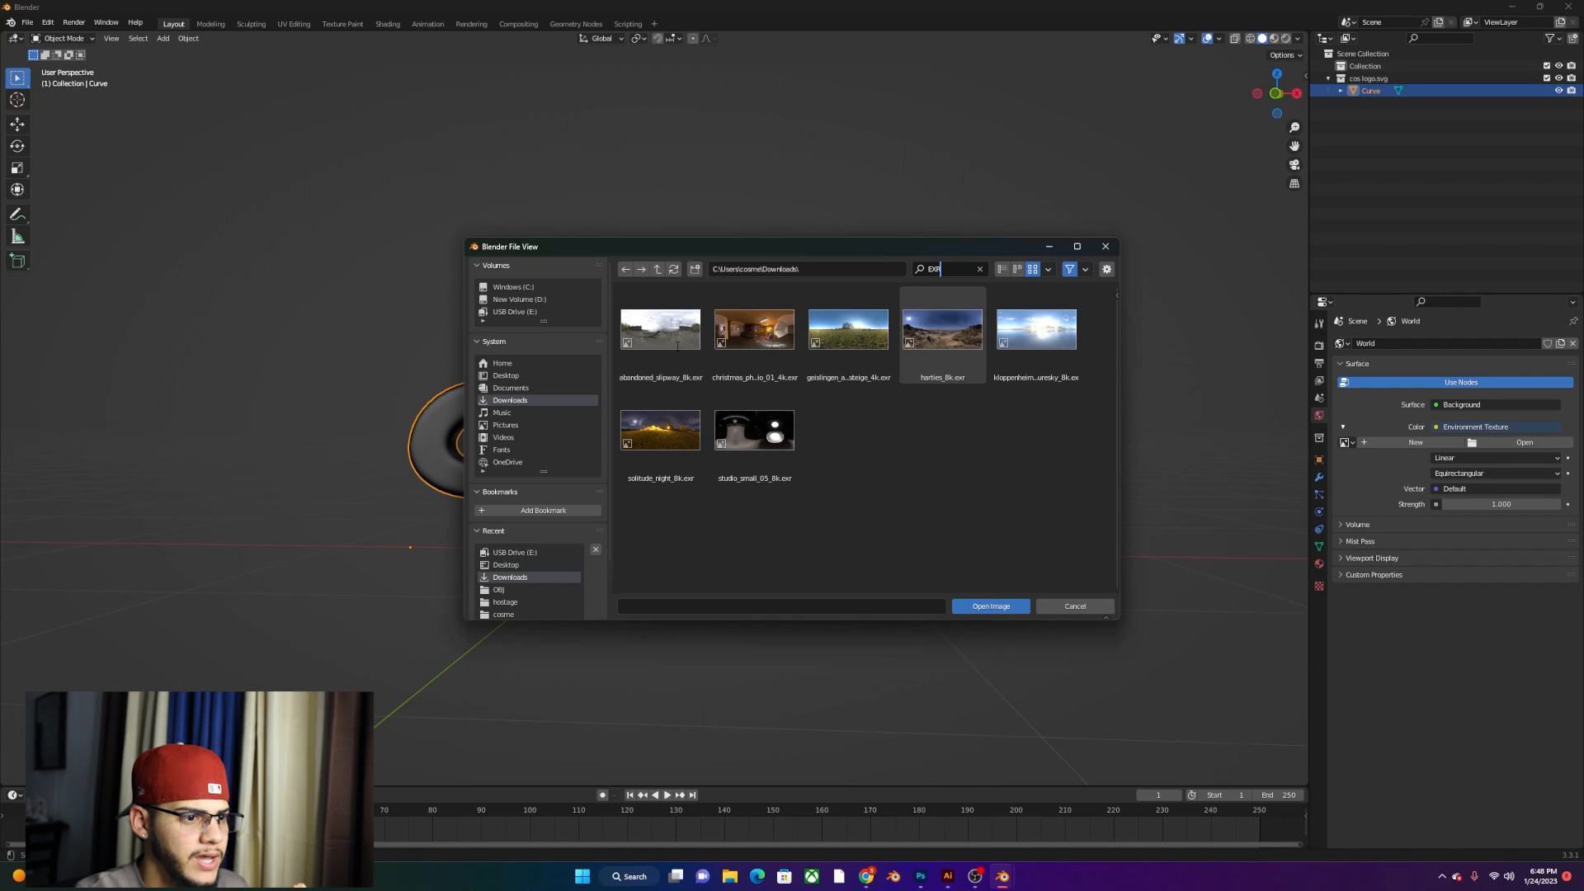
pyautogui.click(754, 329)
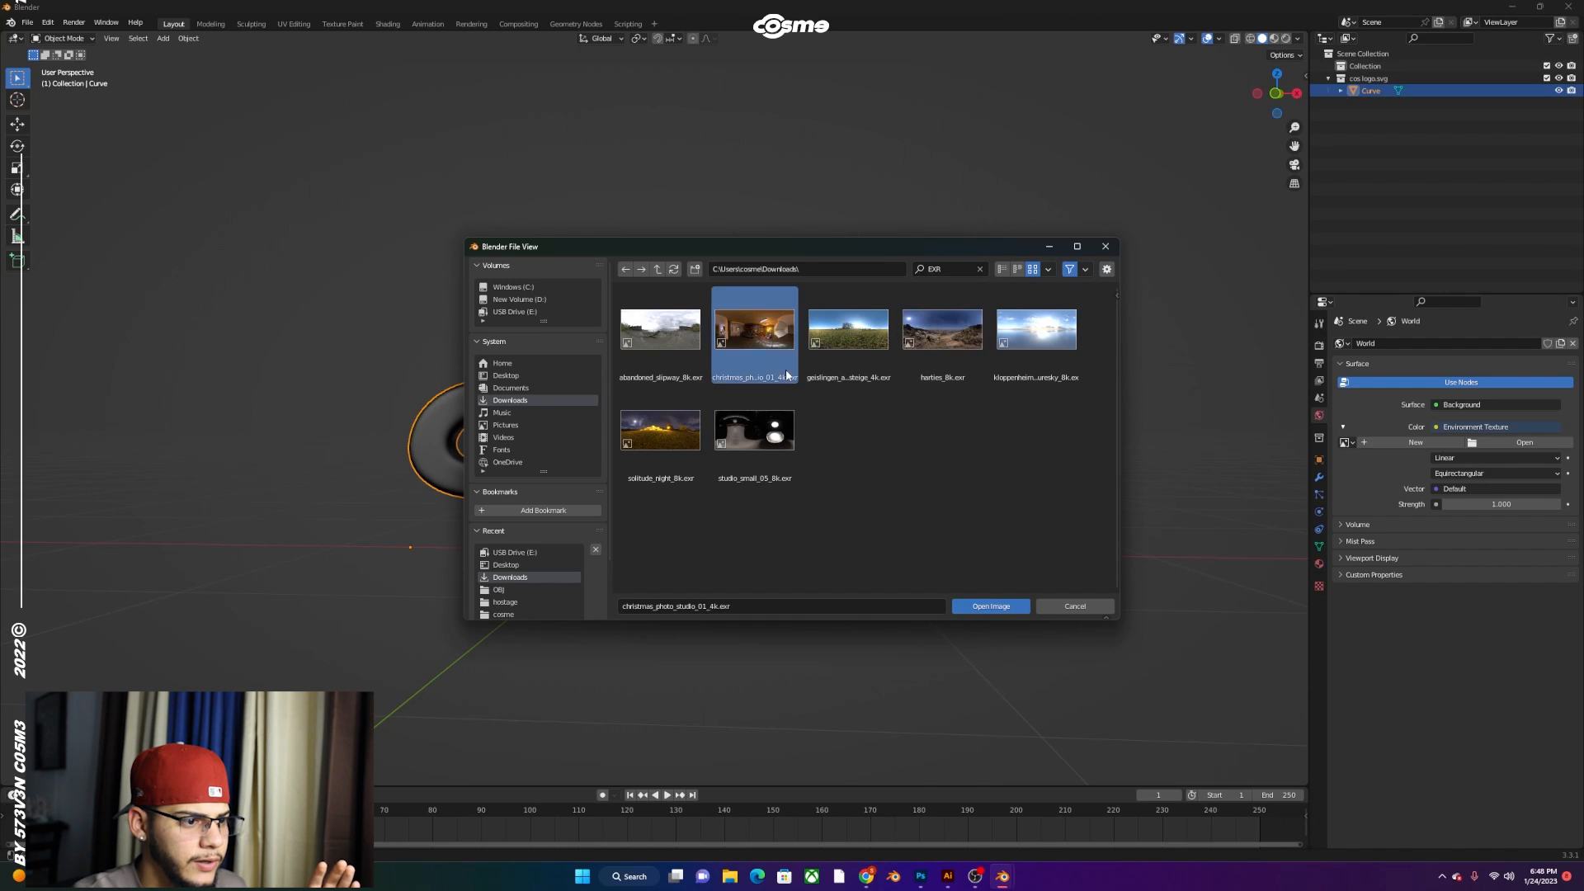
pyautogui.click(754, 429)
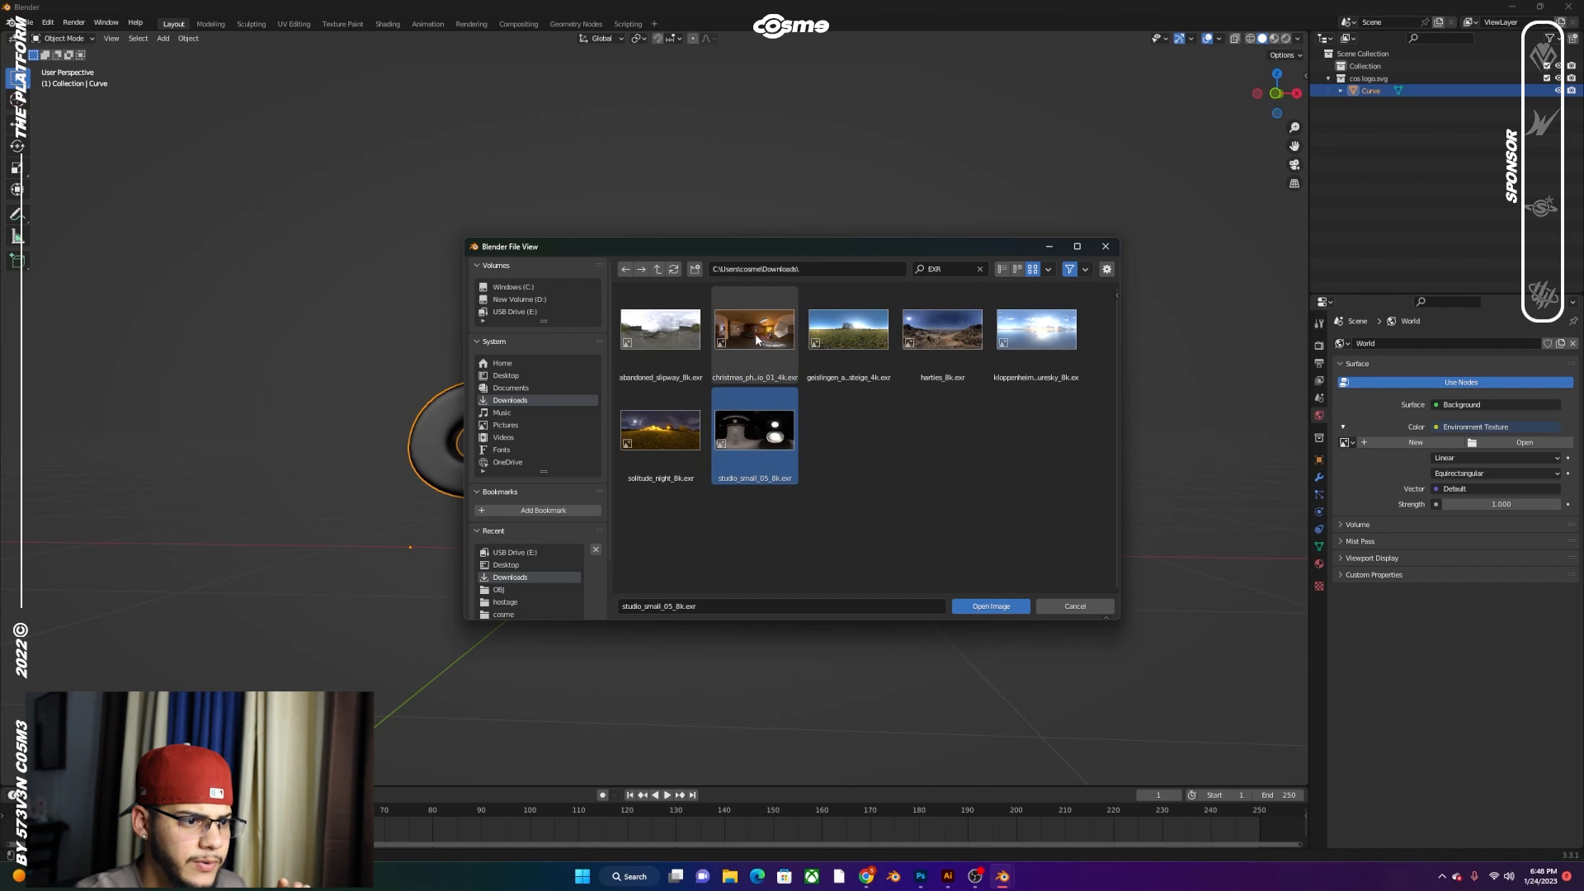
pyautogui.moveTo(727, 414)
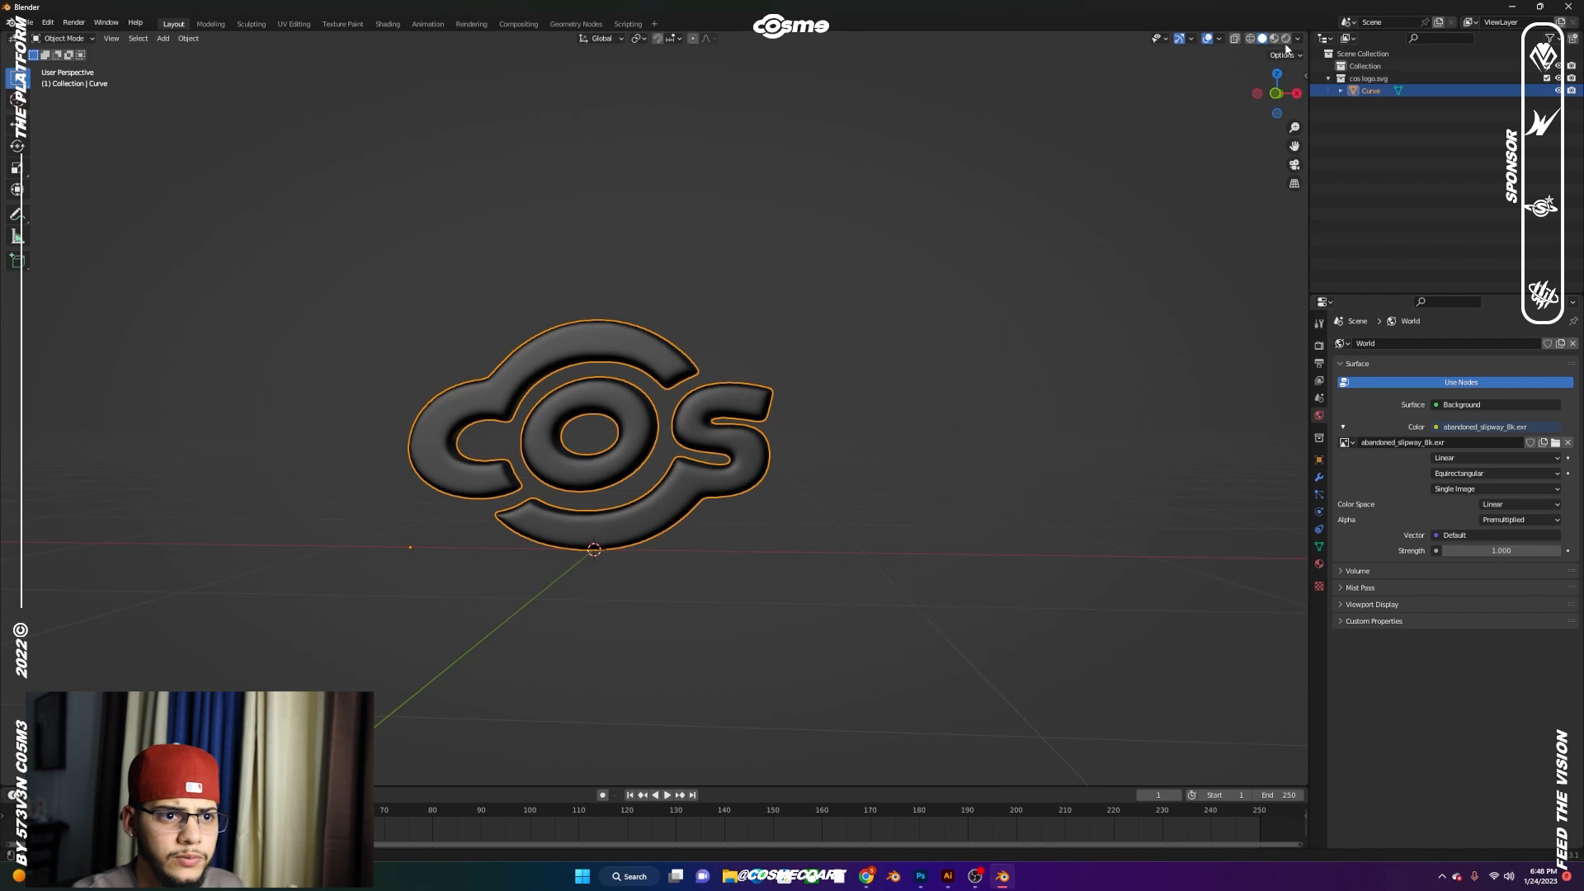
pyautogui.moveTo(1285, 38)
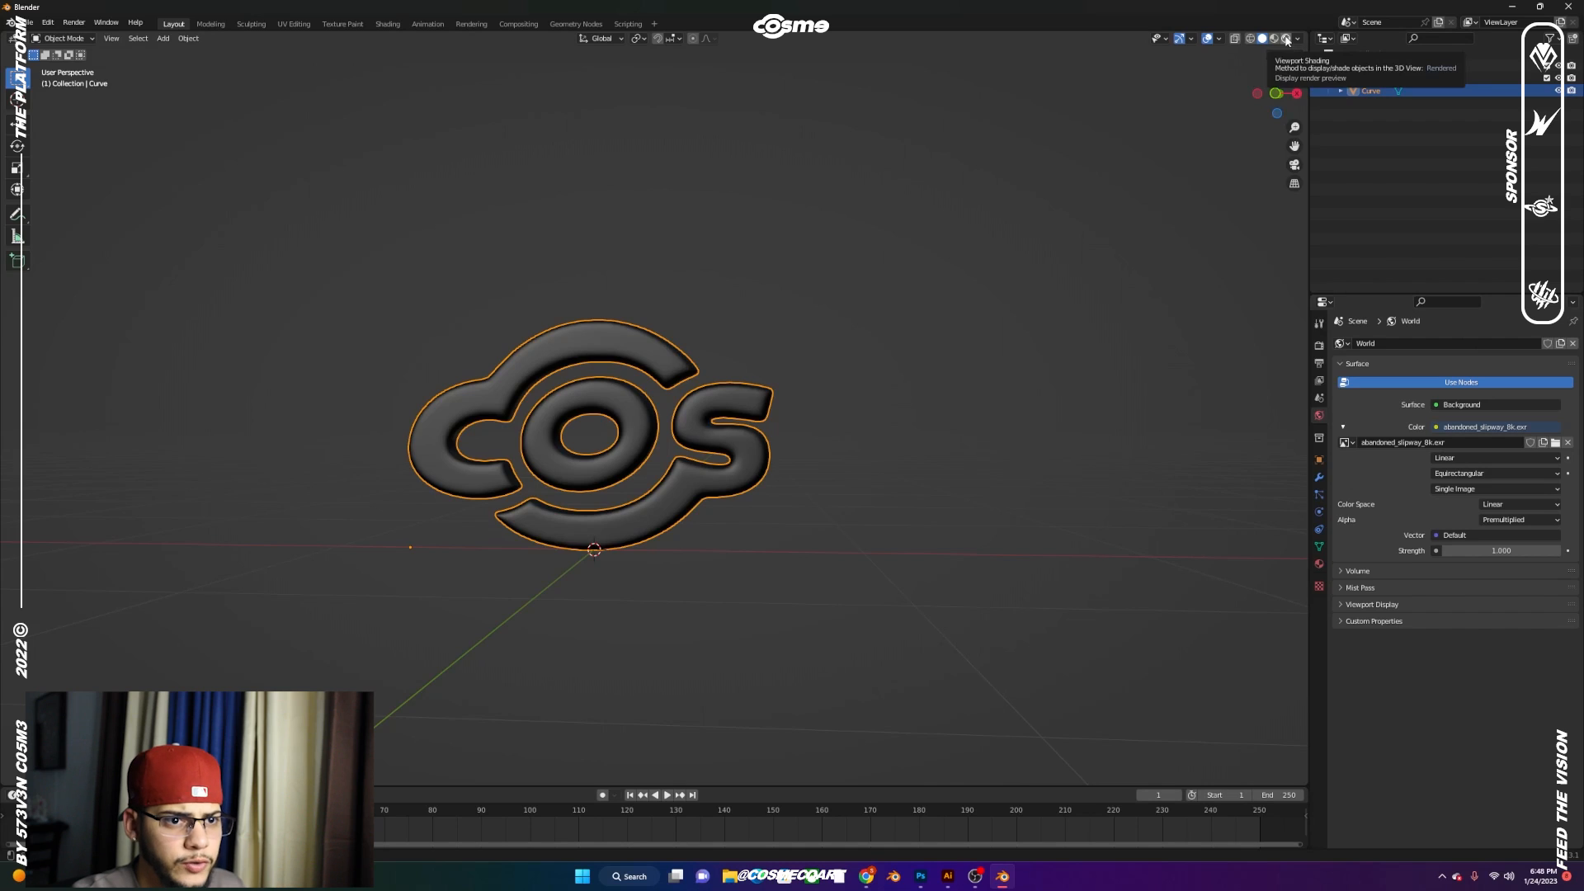
# Preview in Rendered shading with Metallic 1 and low roughness, and set the logo to Shade Auto Smooth
pyautogui.click(1285, 38)
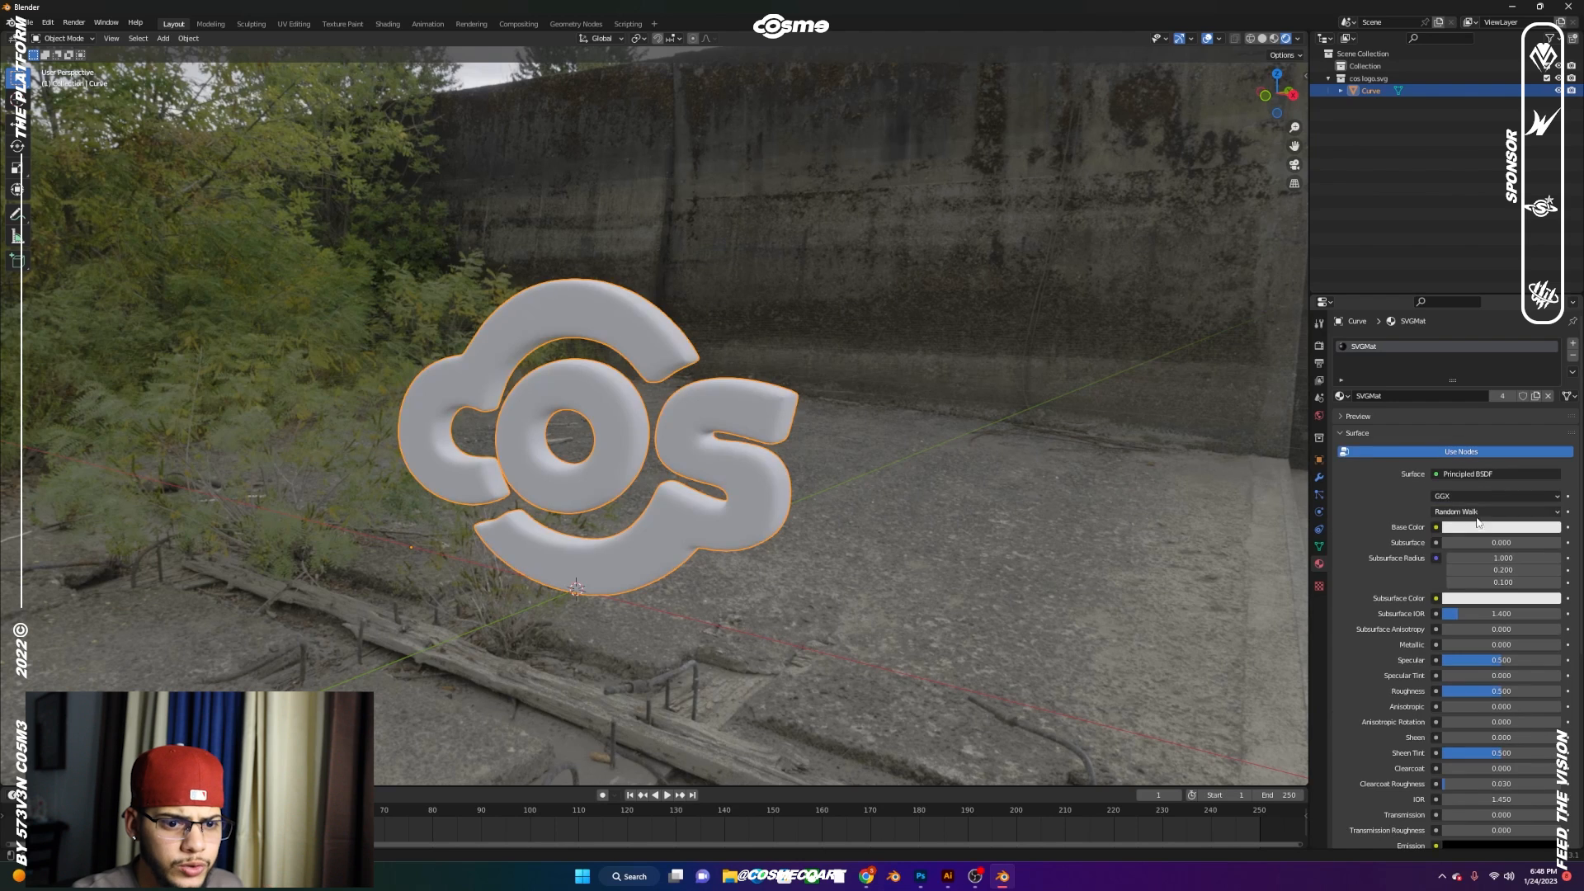
pyautogui.scroll(-3)
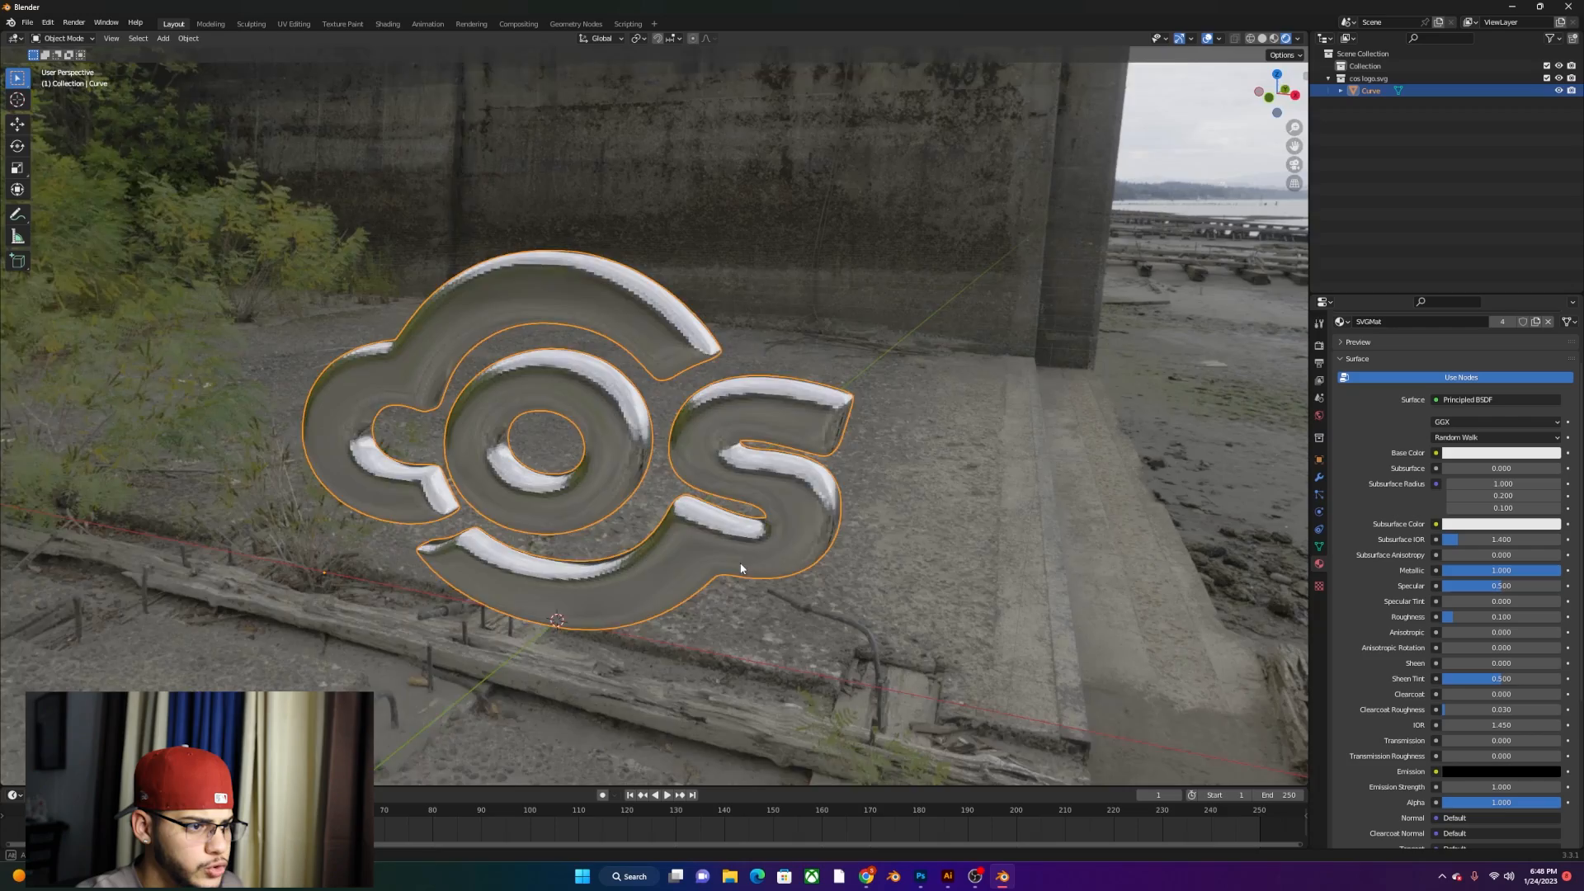
pyautogui.rightClick(741, 567)
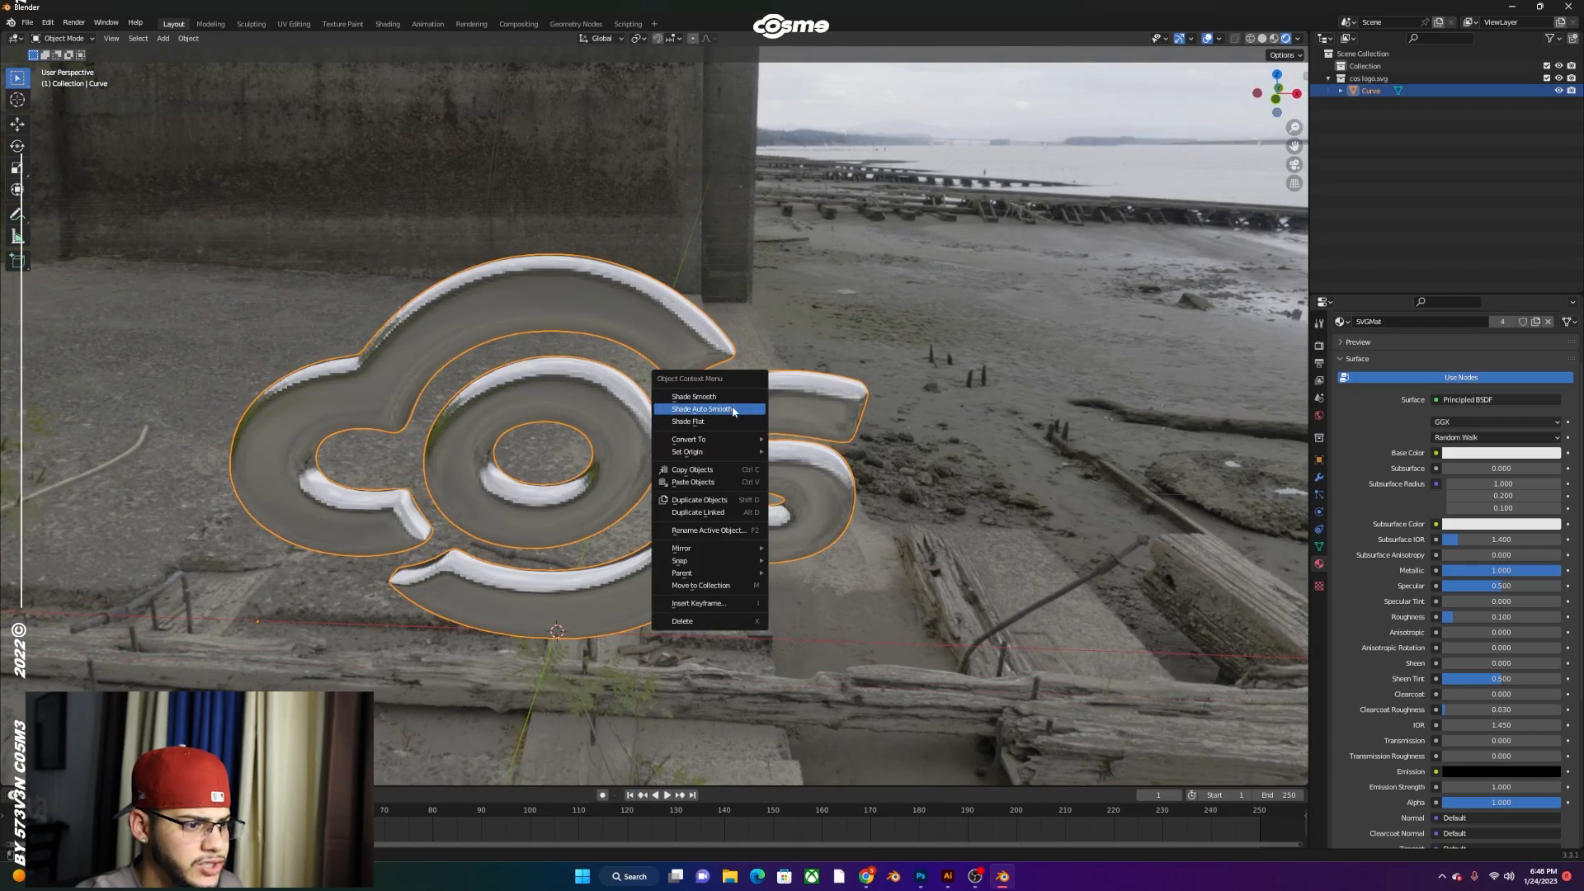
pyautogui.click(699, 409)
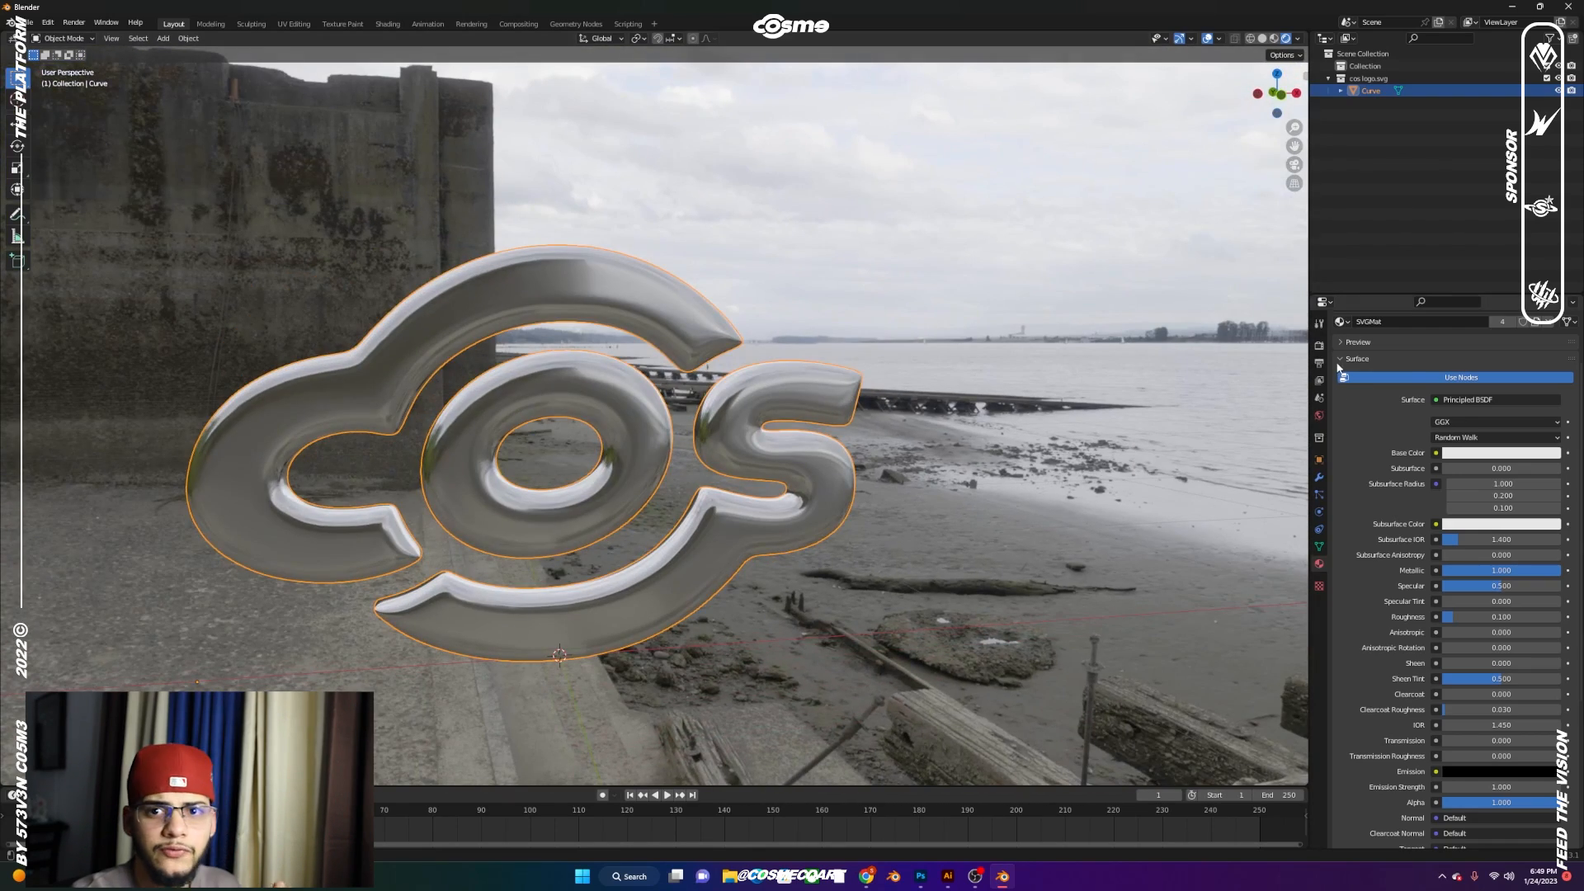
# Enable Film > Transparent in the Eevee render settings so the background renders transparent
pyautogui.click(1318, 348)
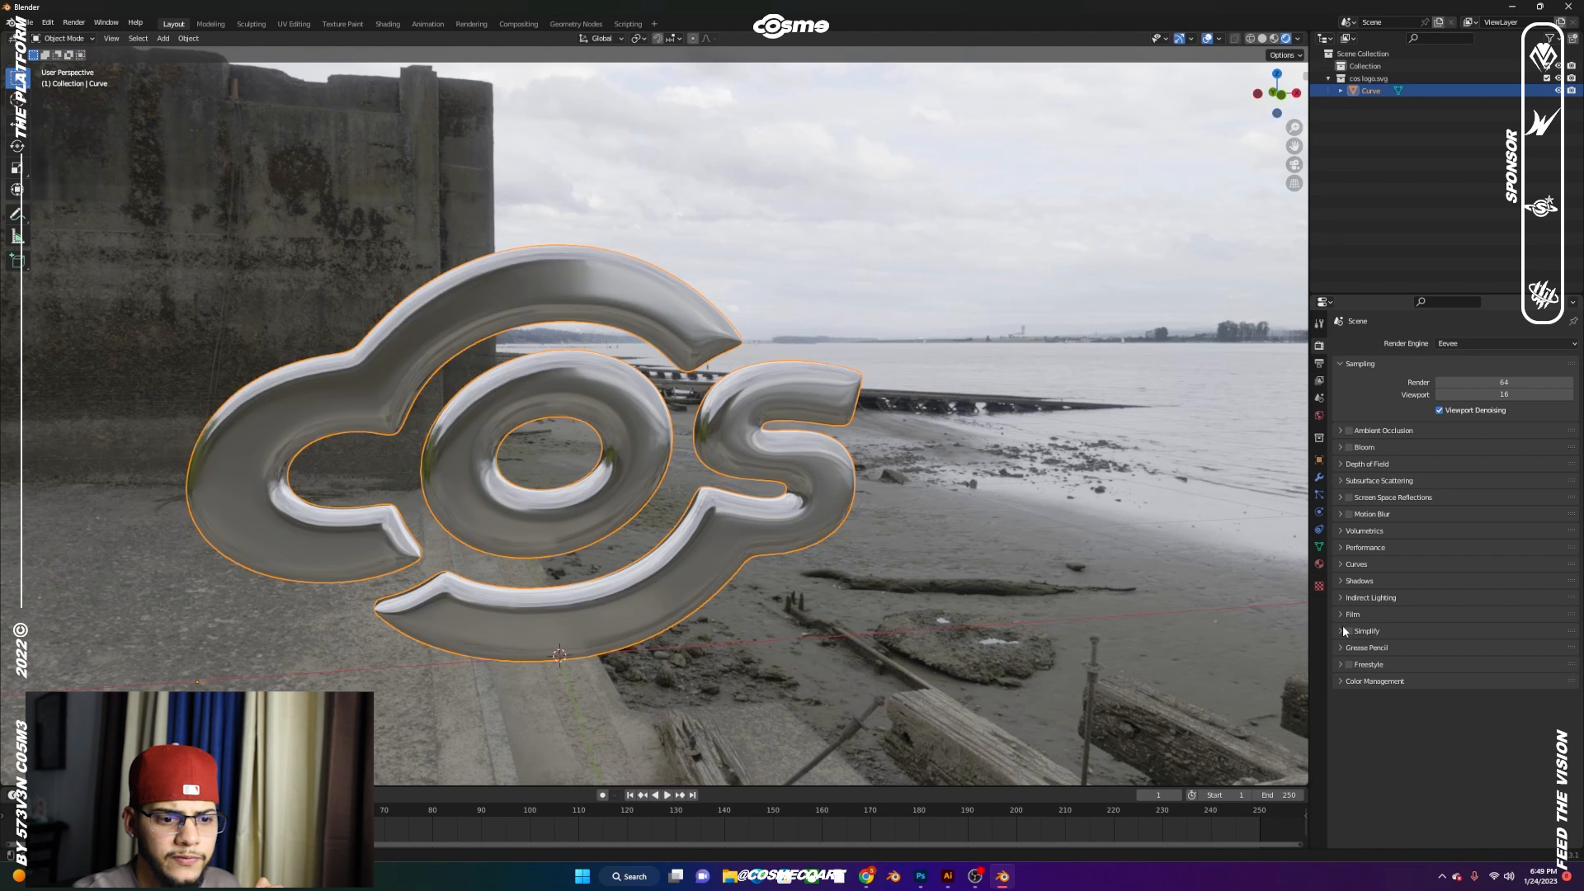
pyautogui.click(1351, 613)
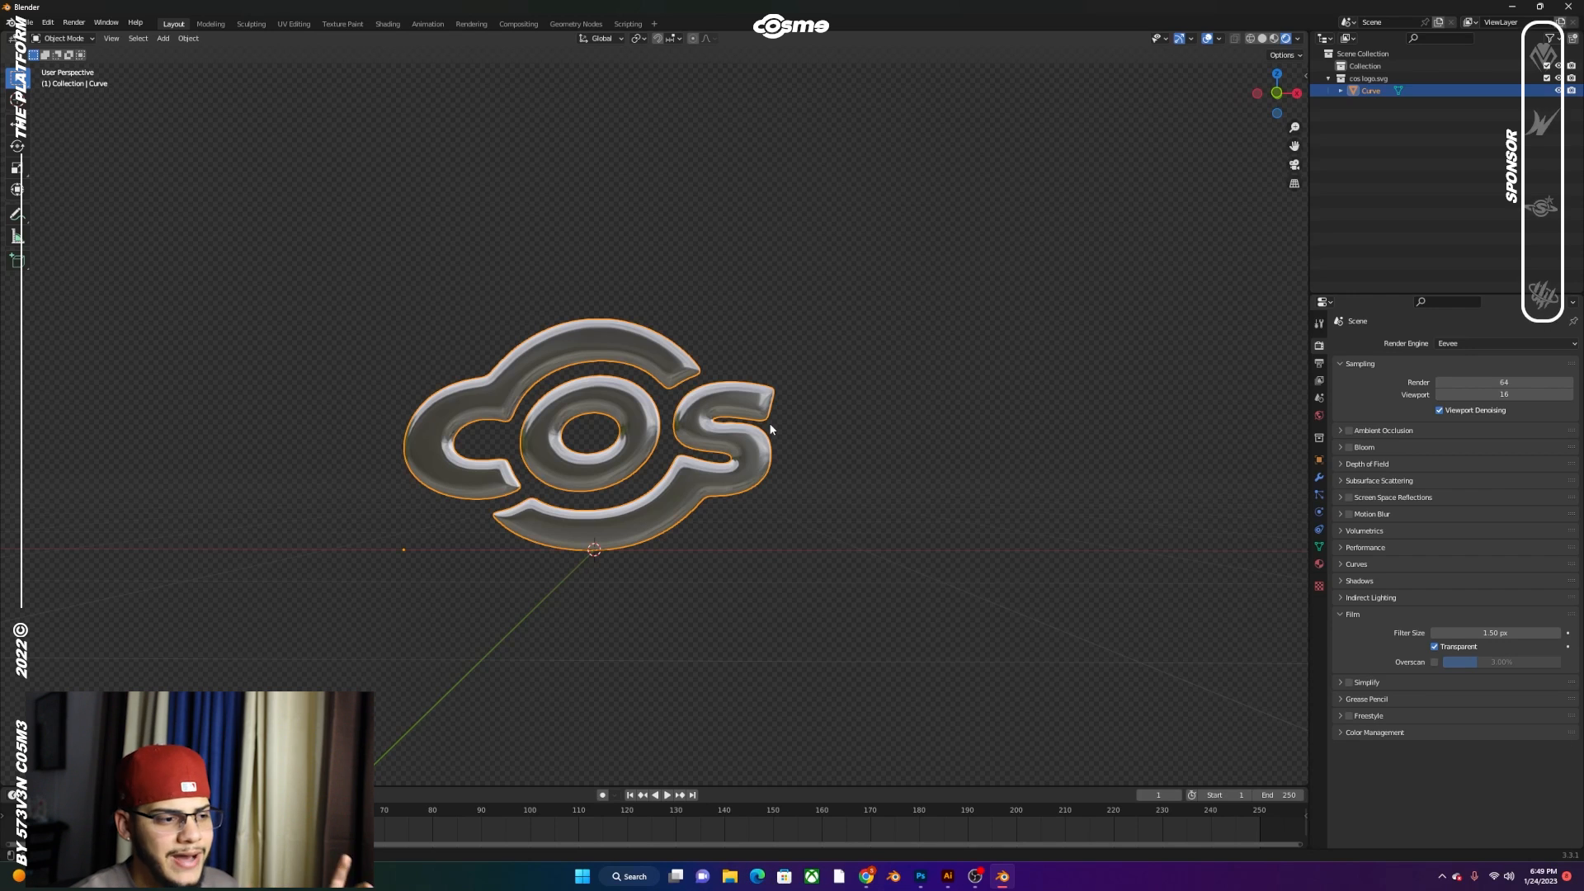
pyautogui.moveTo(814, 432)
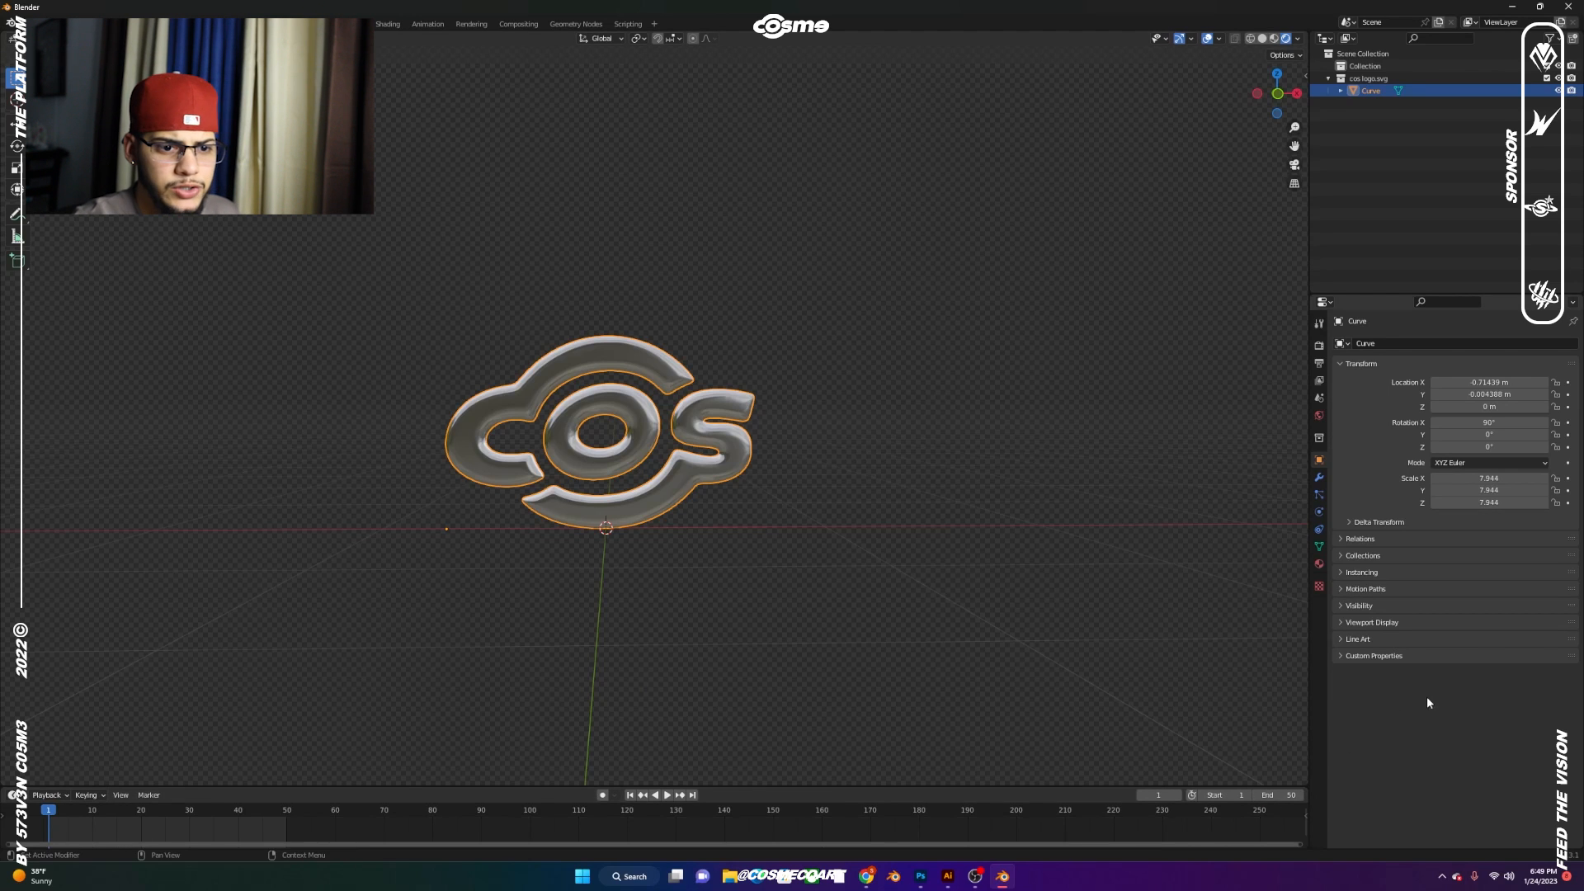
pyautogui.moveTo(1568, 452)
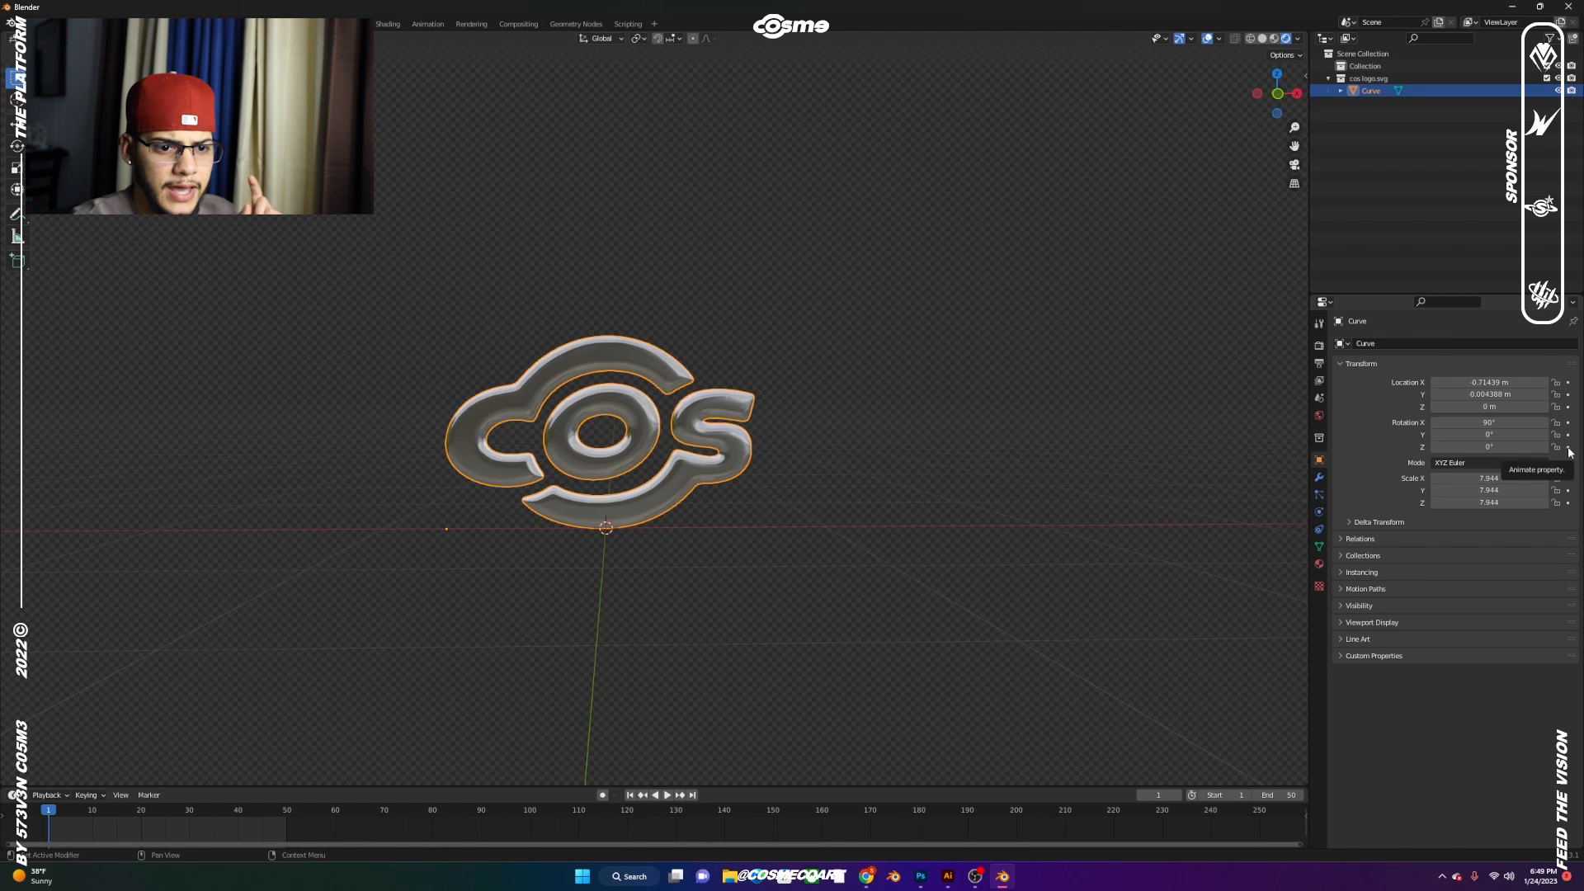
# Keyframe the logo's Z rotation from 0° at frame 1 to 360° at the end frame and play the spin
pyautogui.click(1486, 447)
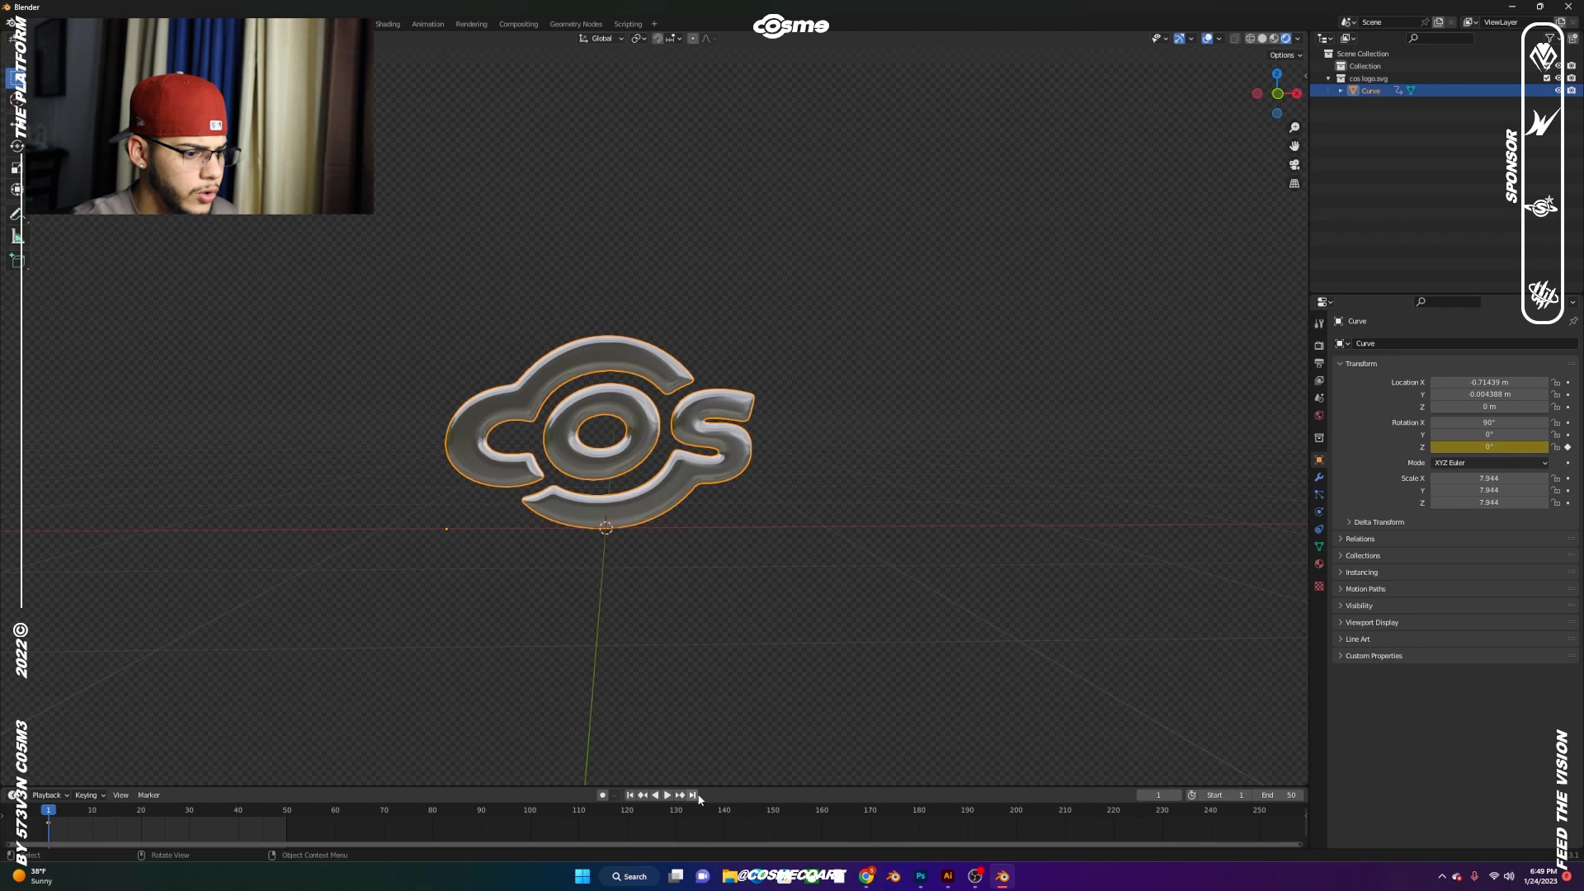
pyautogui.moveTo(695, 795)
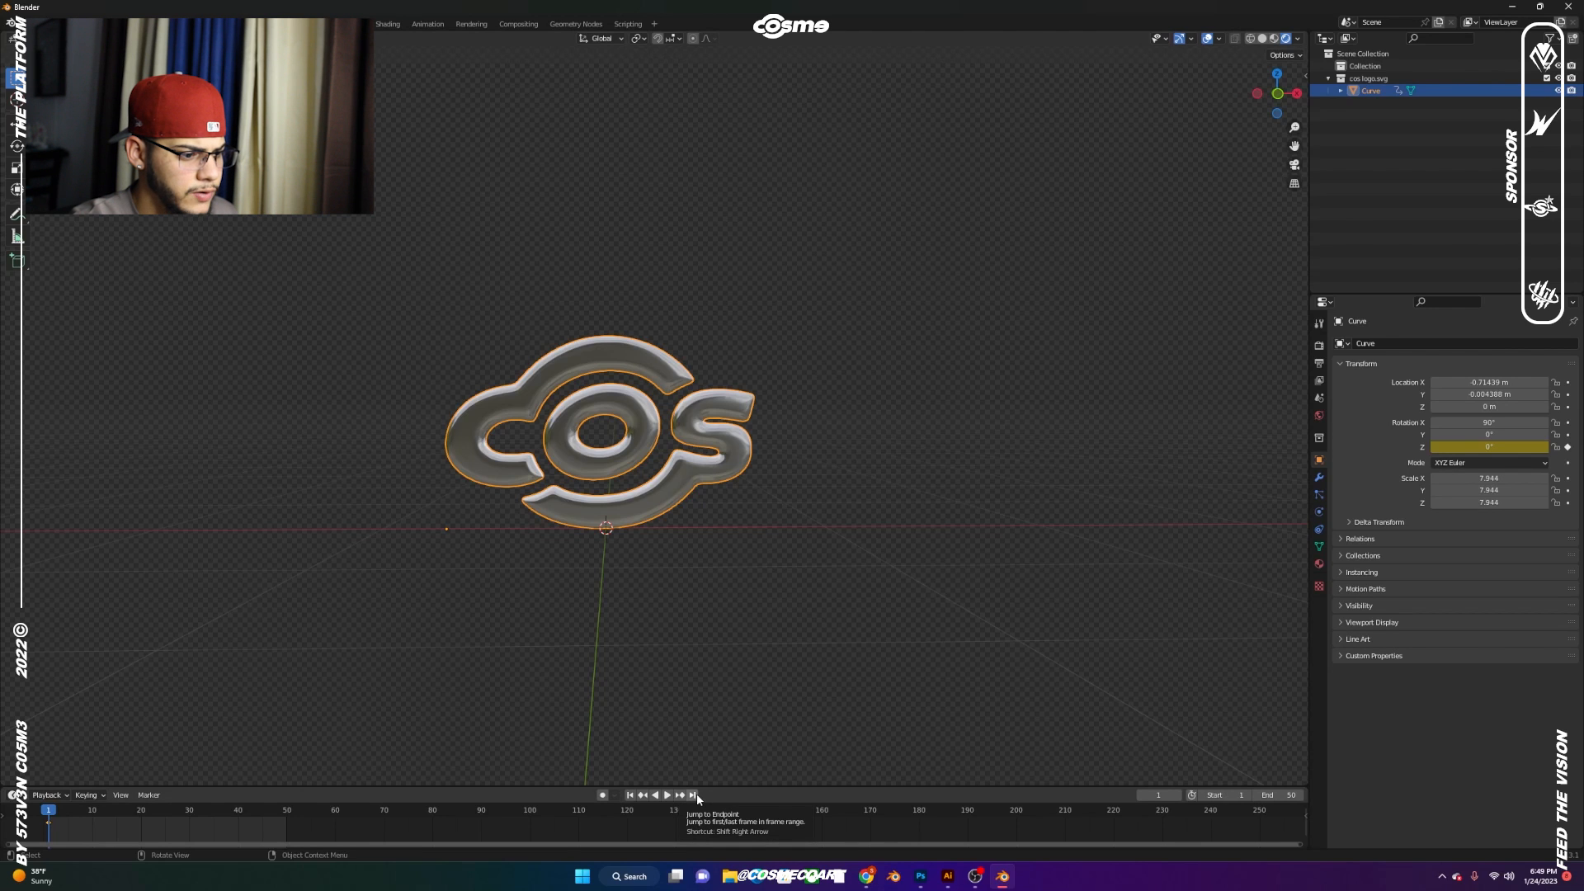
pyautogui.click(692, 795)
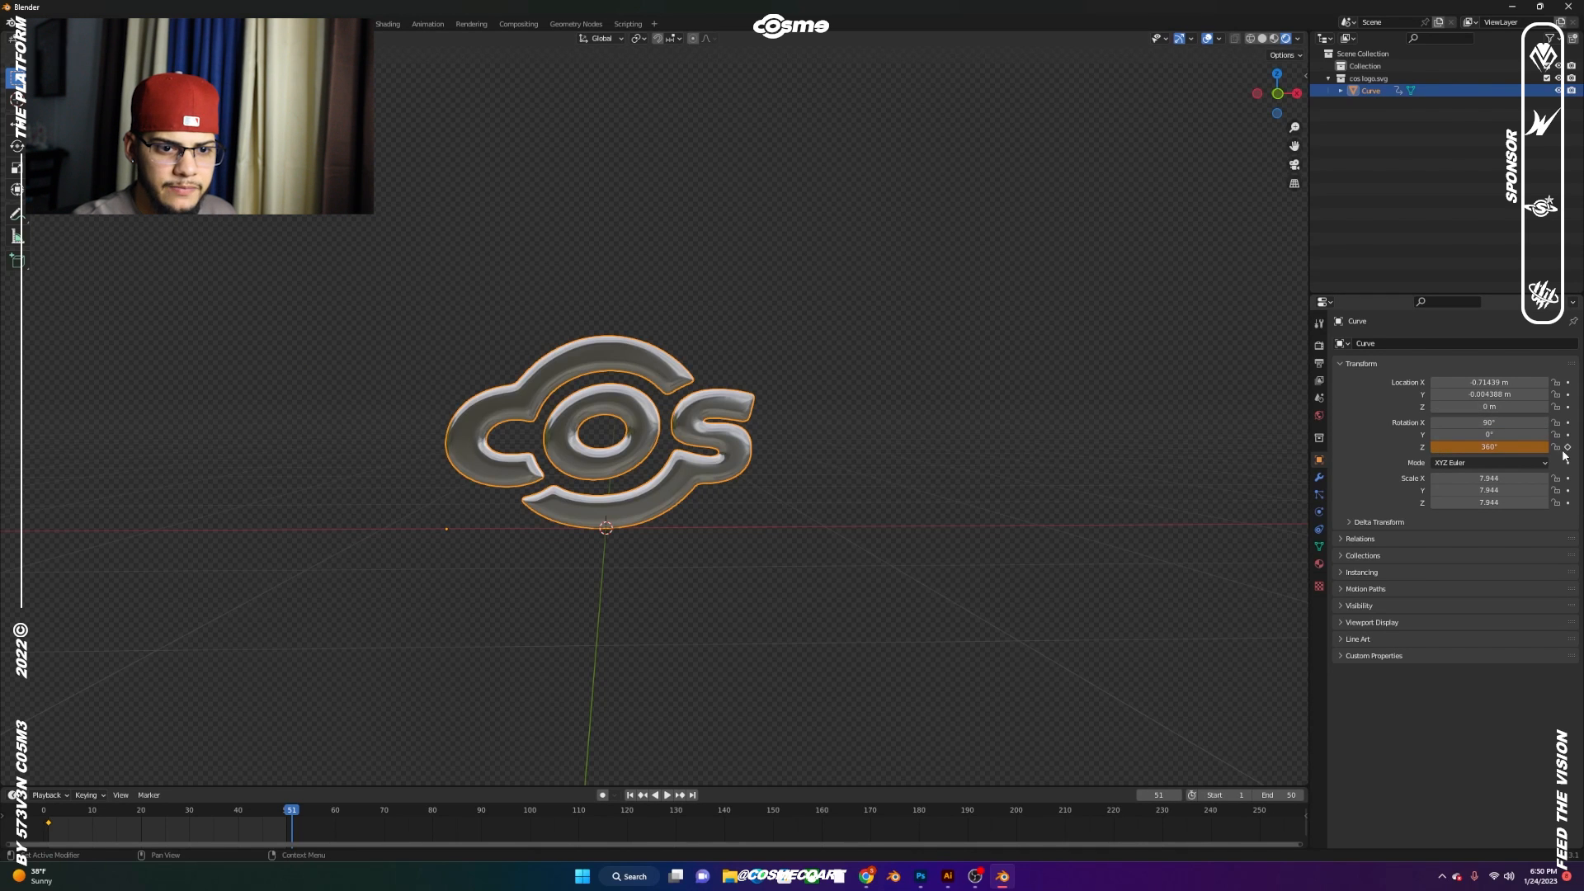
pyautogui.moveTo(1567, 452)
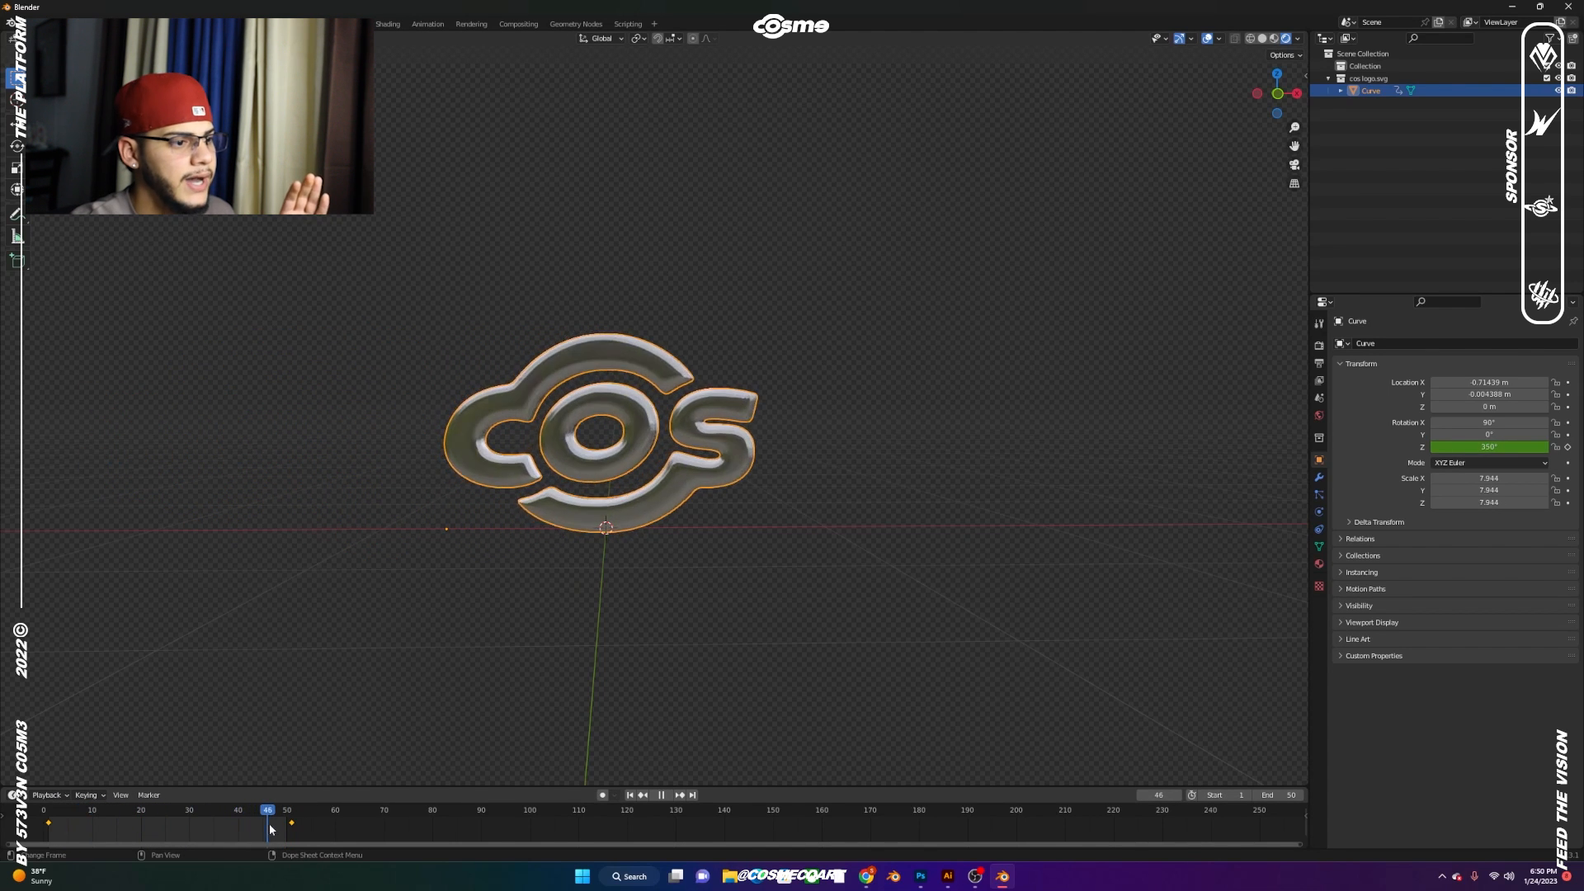
pyautogui.click(290, 808)
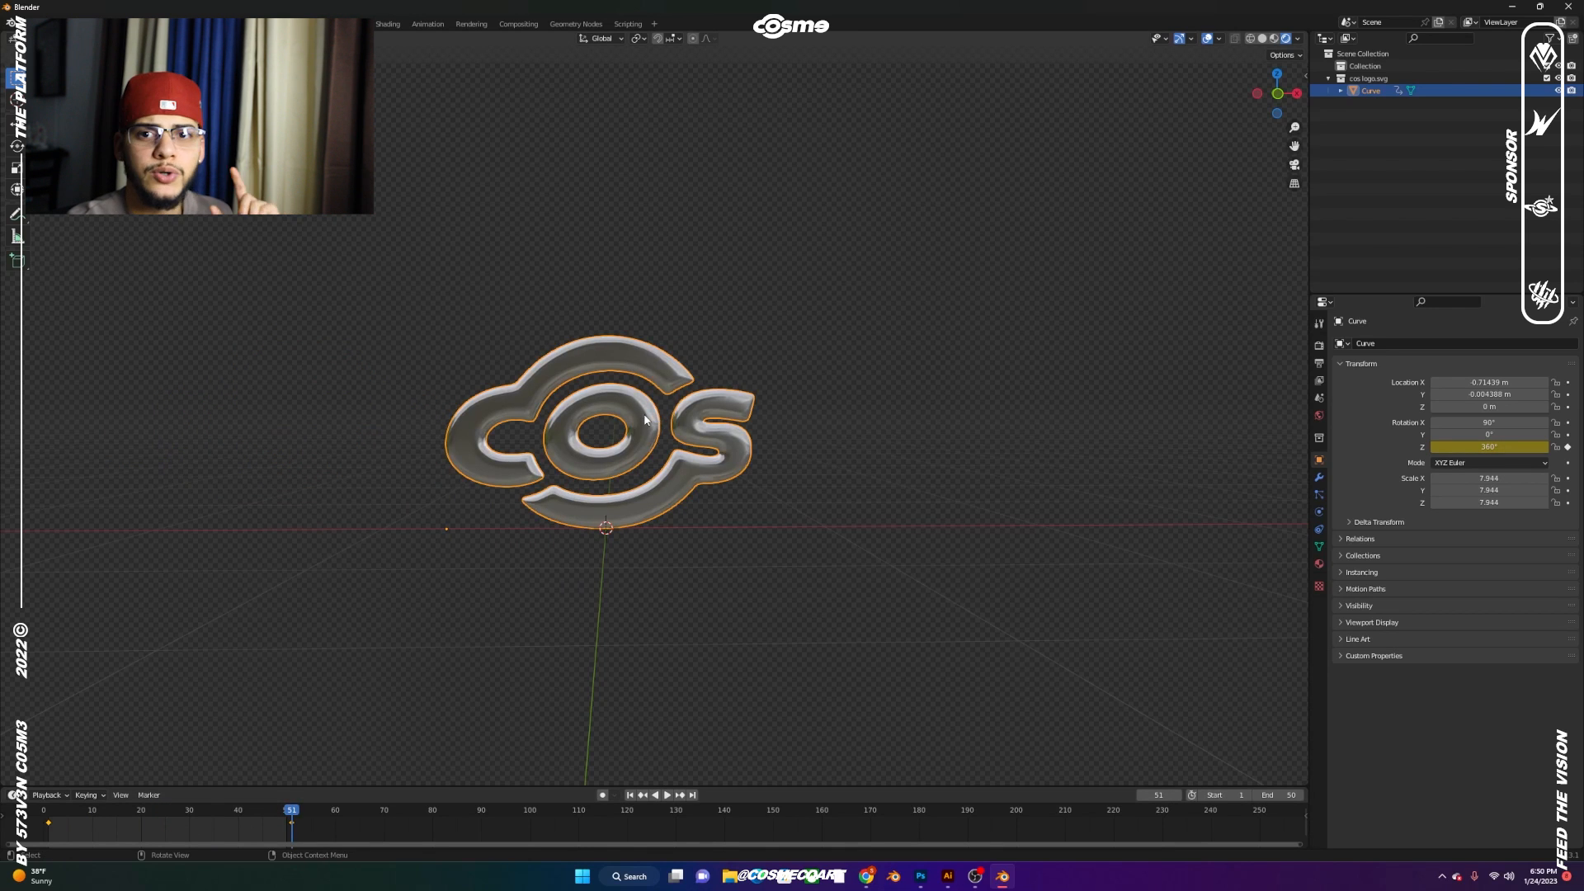
# Set the logo's origin to its geometry and play the spin from frame 0 to verify it turns about its centre
pyautogui.rightClick(644, 419)
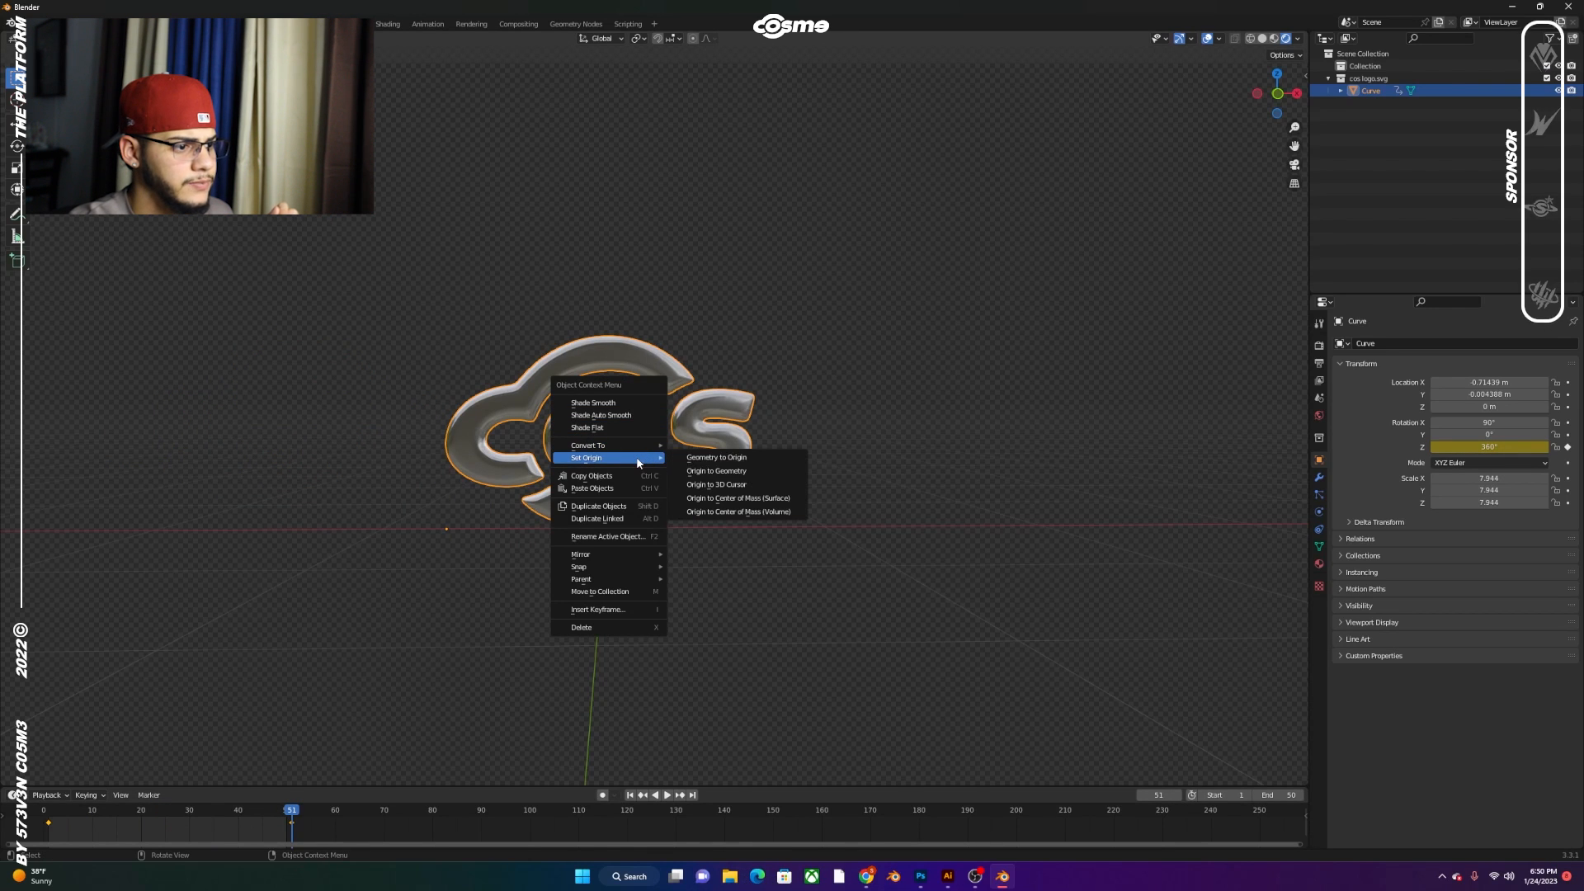
pyautogui.click(714, 470)
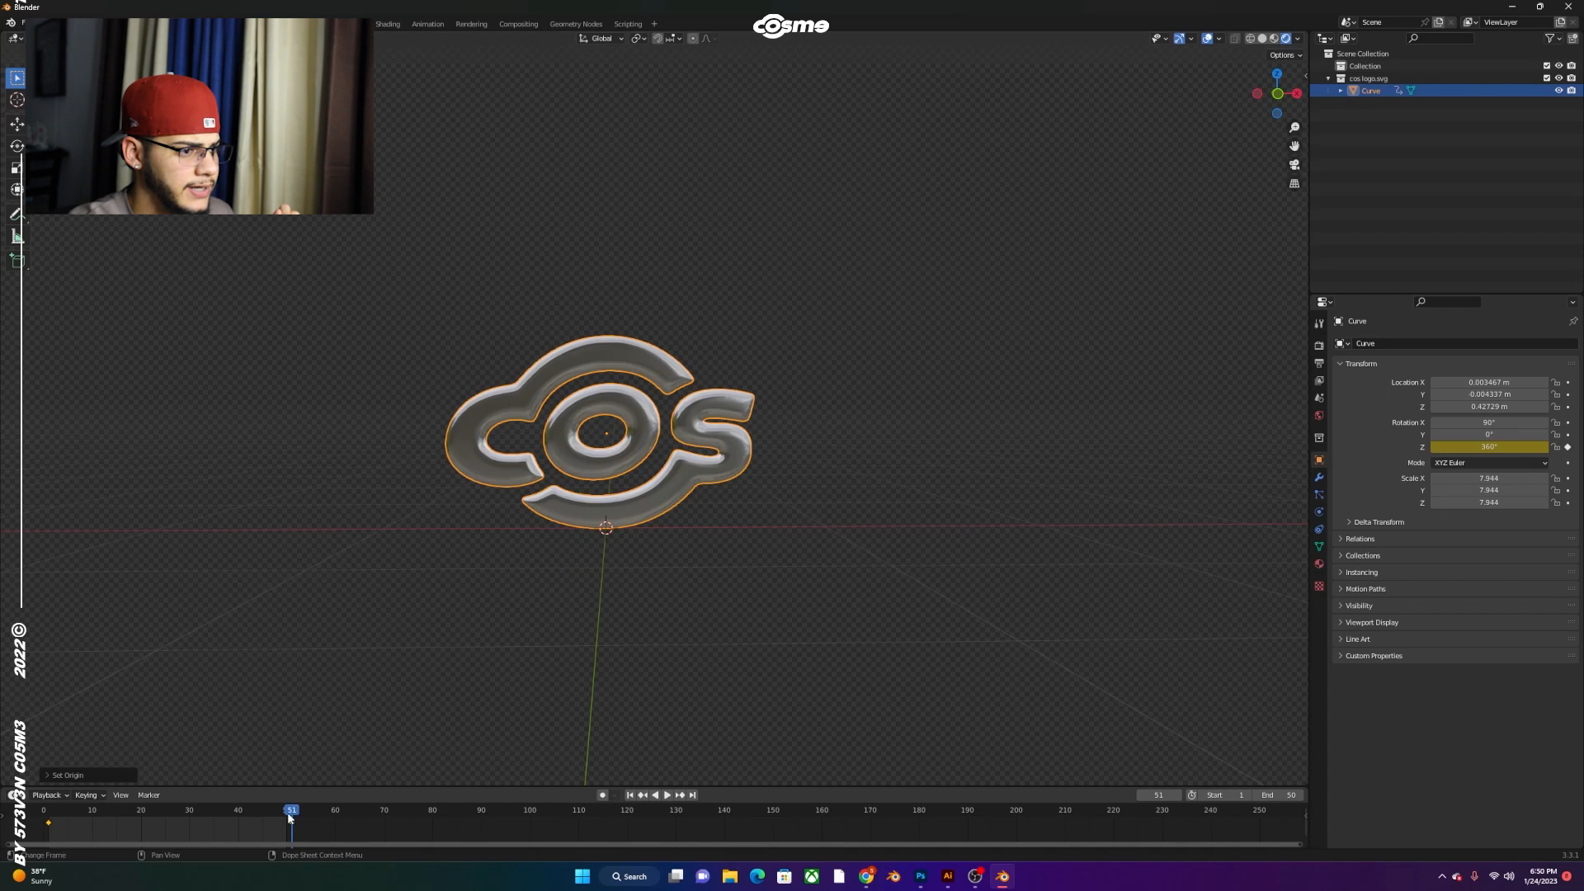
pyautogui.click(665, 793)
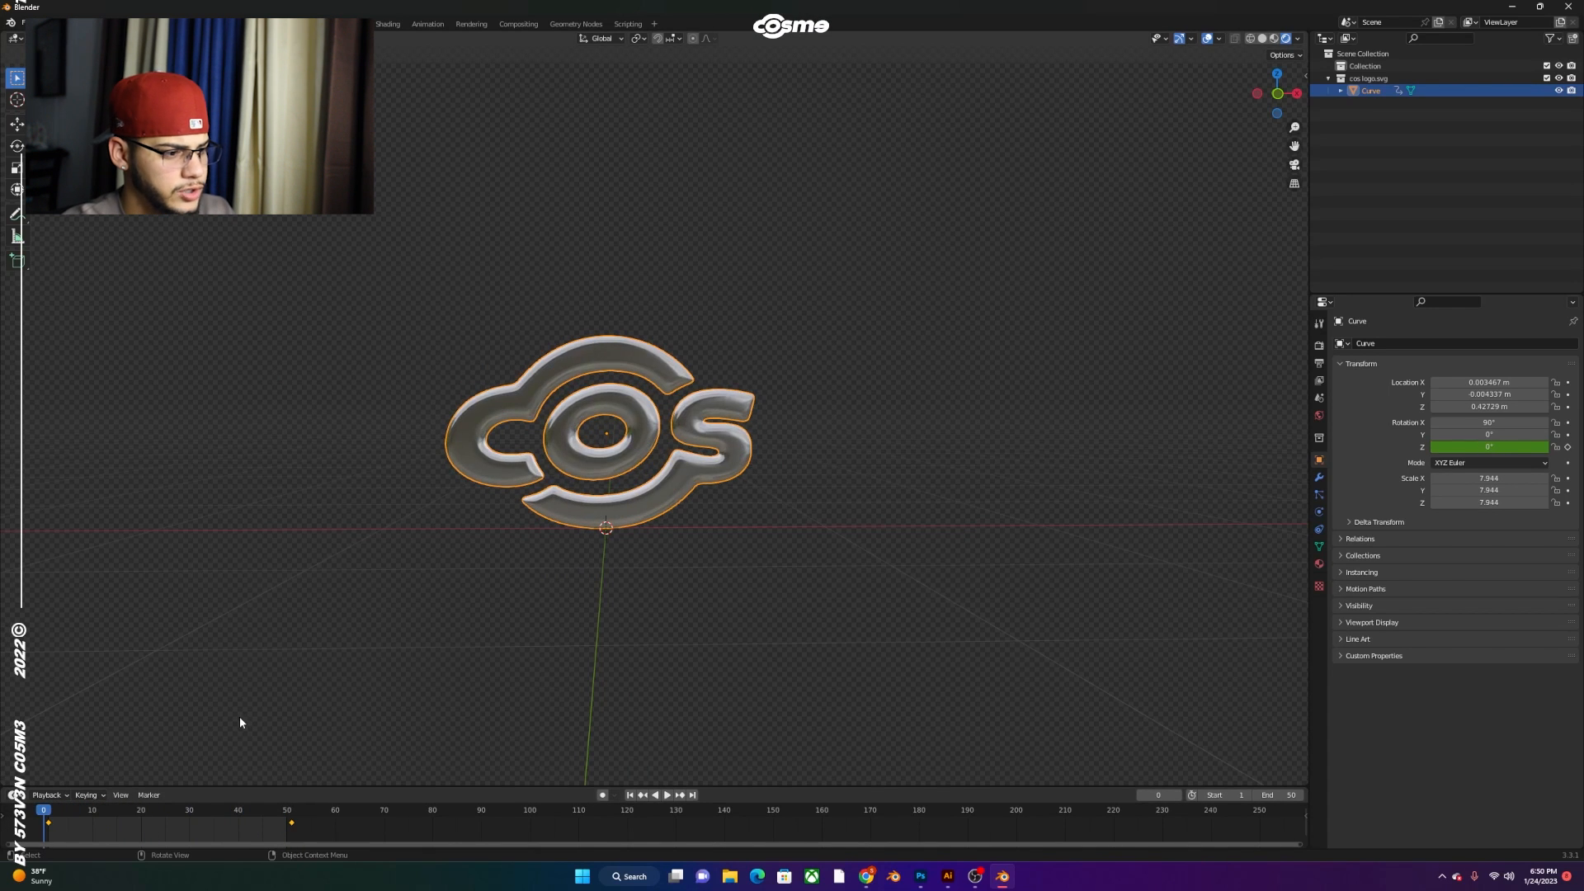
pyautogui.click(664, 795)
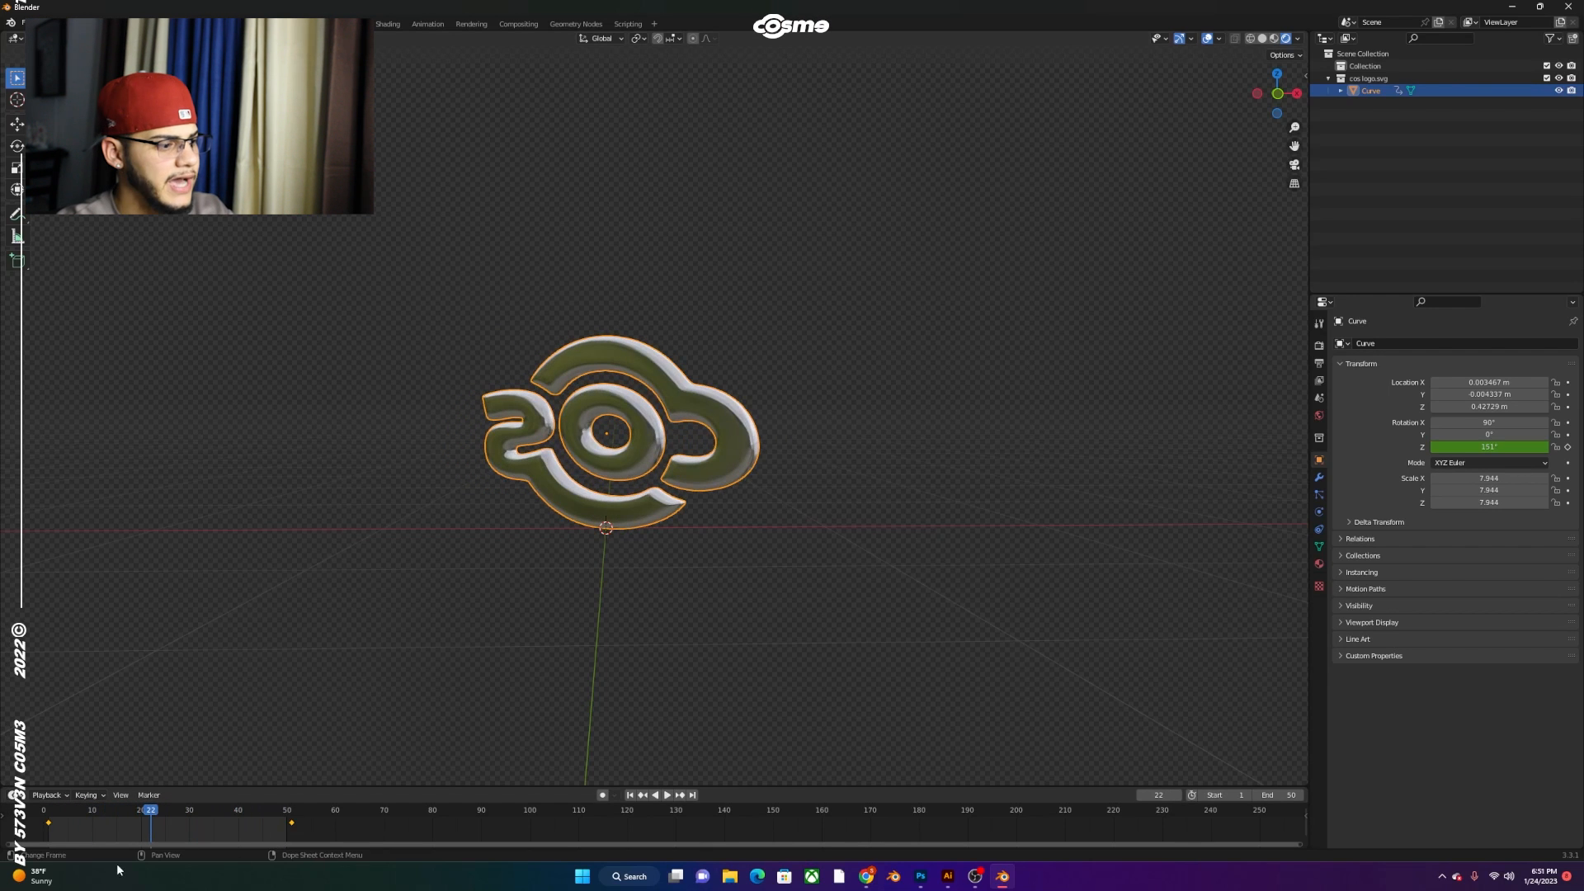
pyautogui.click(653, 795)
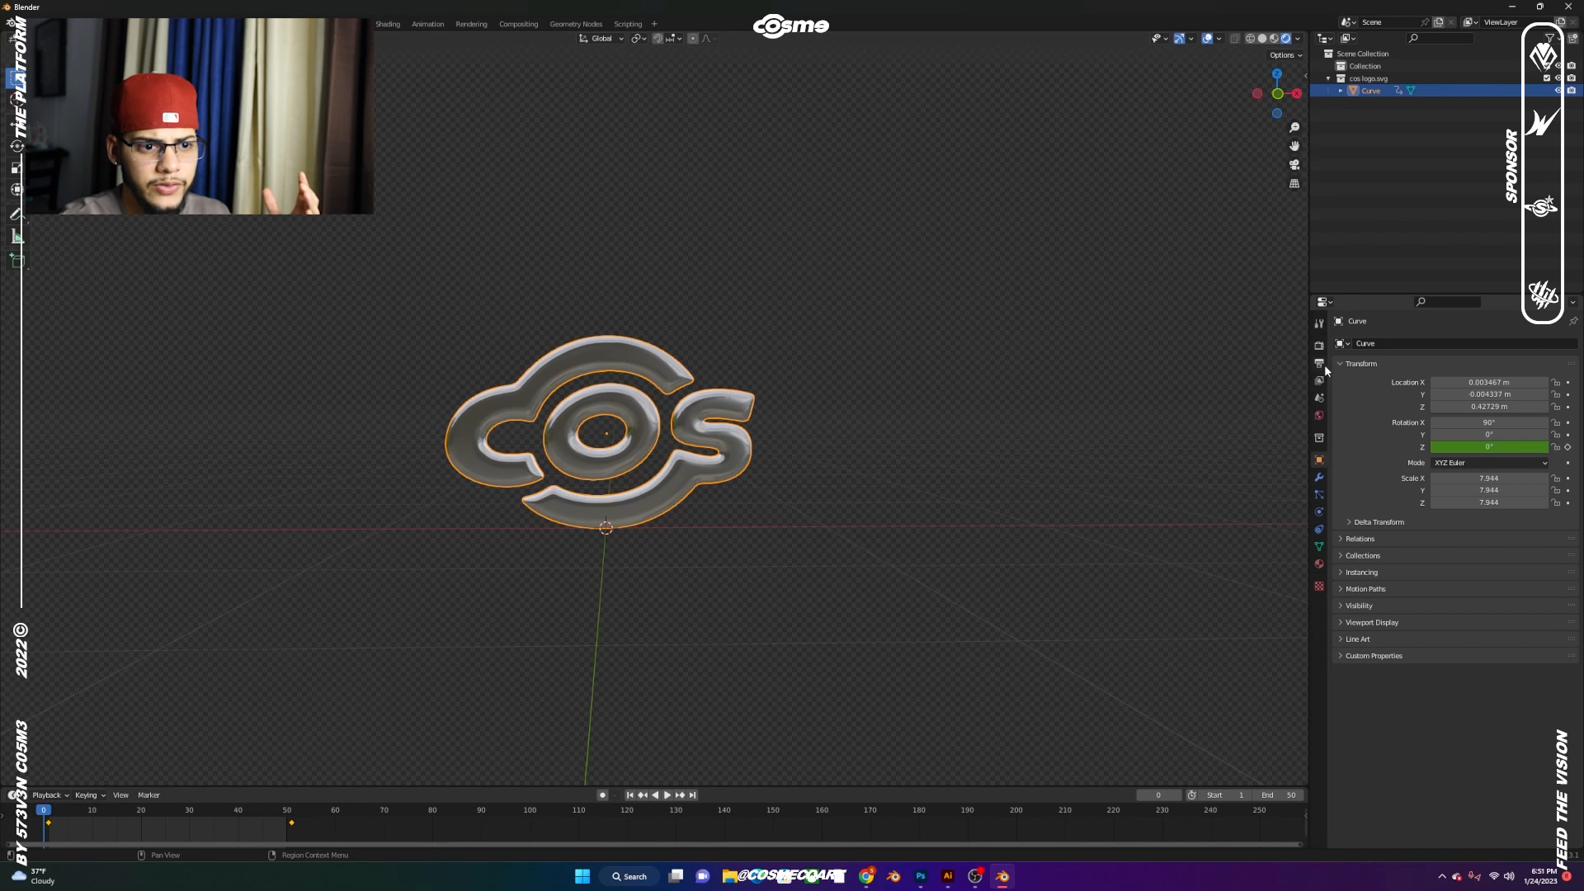
# Enable Screen Space Reflections in Eevee and set the Color Management look to Very High Contrast
pyautogui.click(1318, 343)
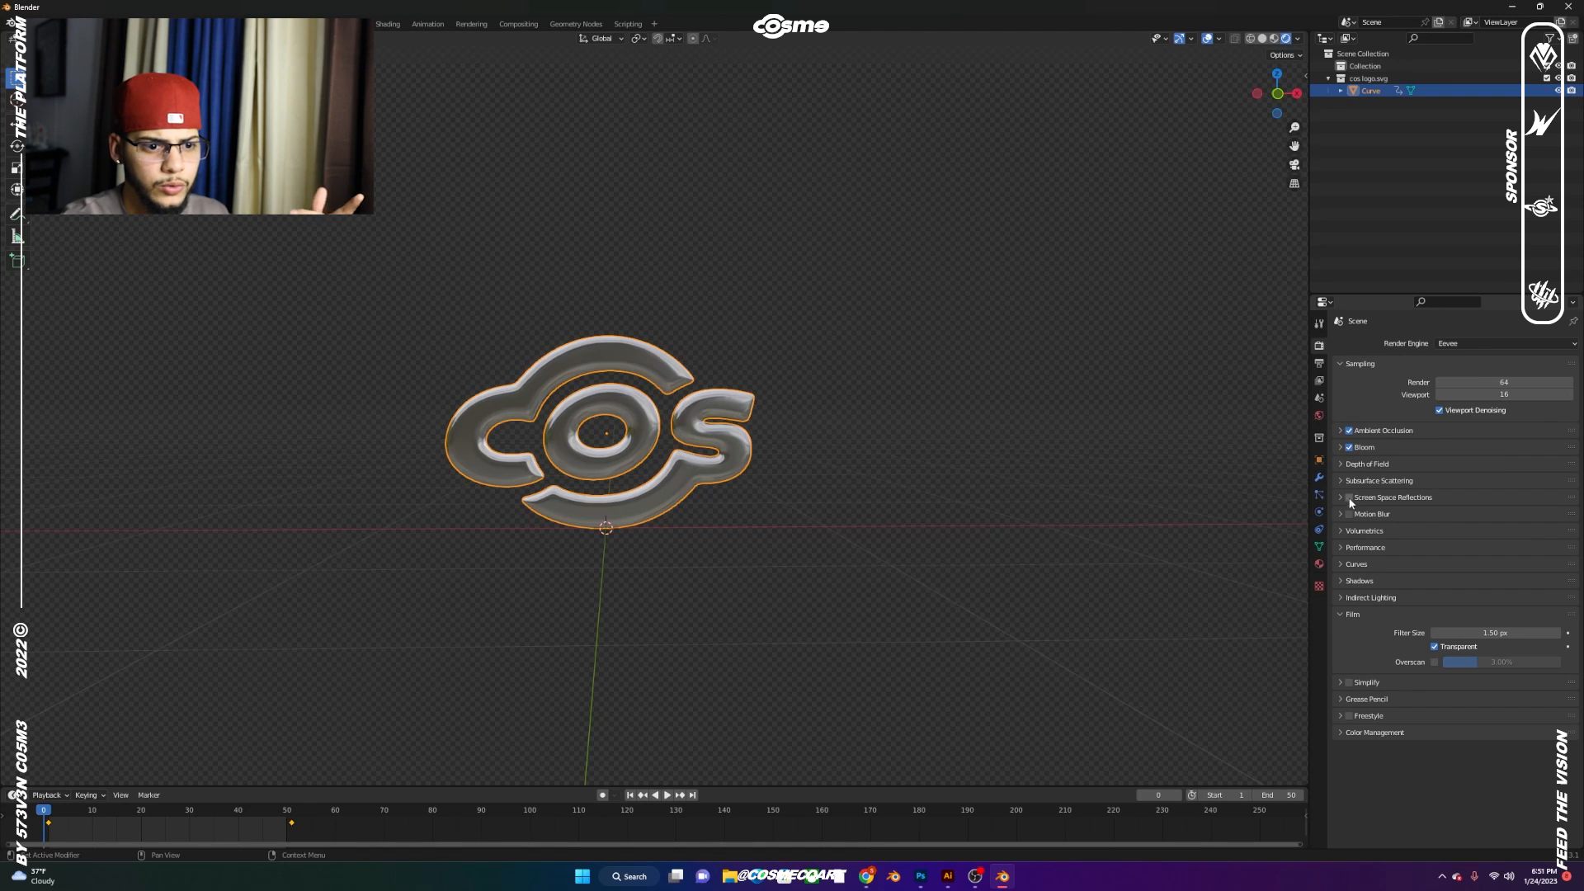
pyautogui.click(1348, 497)
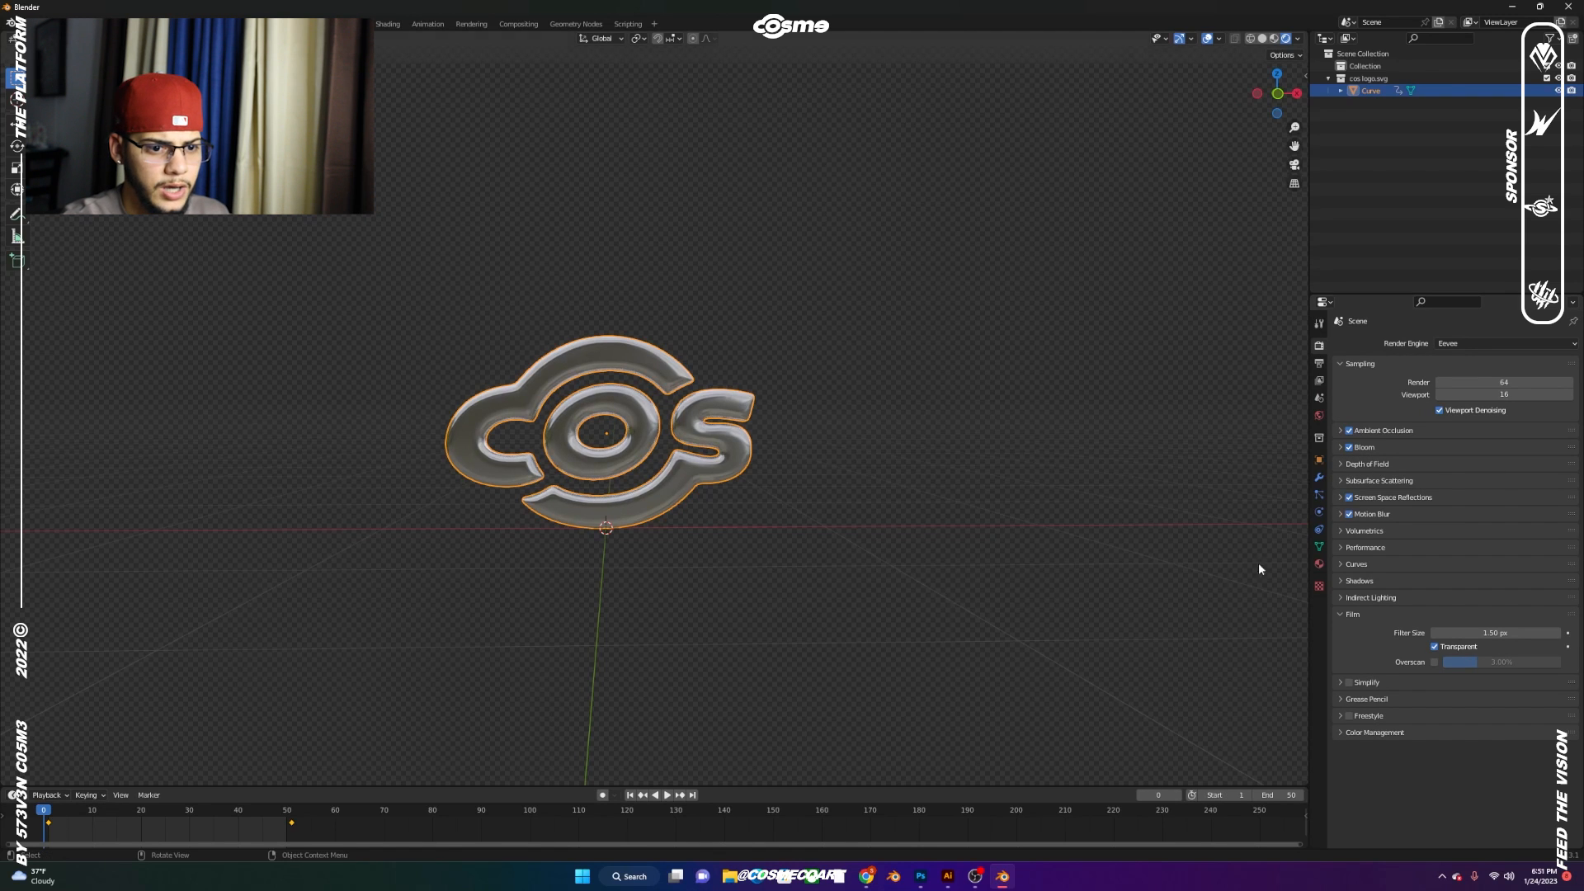
pyautogui.moveTo(1344, 739)
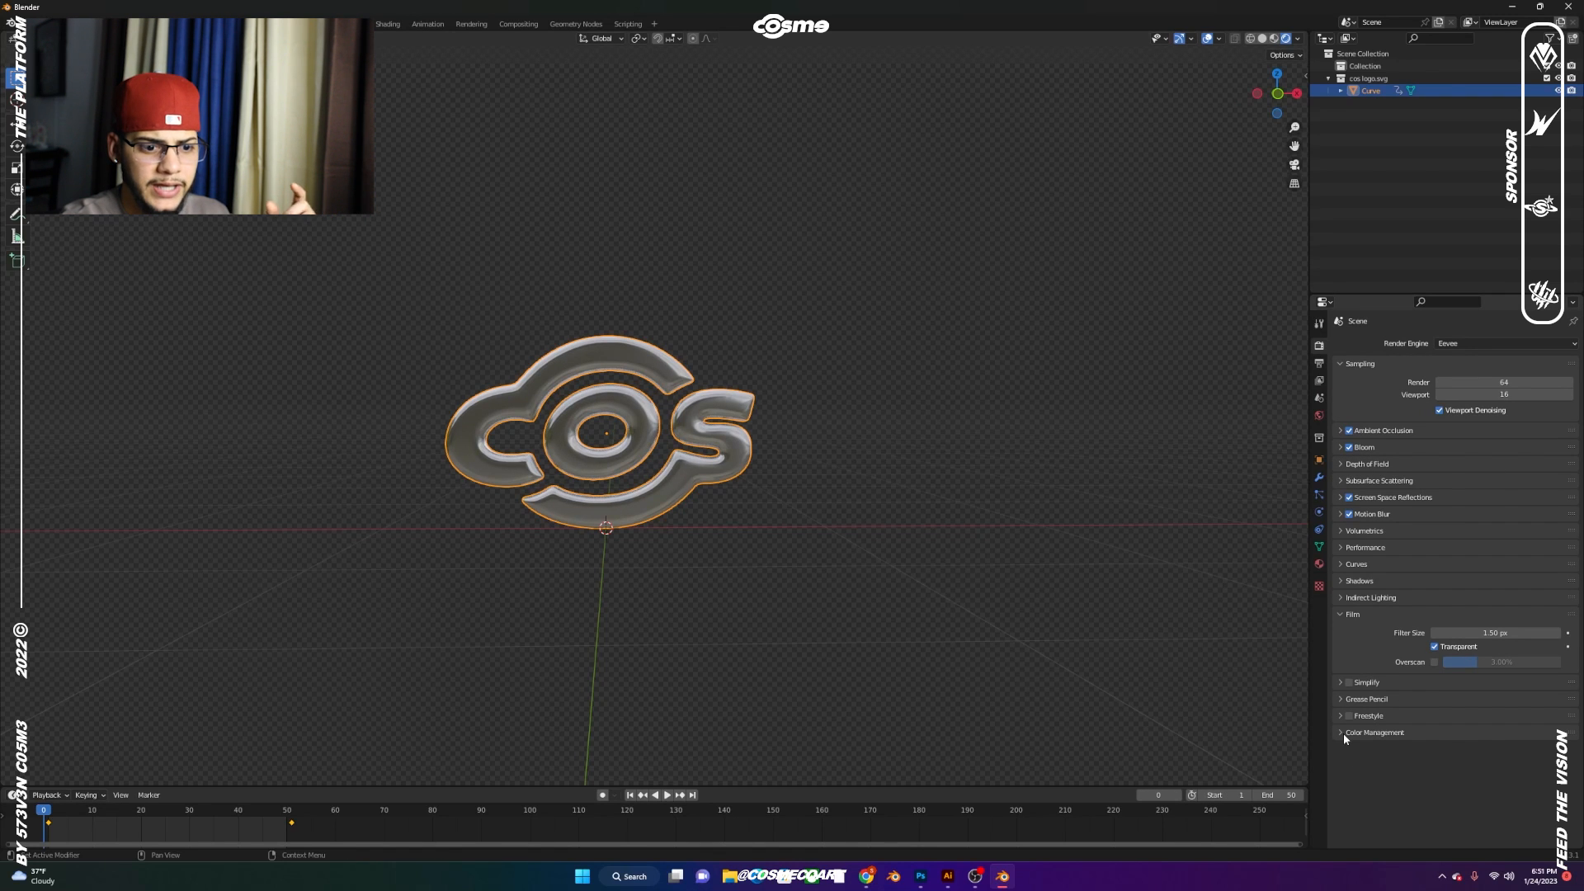
pyautogui.click(1375, 732)
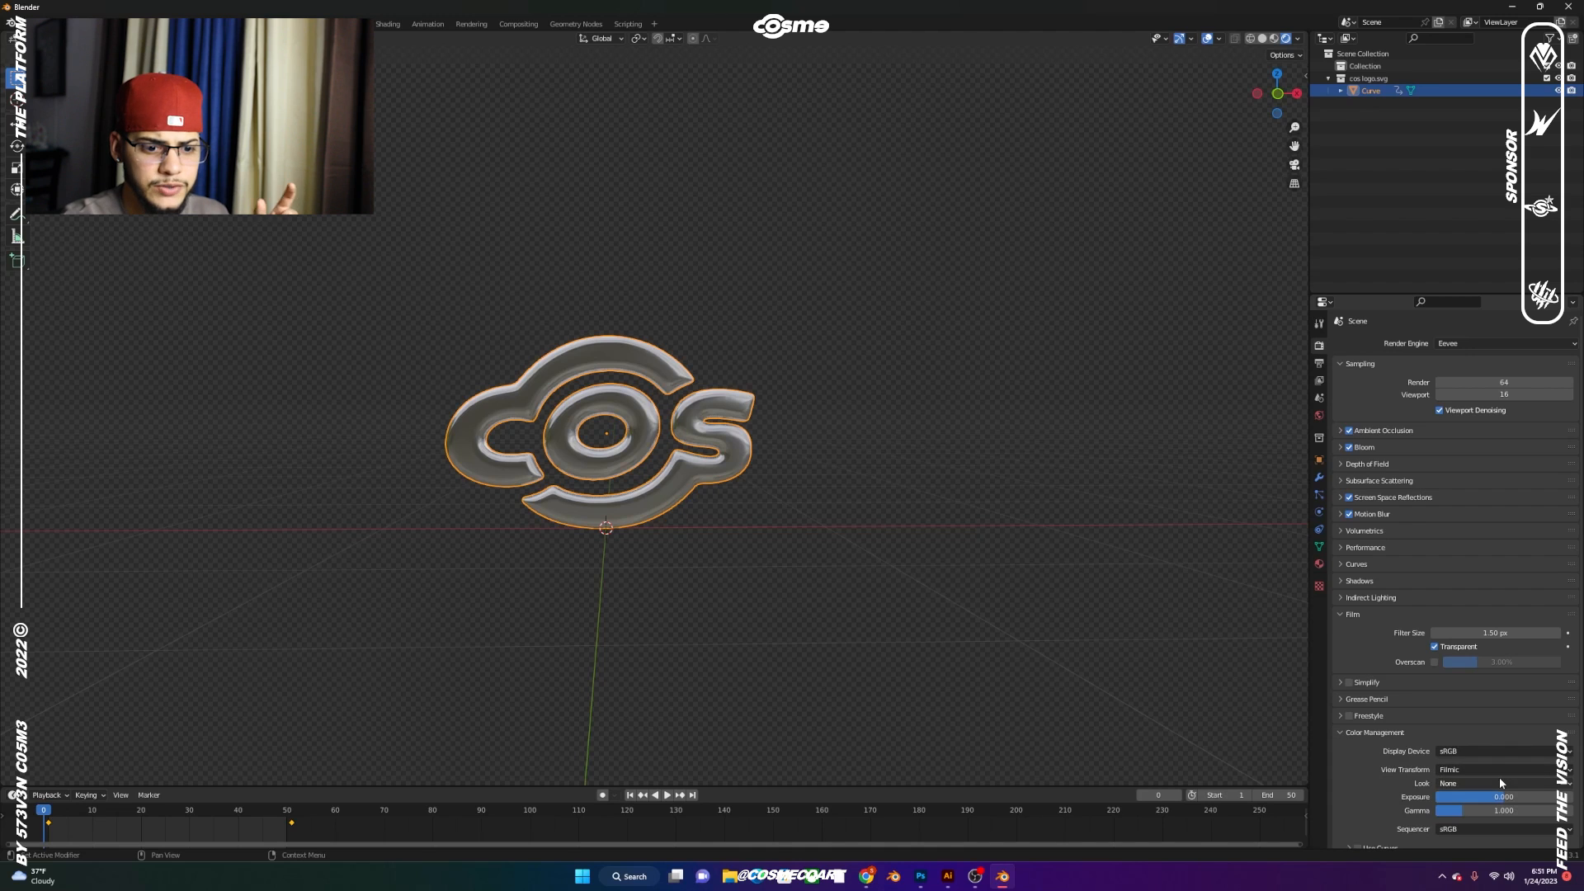
pyautogui.click(1494, 781)
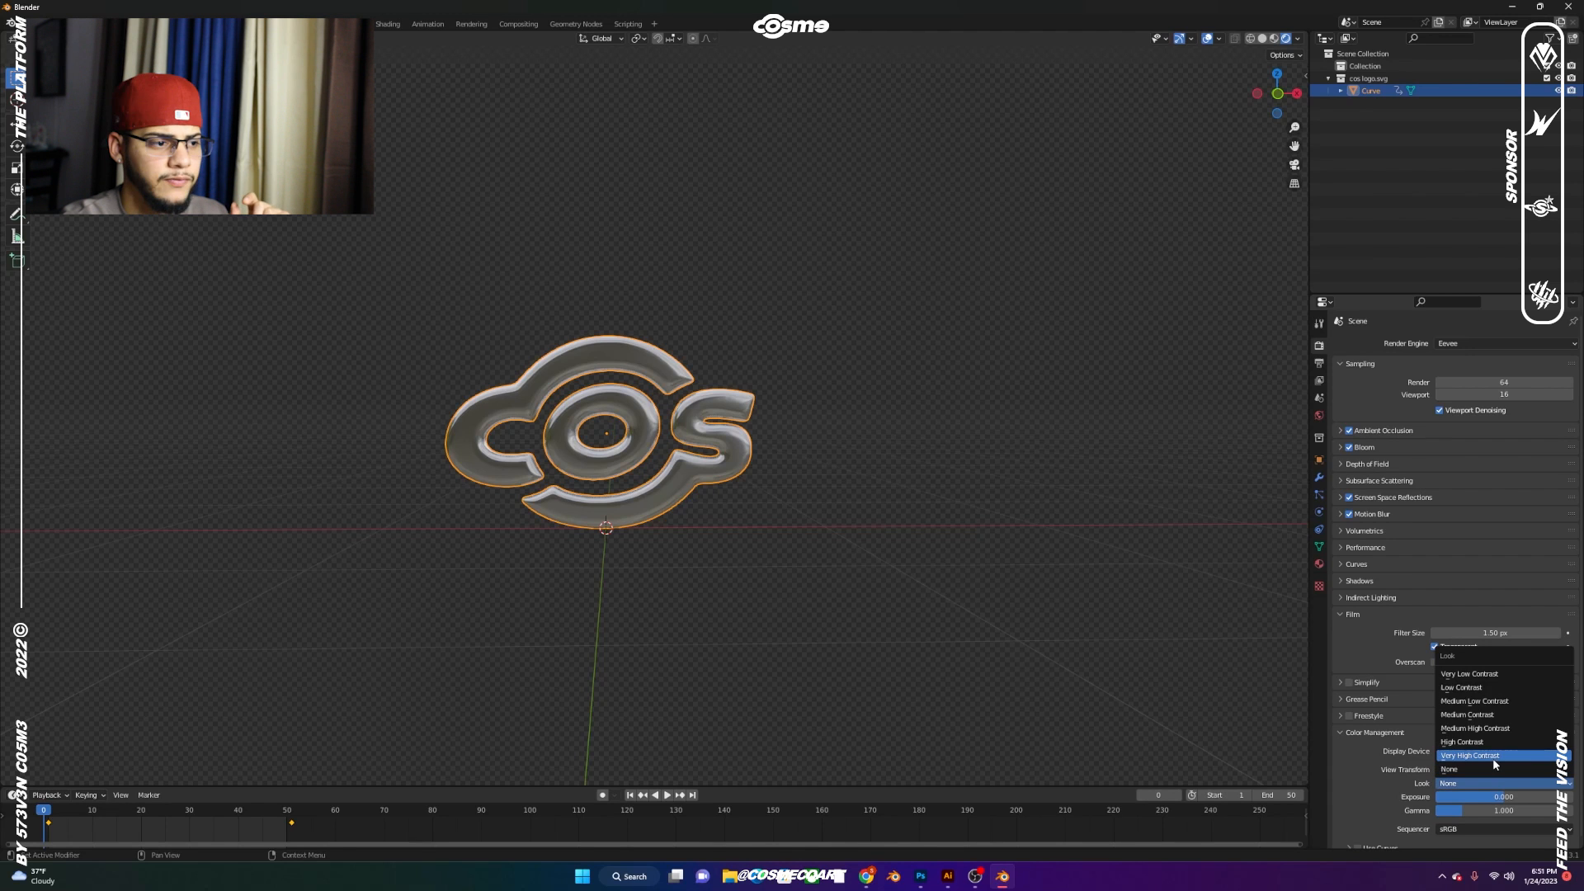
pyautogui.click(1468, 753)
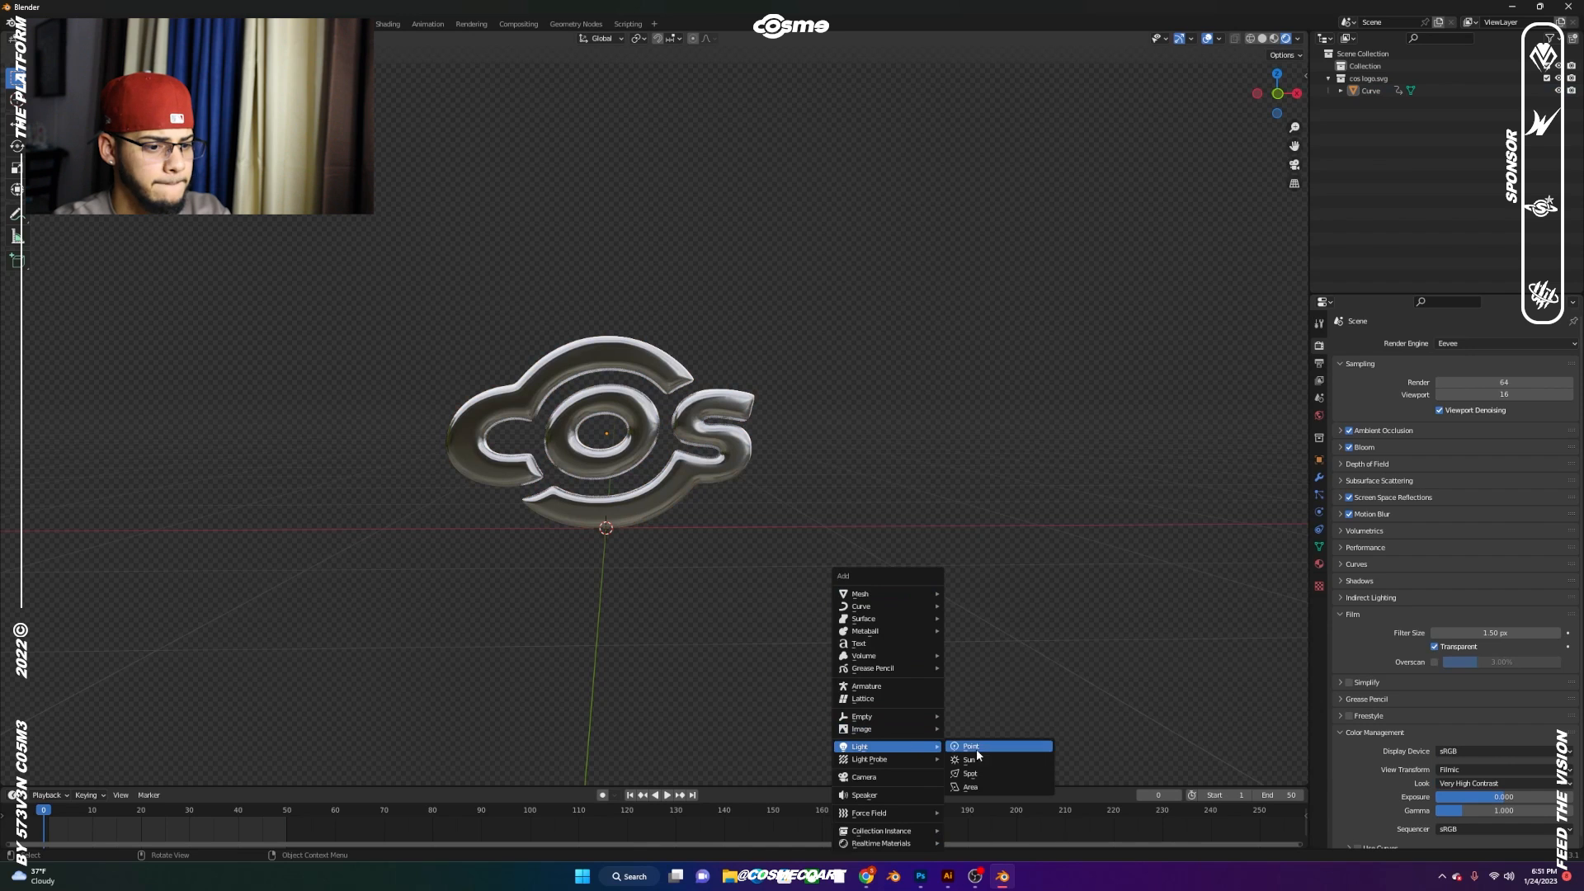
# Add an area light above the logo and duplicate it below, tilted toward the logo
pyautogui.click(968, 787)
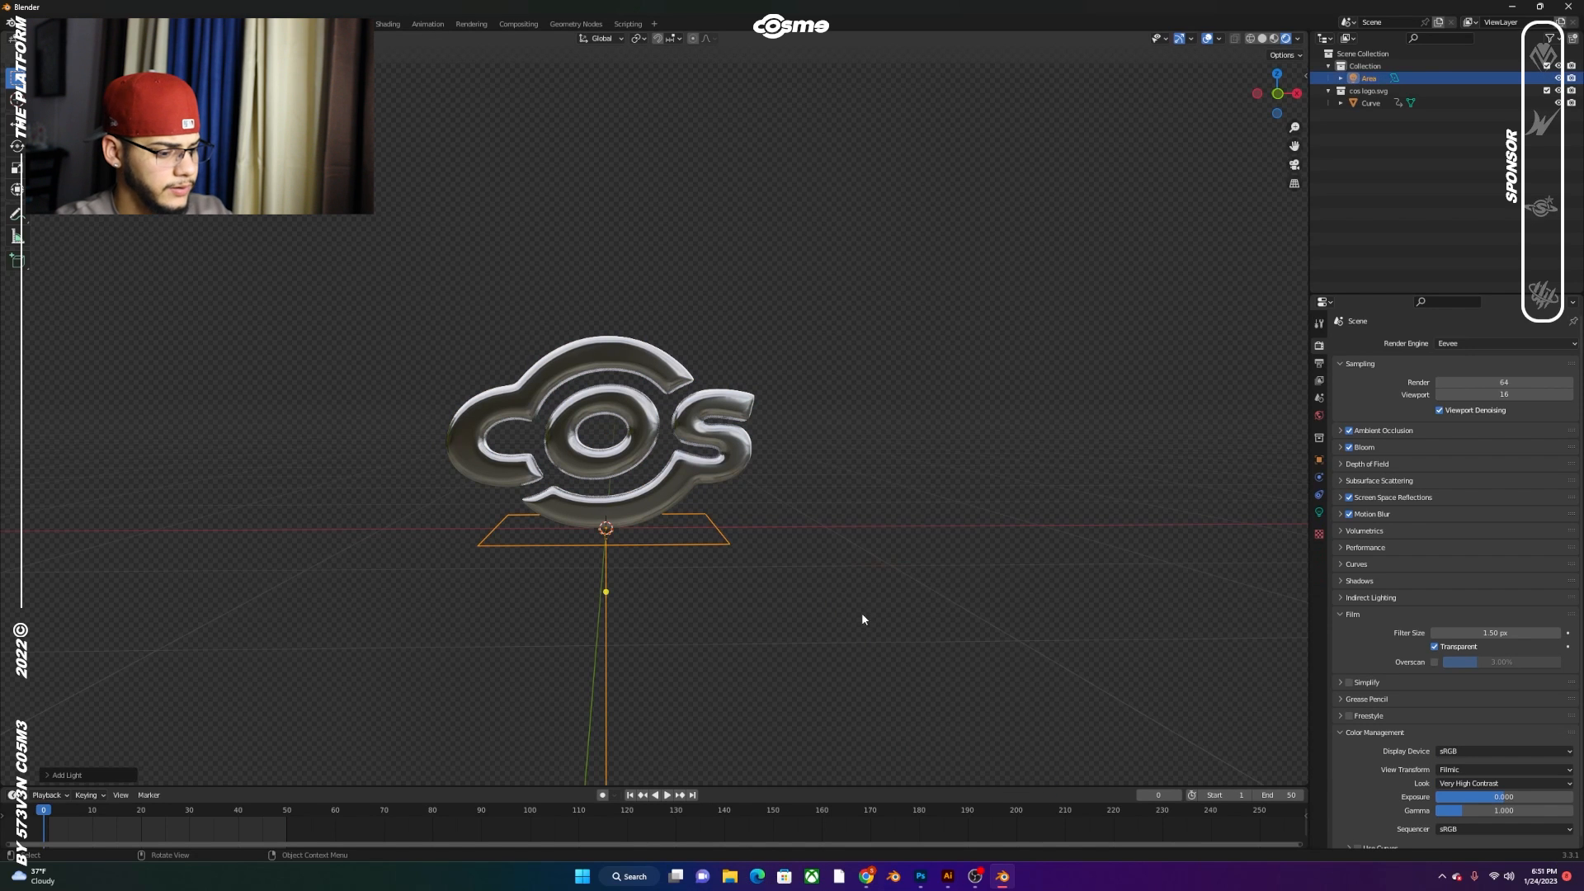
pyautogui.press('g')
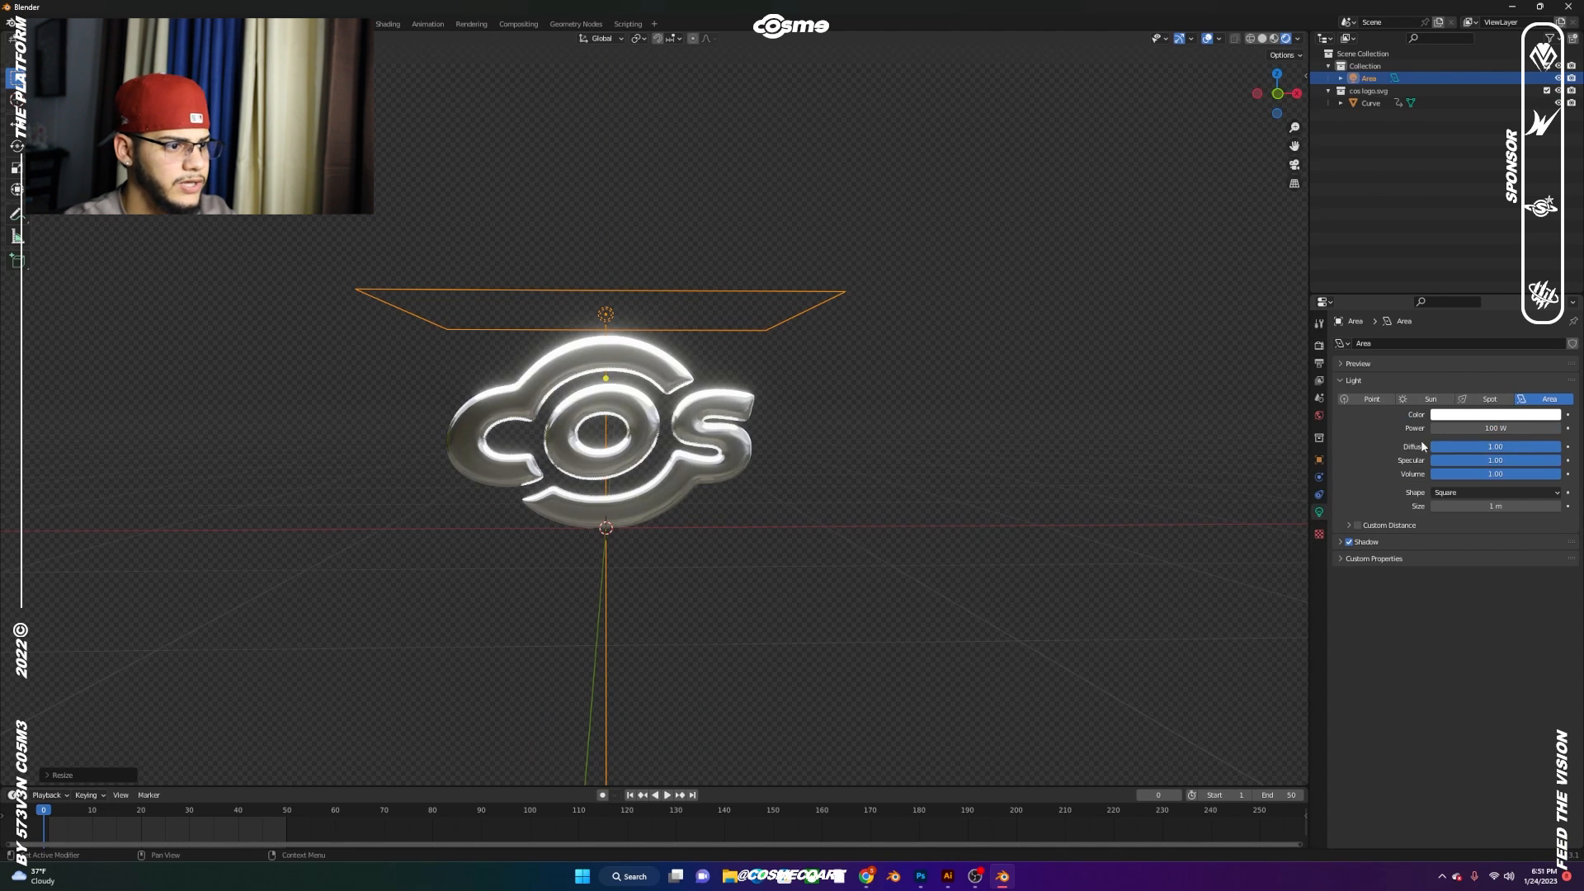
pyautogui.moveTo(1490, 447)
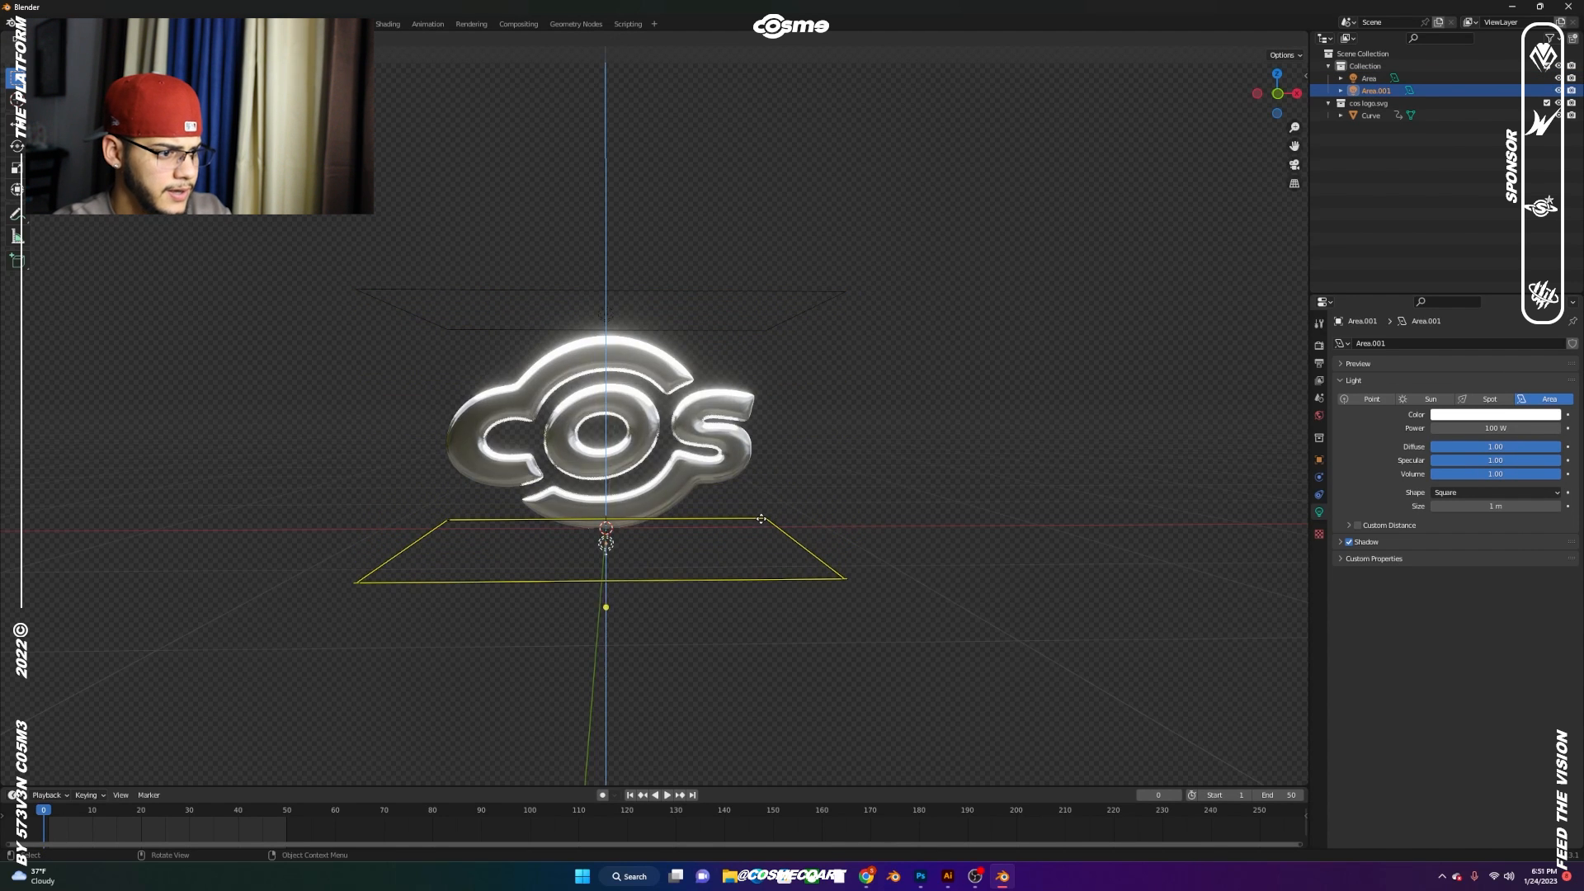
pyautogui.press('shift+d')
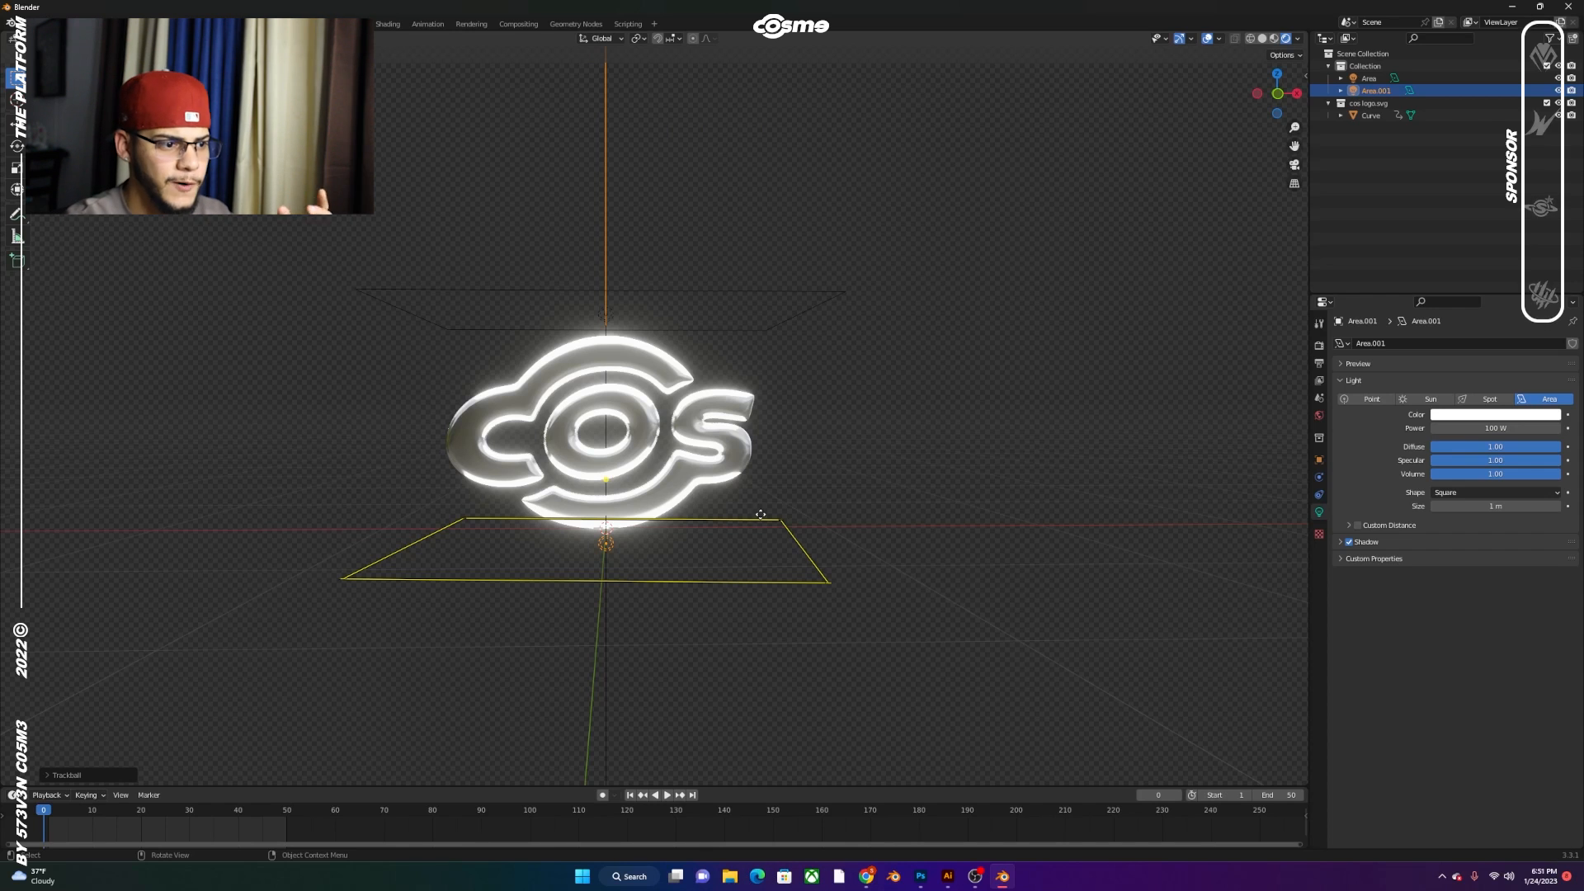
# Make the lower area light pink and play the spin to preview the glow
pyautogui.click(1498, 414)
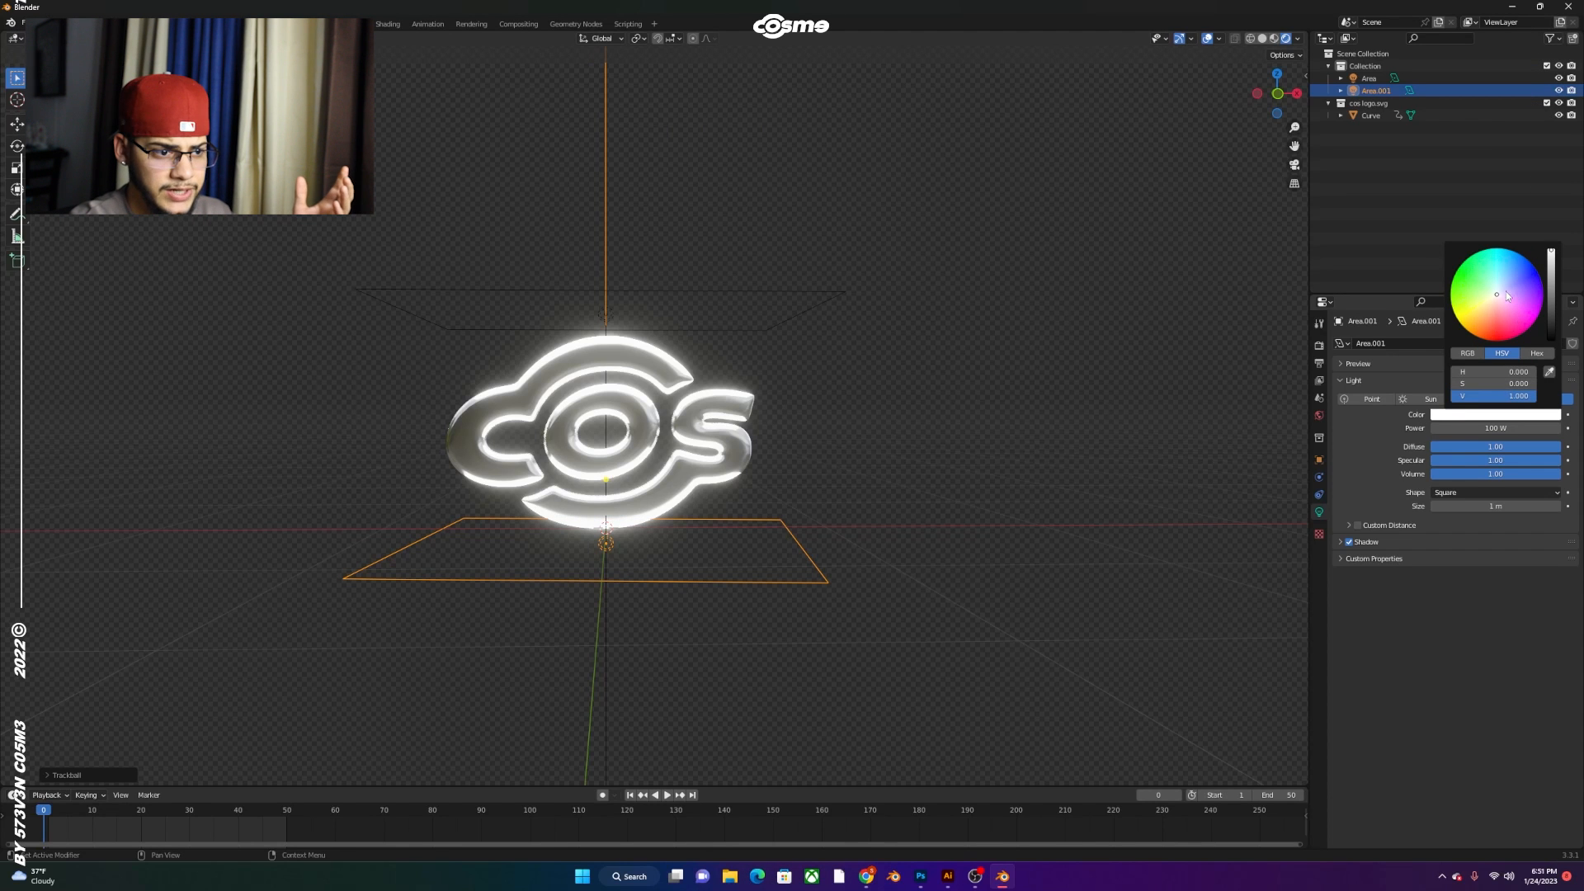
pyautogui.click(1519, 313)
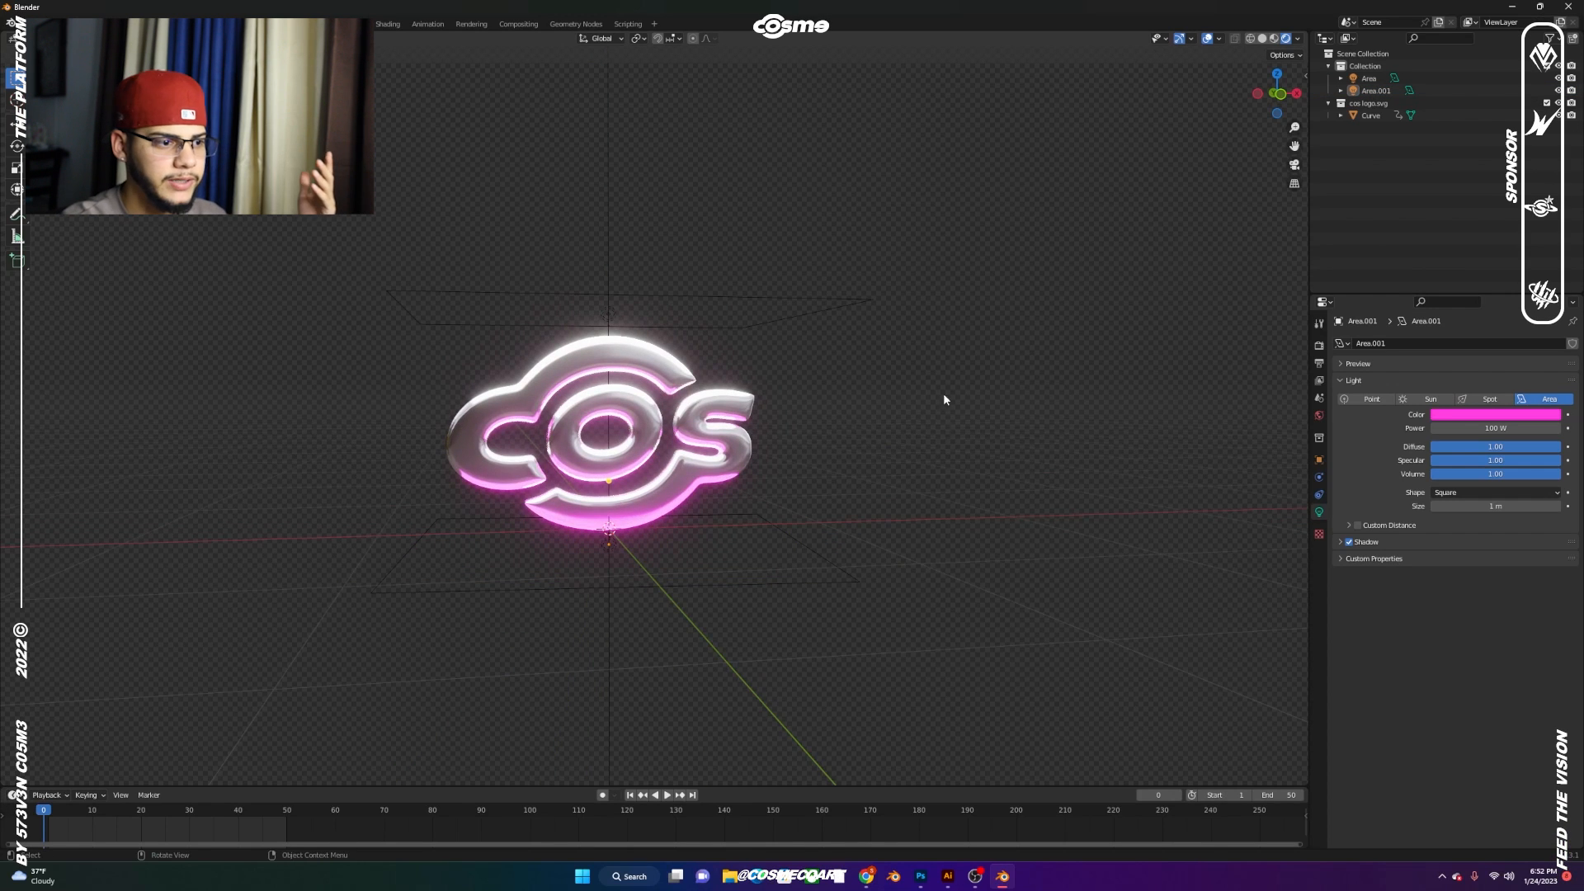
pyautogui.click(665, 795)
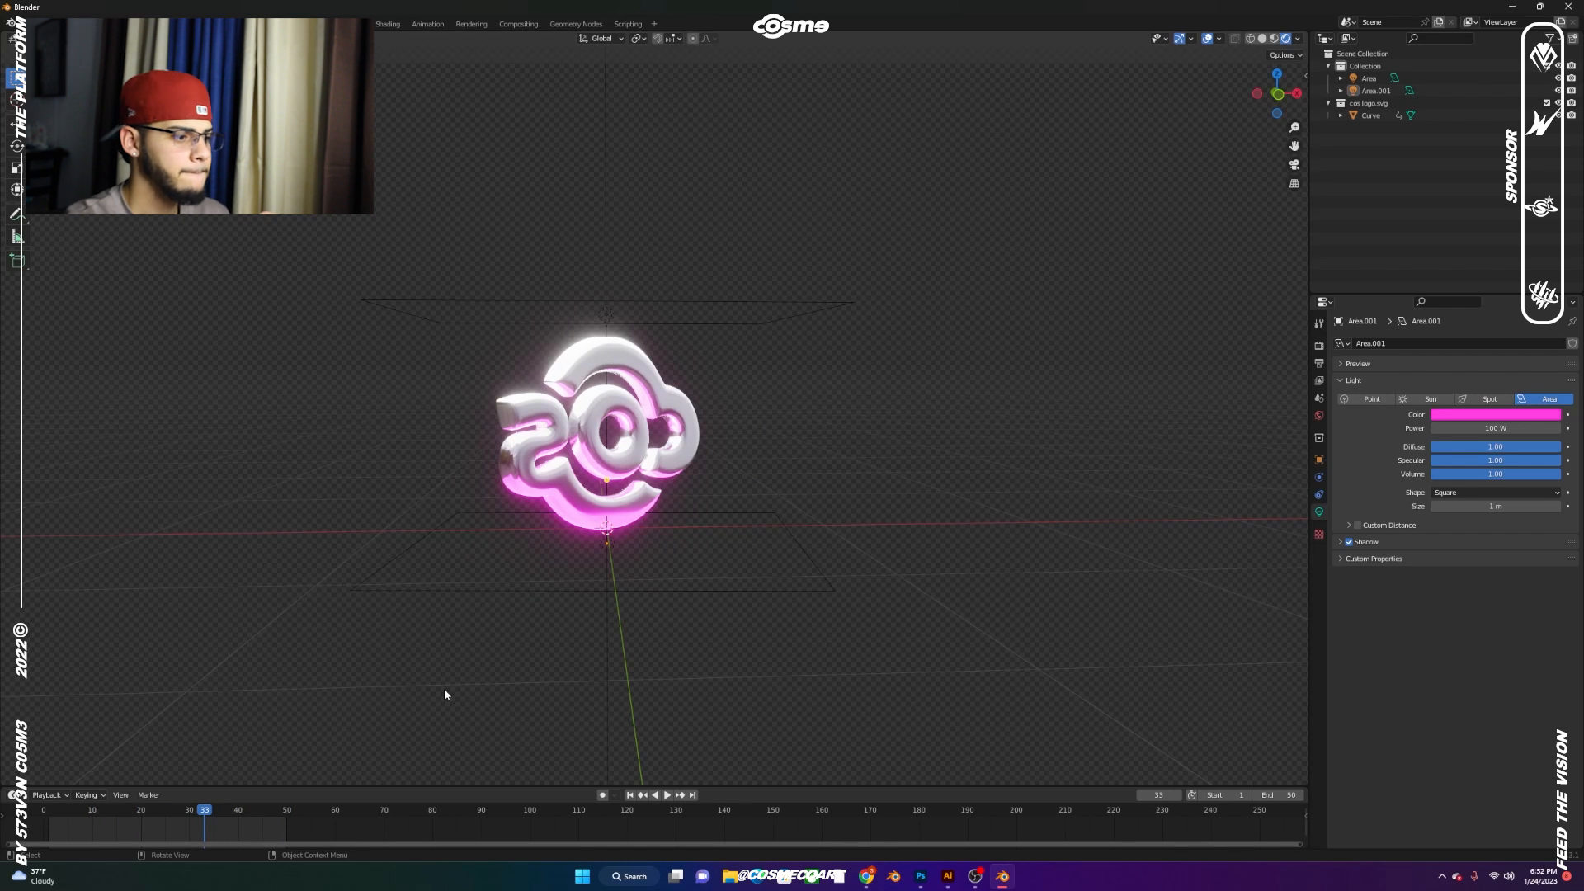
pyautogui.click(665, 796)
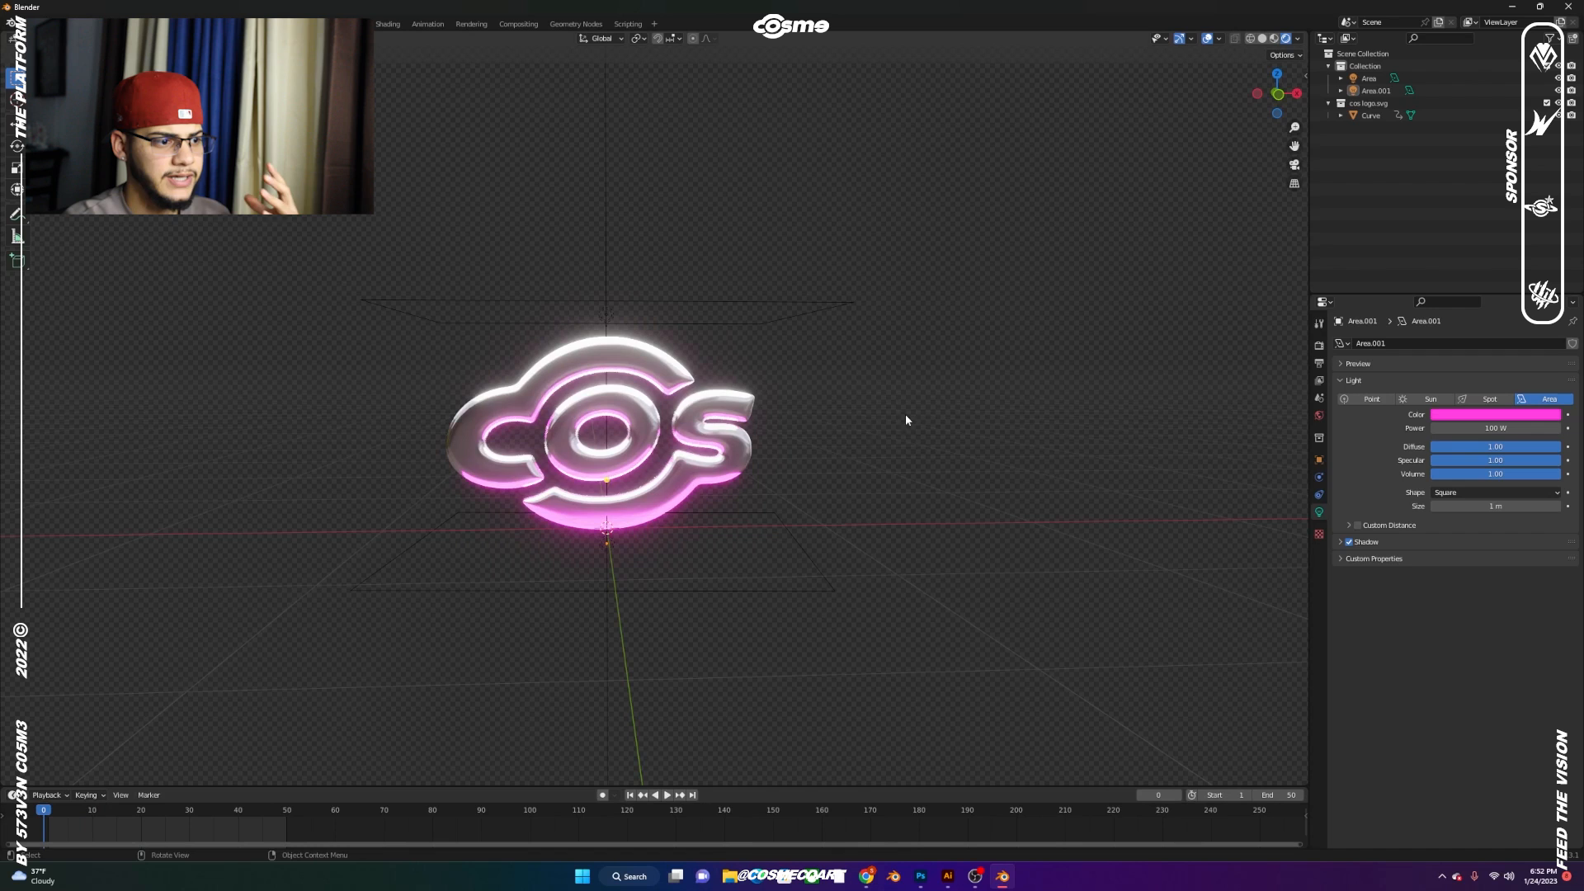
# Return to the render settings and preview the spinning logo at a later frame
pyautogui.click(1318, 343)
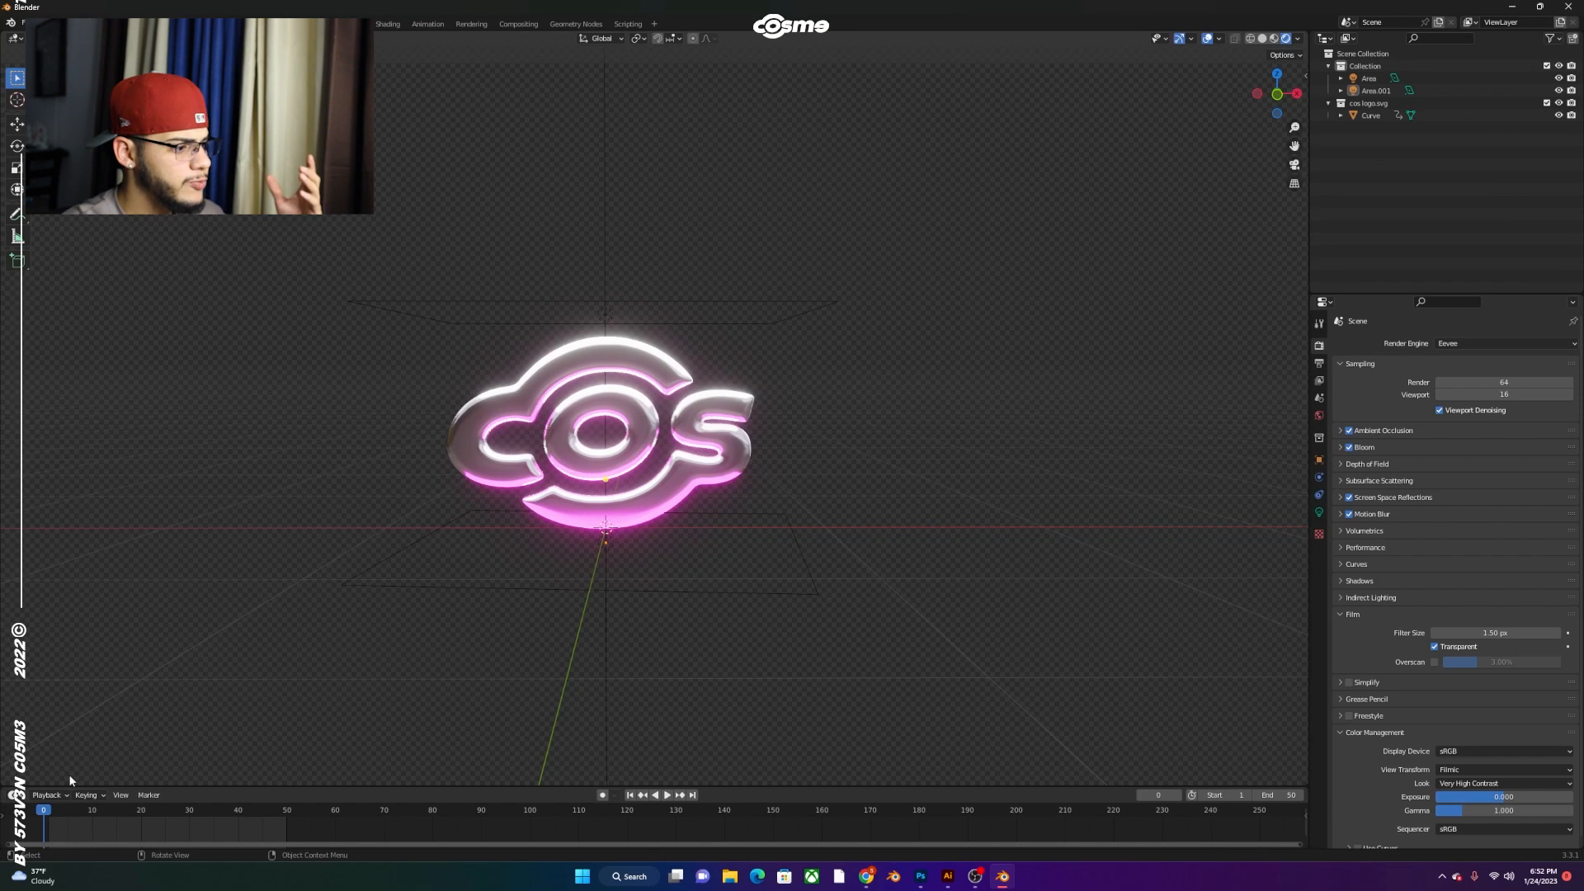
pyautogui.click(653, 795)
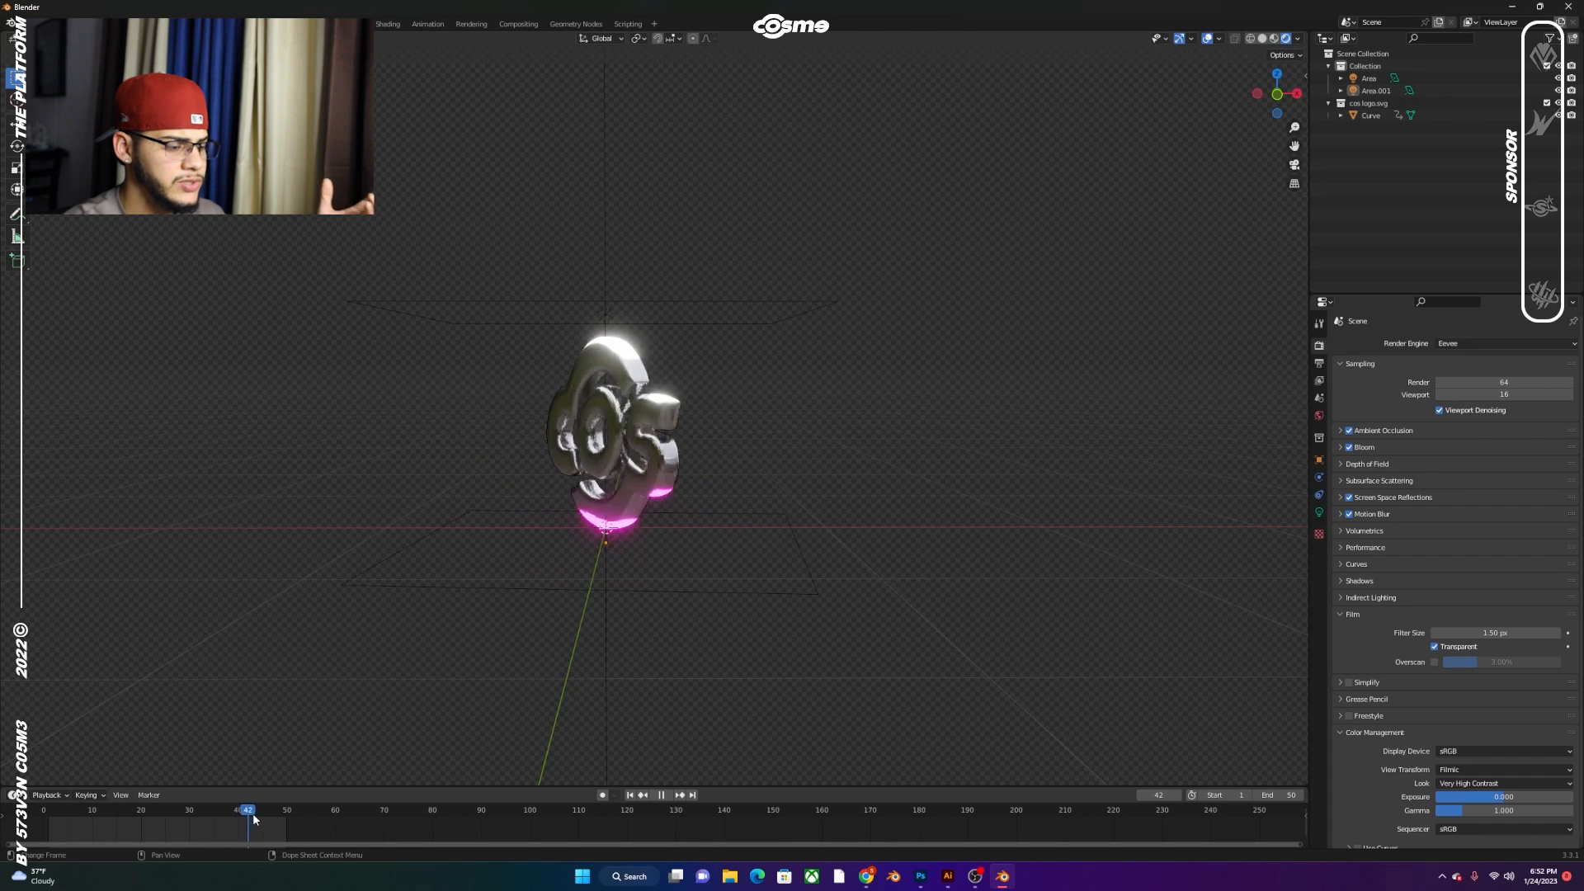